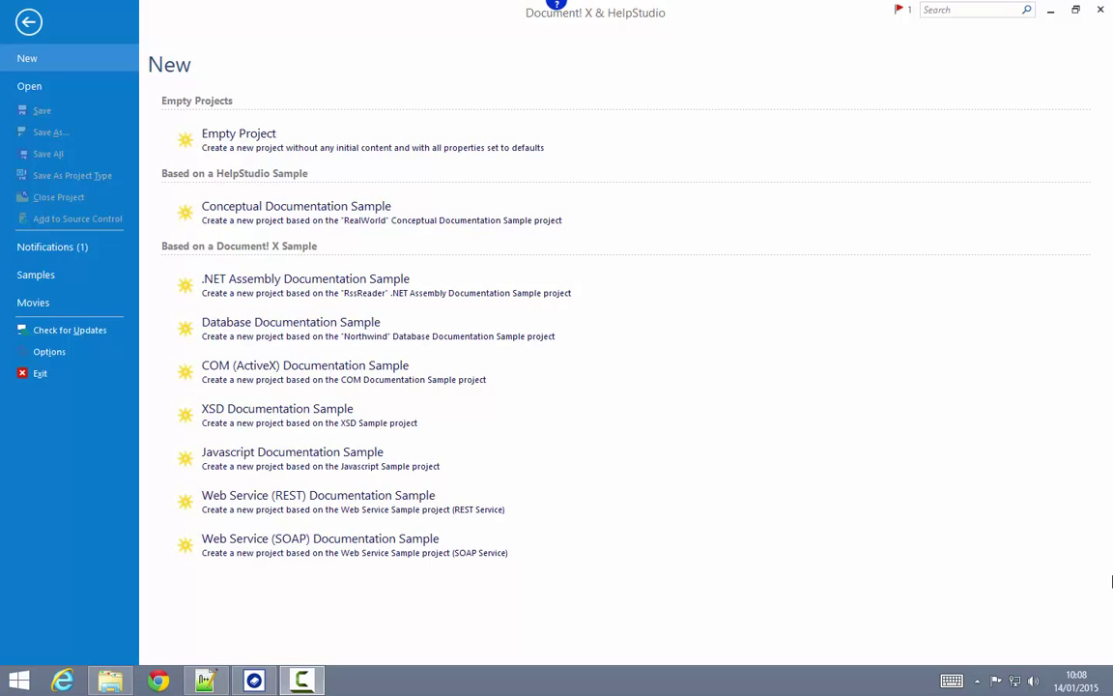
- Create an empty project named XsdDemo and confirm creating its project folder
click(239, 140)
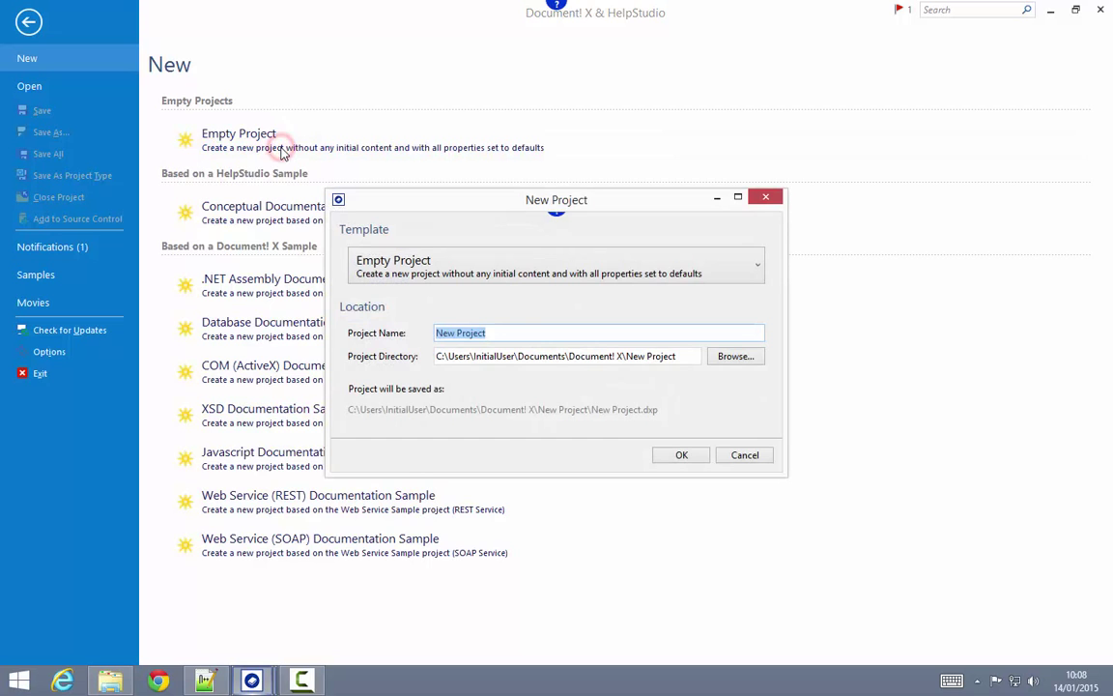
text(Xsd)
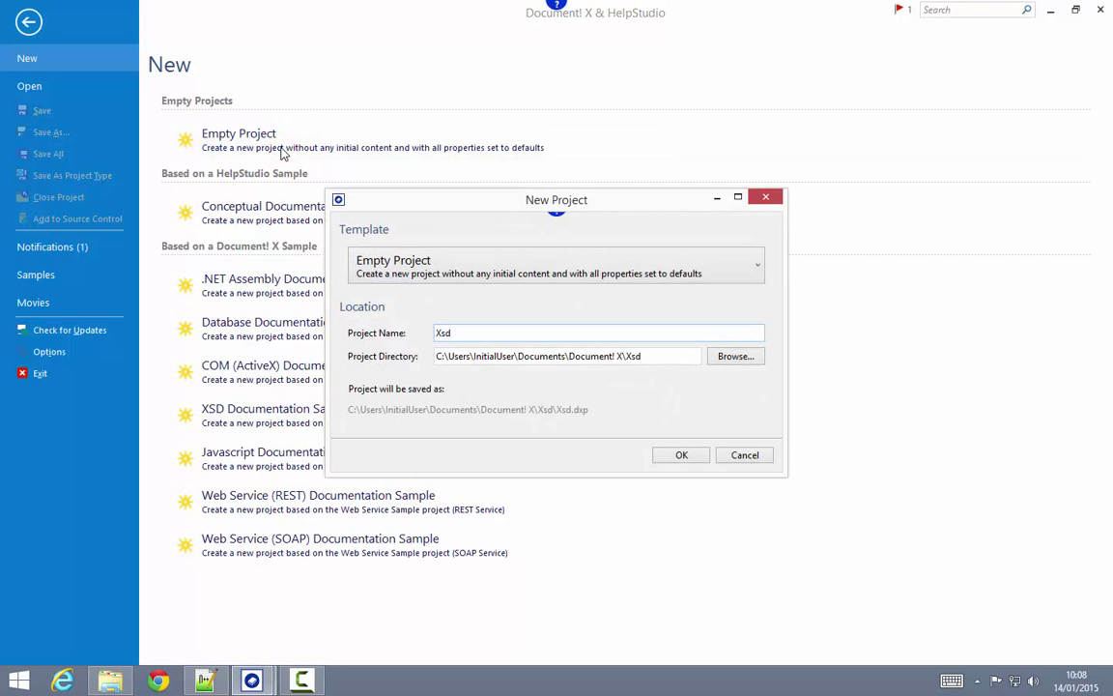
click(681, 454)
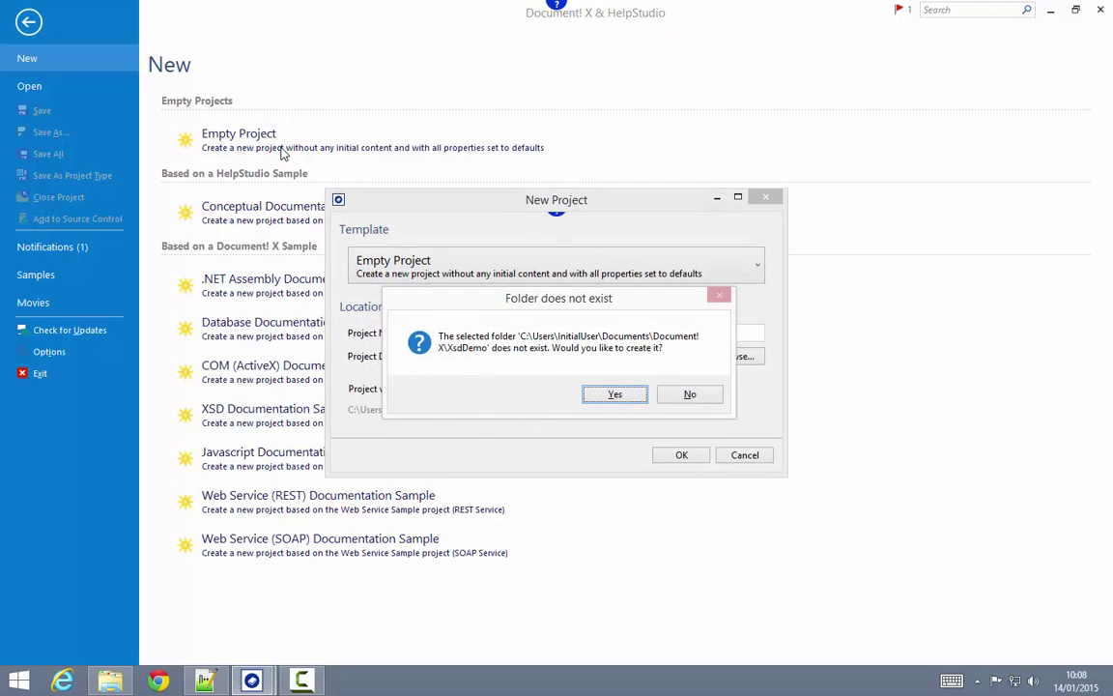
click(614, 394)
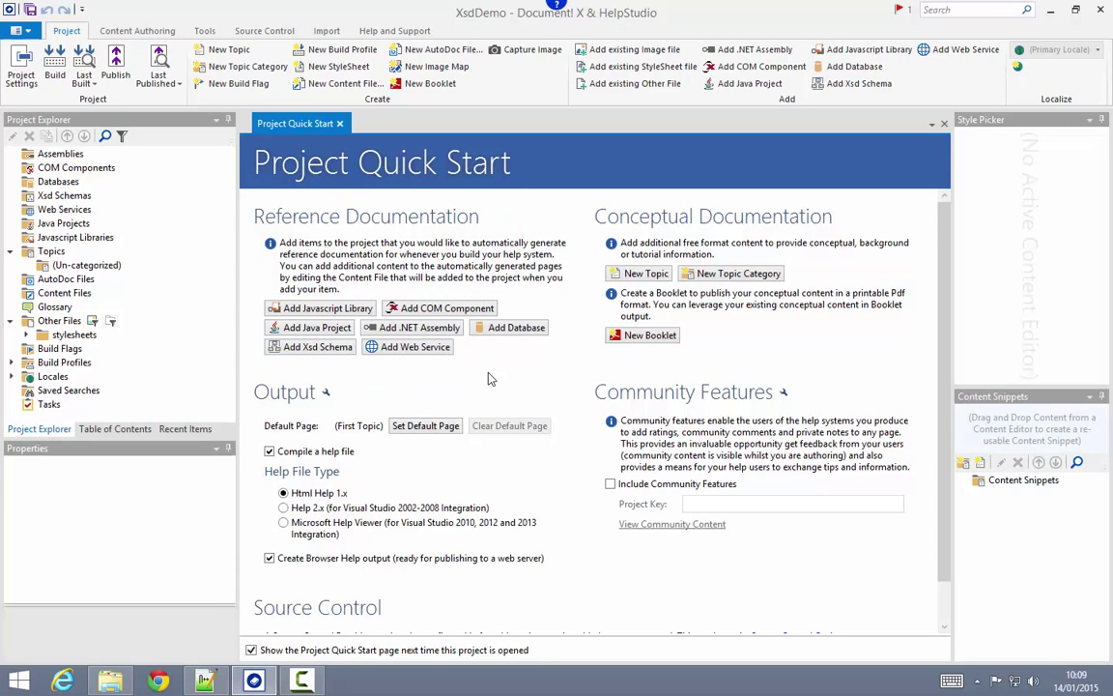
mouse_move(316, 347)
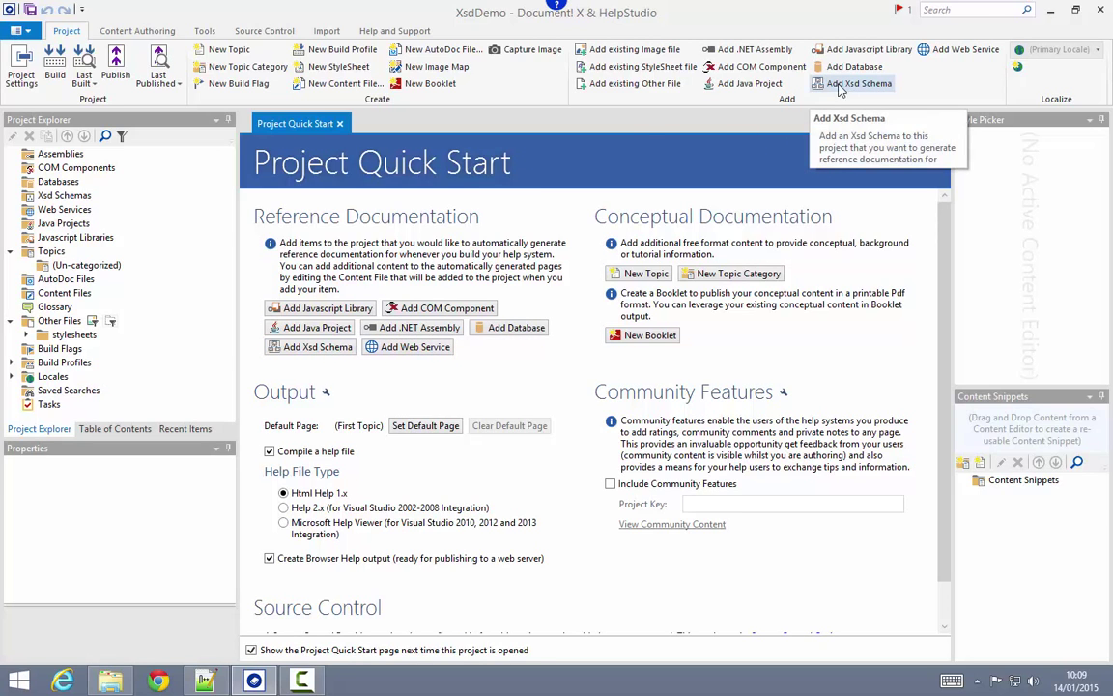
mouse_move(317, 346)
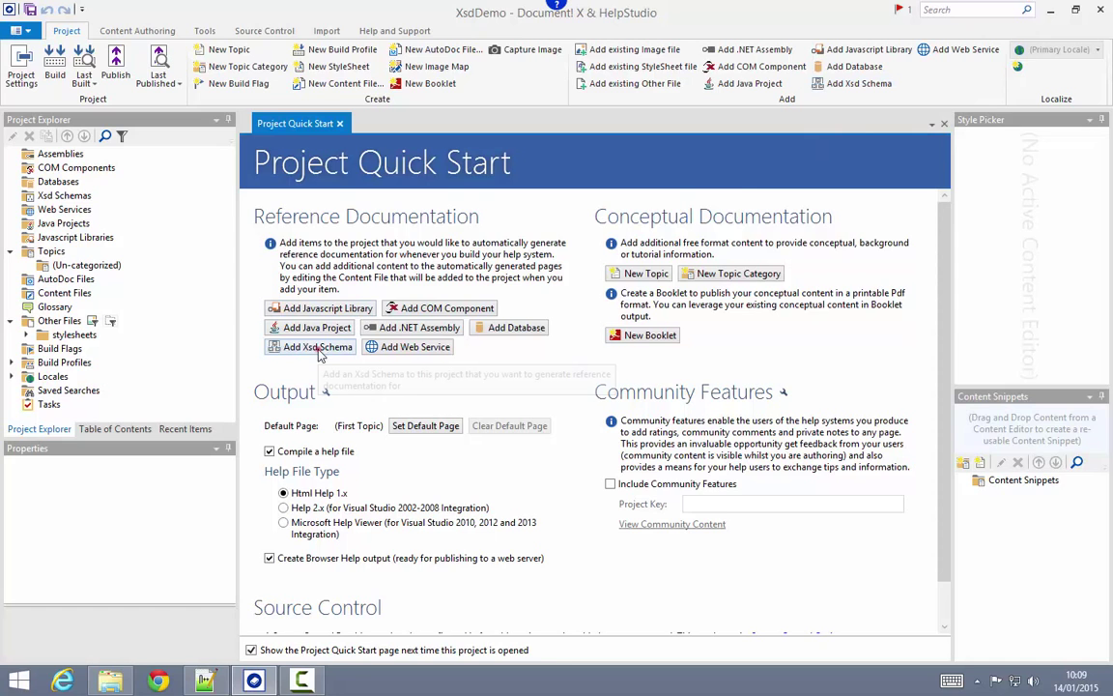
- Add the po schema file from disk as an XSD schema named Purchase Order
click(318, 346)
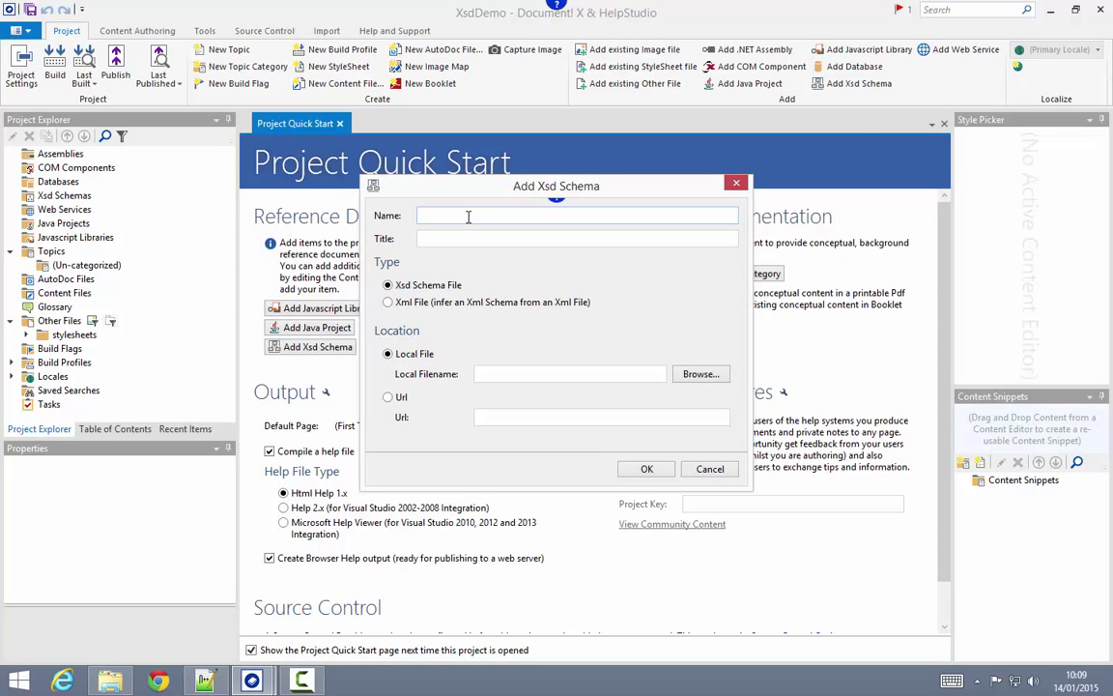
text(Pu)
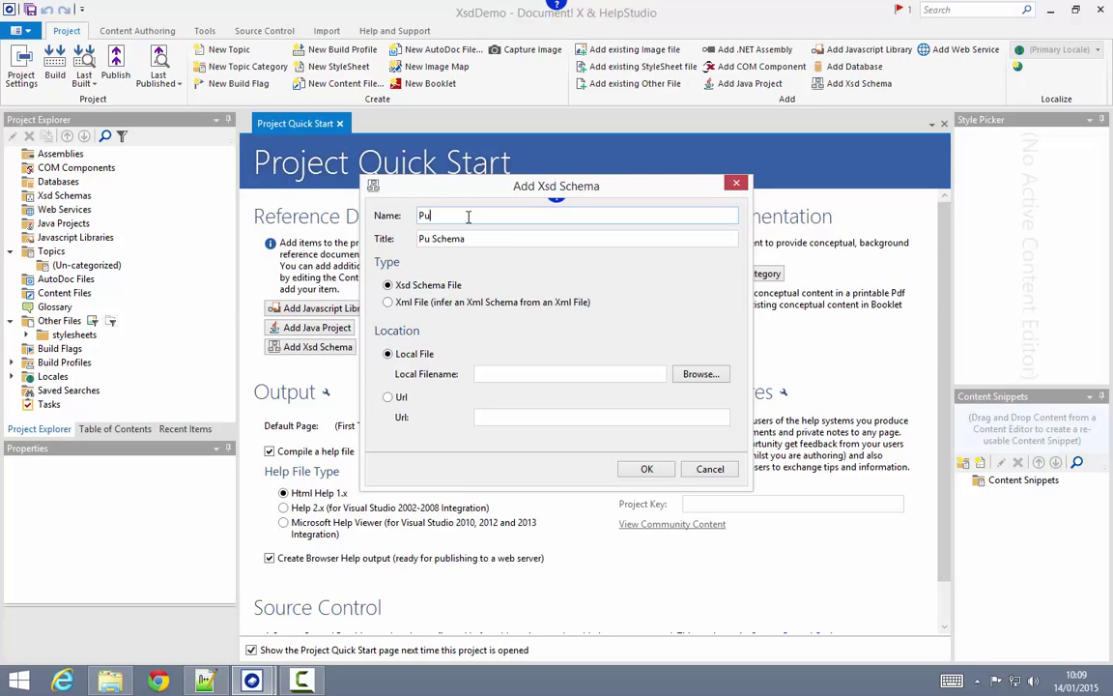
text(rchase Order)
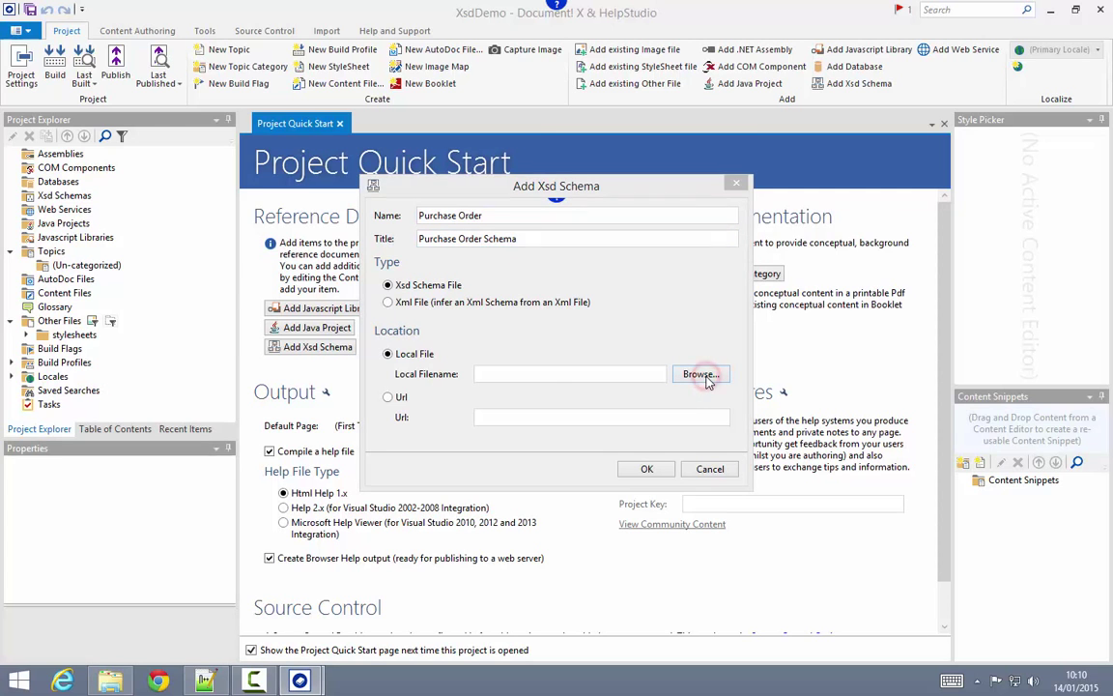
click(701, 374)
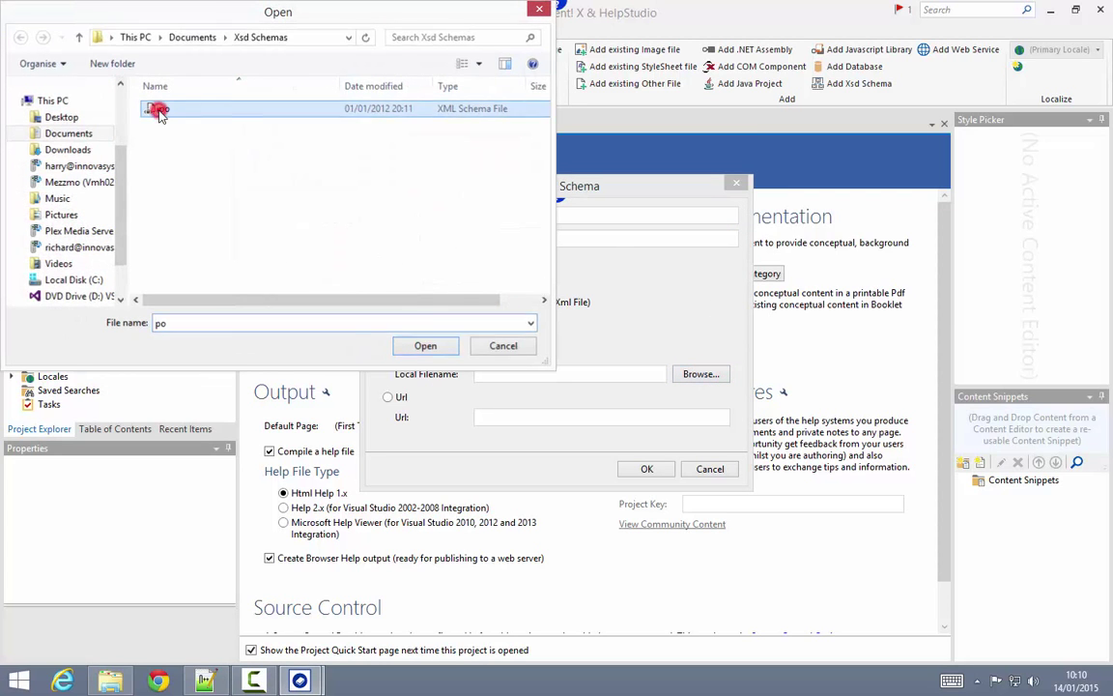
click(425, 345)
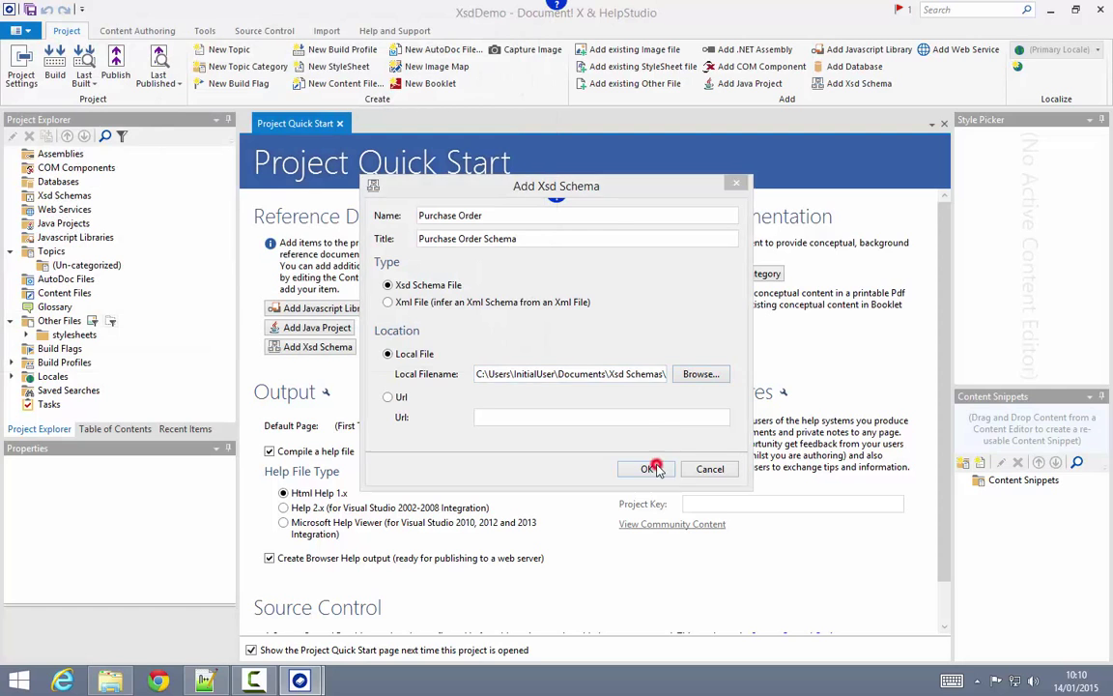
click(647, 469)
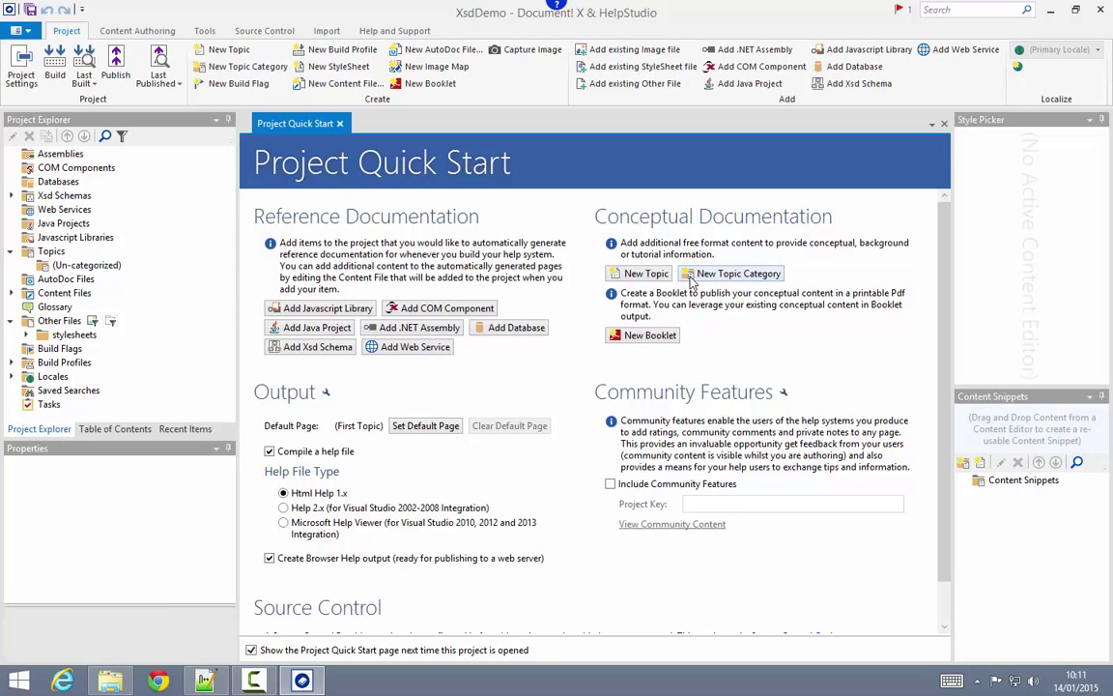
- Expand Xsd Schemas and Purchase Order Schema, then select the Purchase Order Schema.dxc content file
click(12, 195)
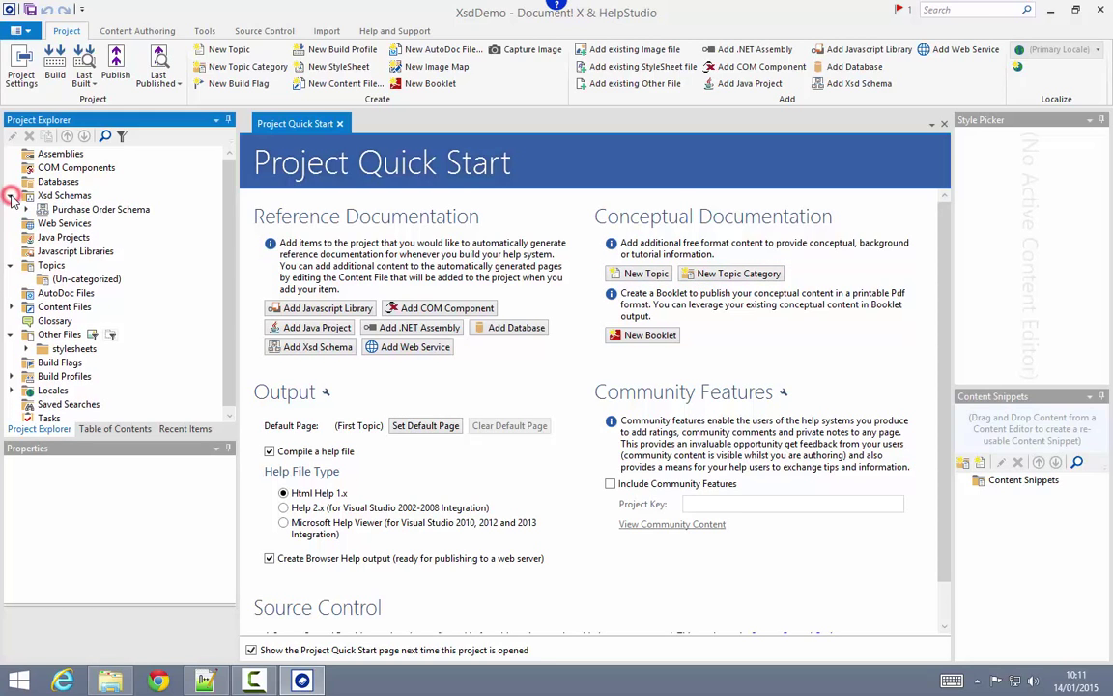
click(13, 305)
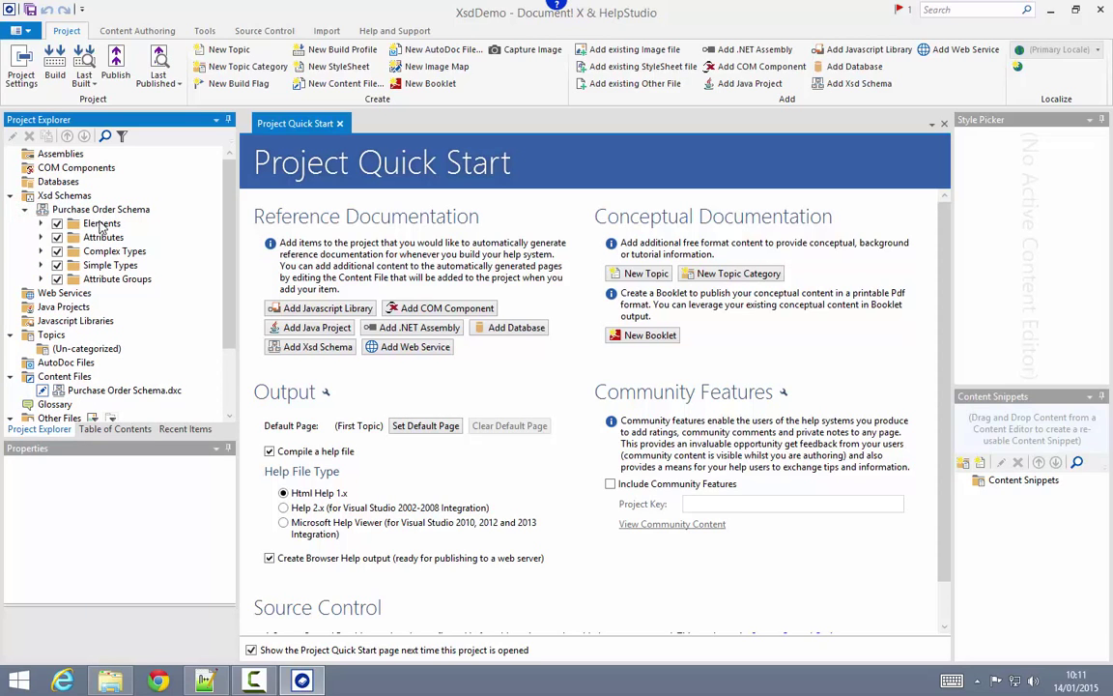
mouse_move(85, 266)
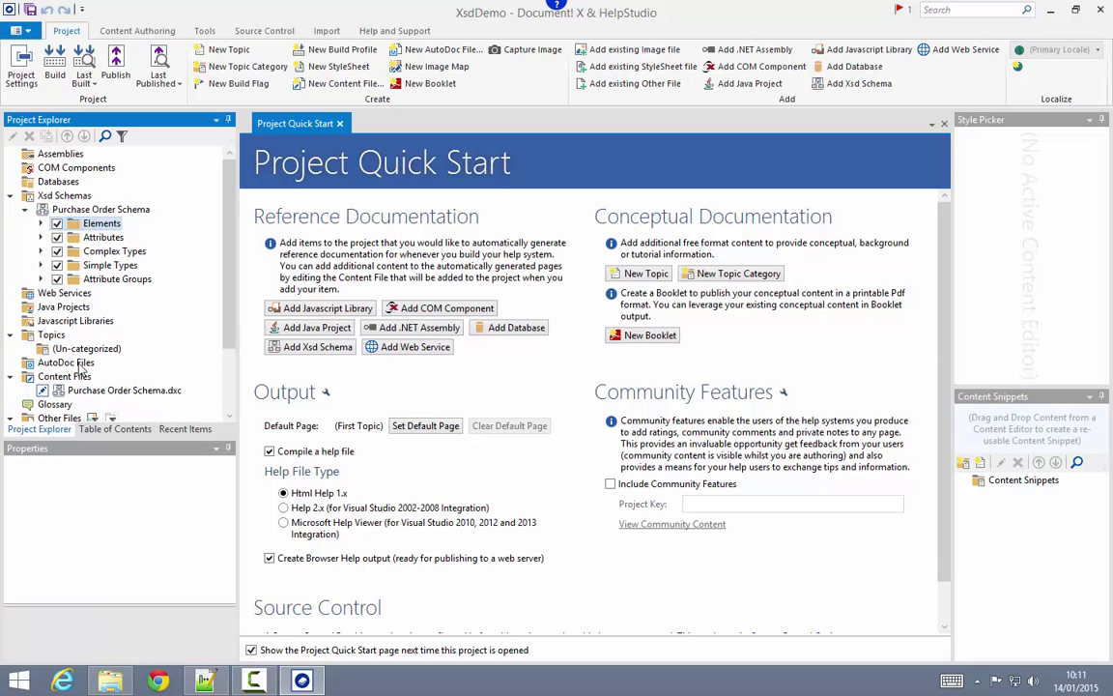
click(123, 389)
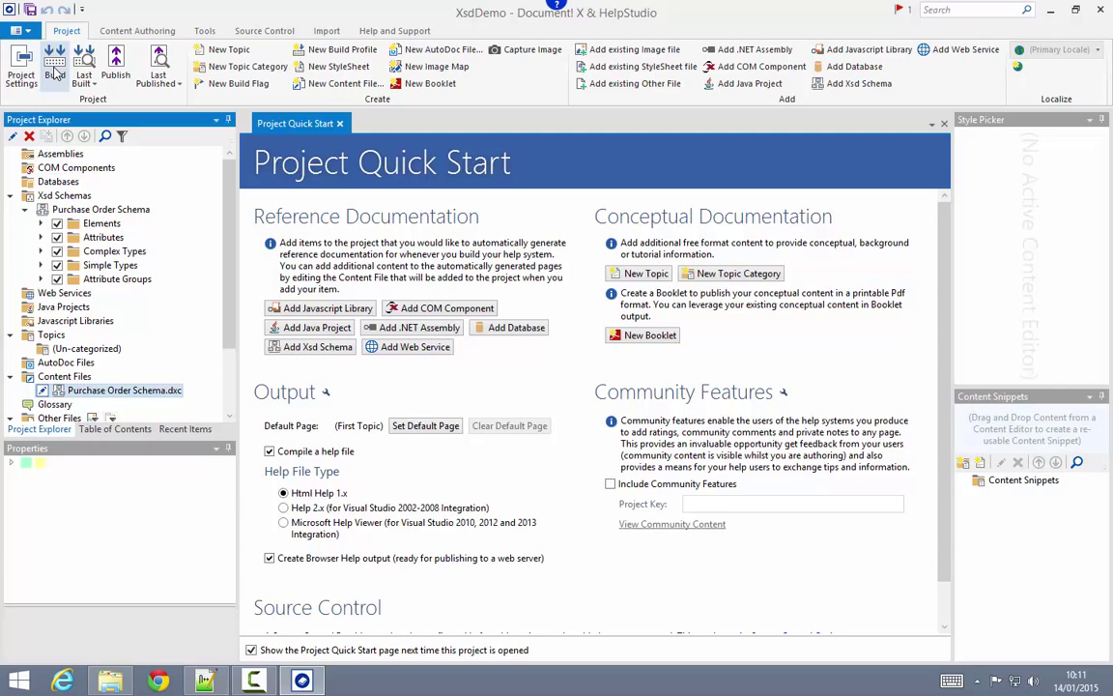
- Build the XsdDemo help system and view the resulting compiled HTML Help file
click(55, 63)
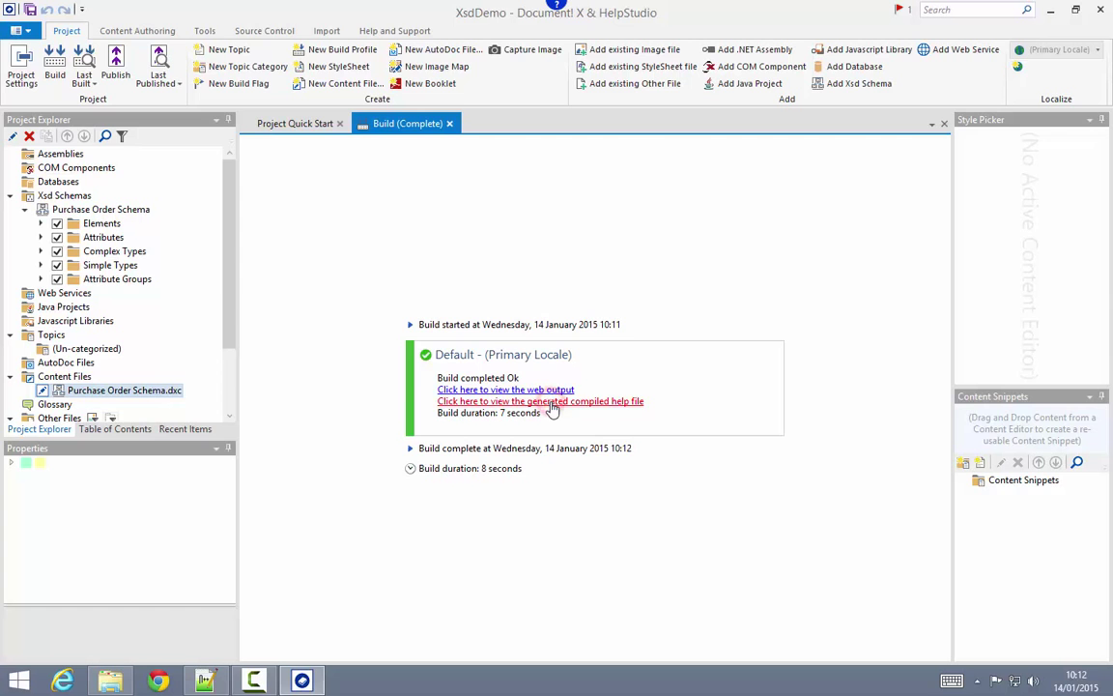
click(539, 400)
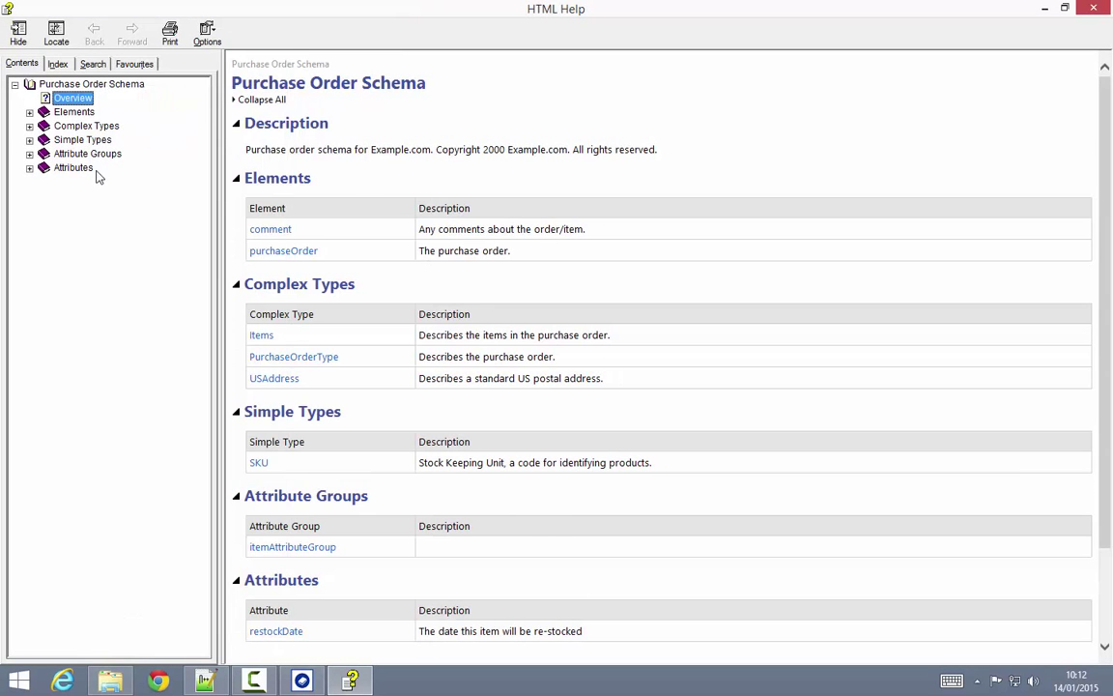
- Check the compiled help's Index and Contents, then close the HTML Help window
click(92, 64)
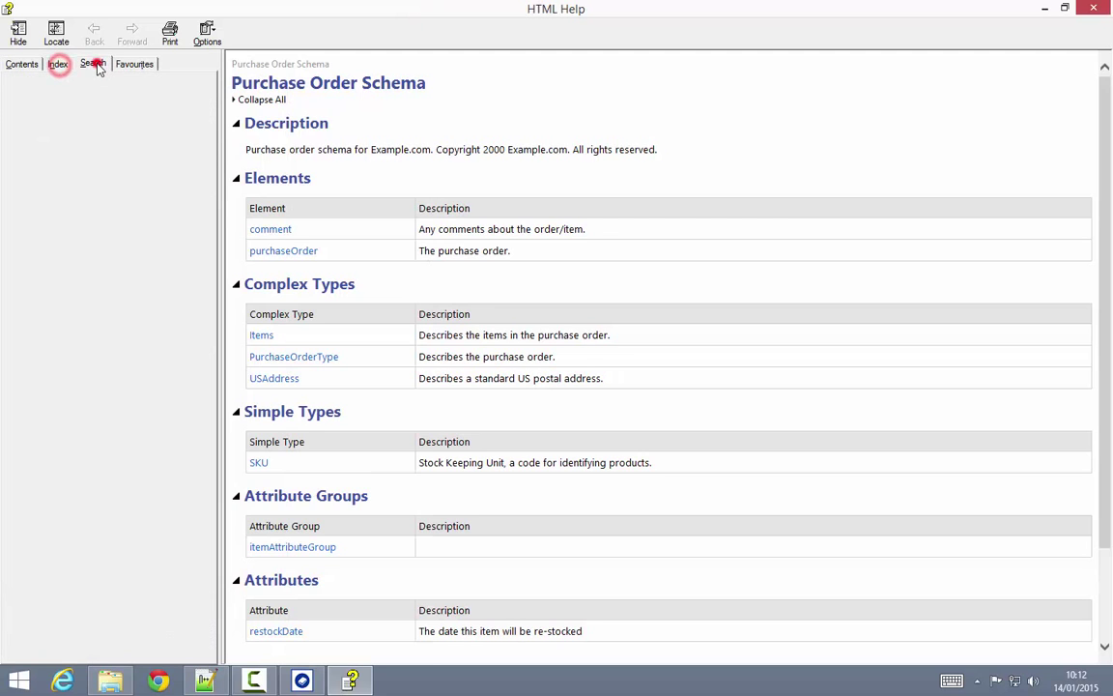
click(22, 64)
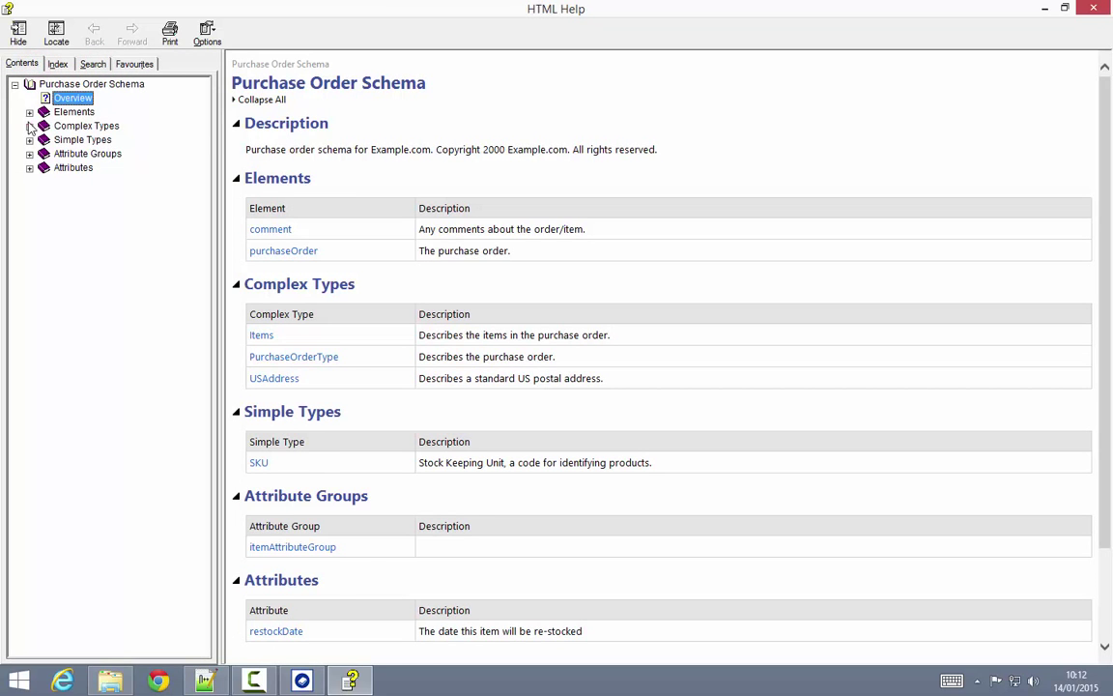
click(261, 334)
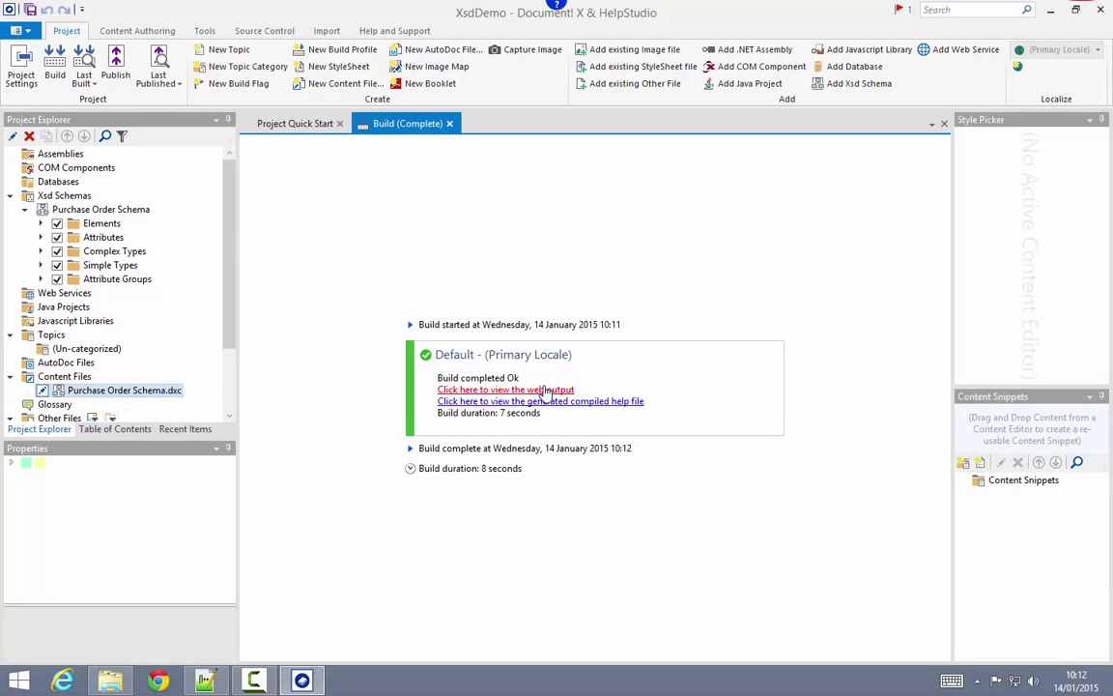
- View the web output in Chrome, glance at the index, and open the Purchase Order Schema Overview
click(505, 388)
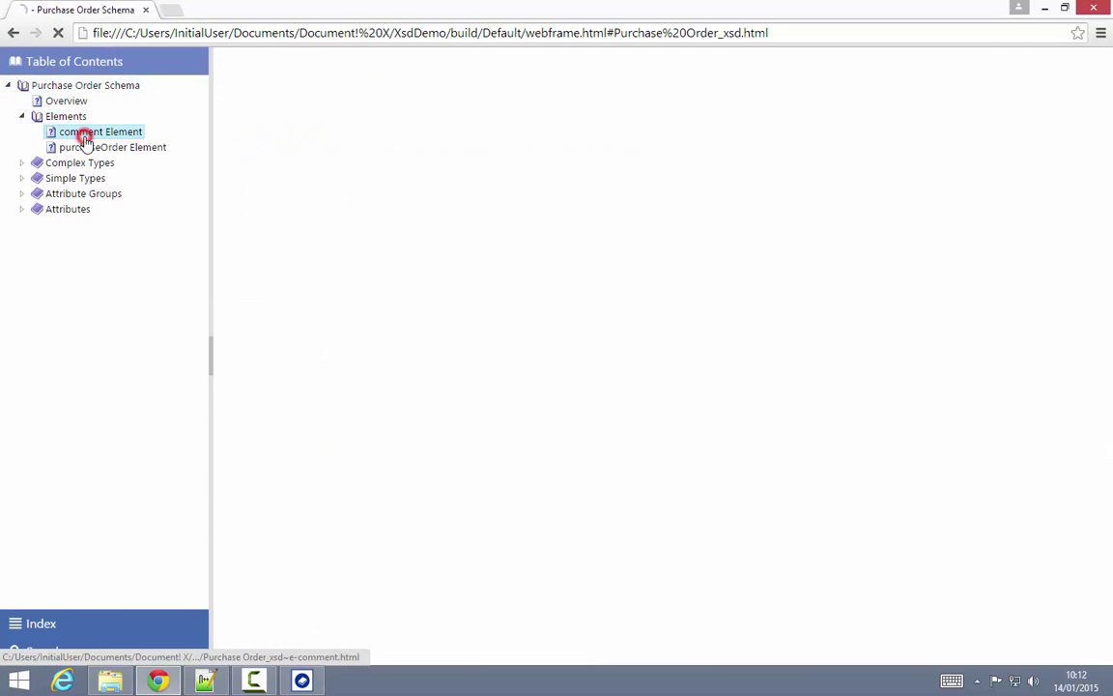
click(99, 131)
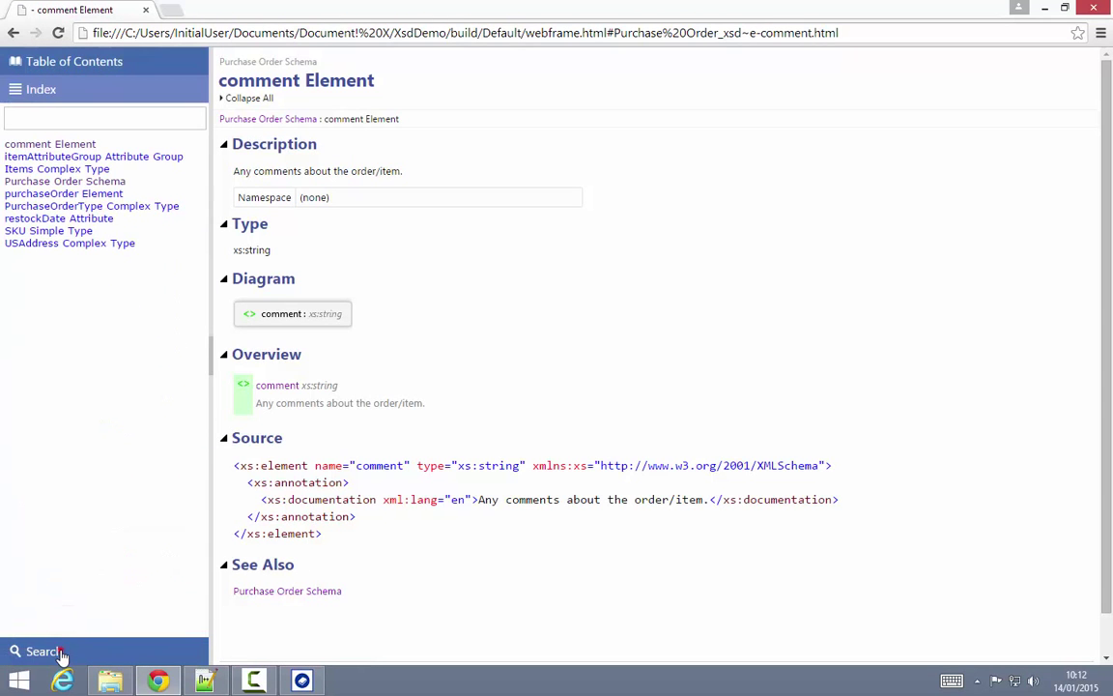
click(73, 60)
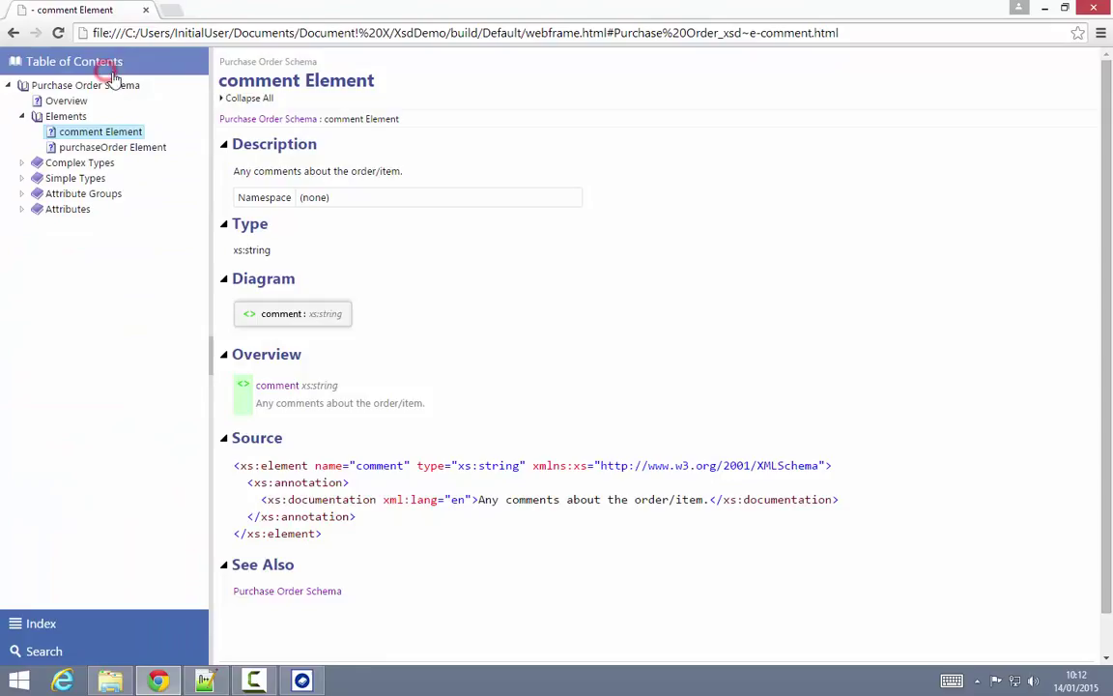
mouse_move(116, 79)
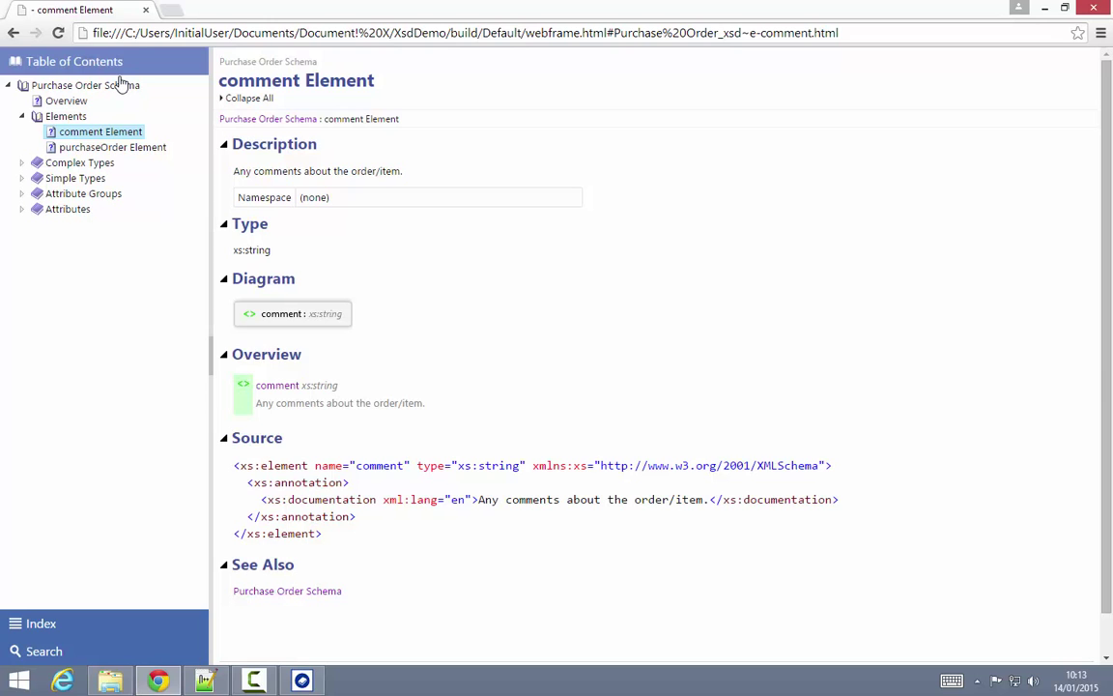
mouse_move(474, 94)
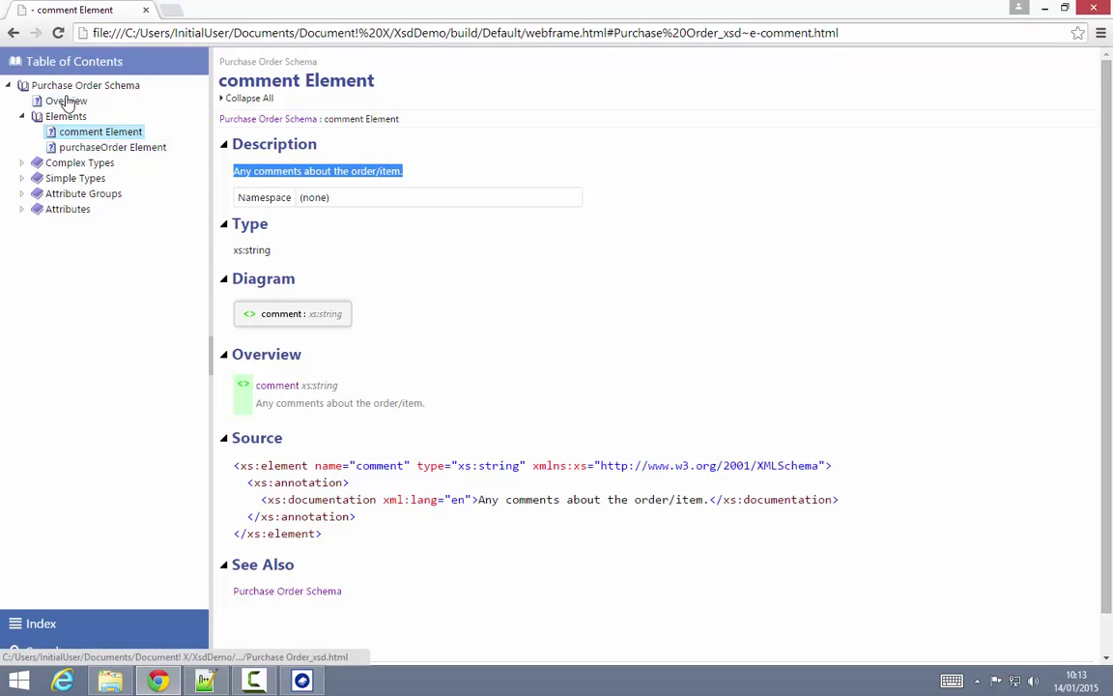
click(67, 100)
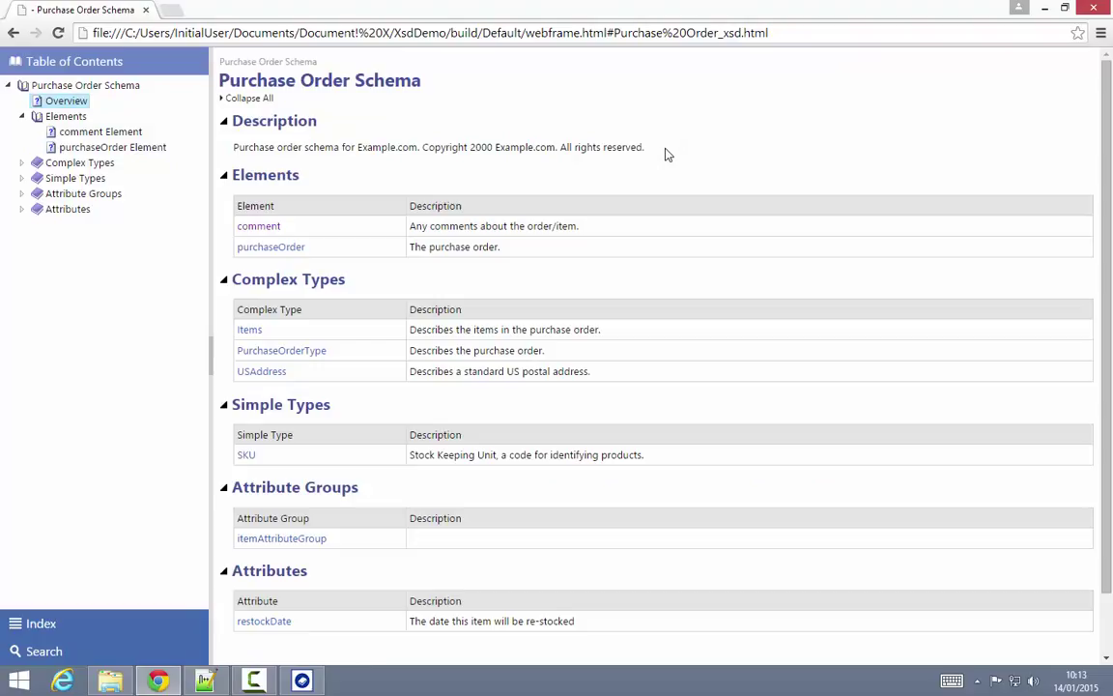
mouse_move(635, 395)
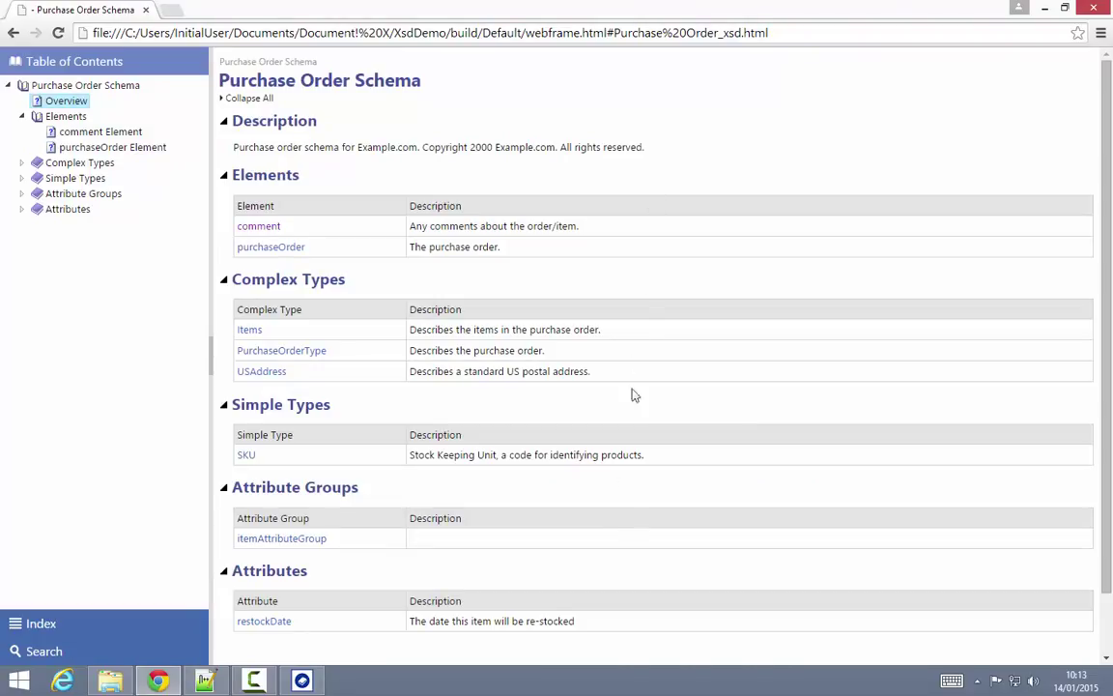
mouse_move(602, 503)
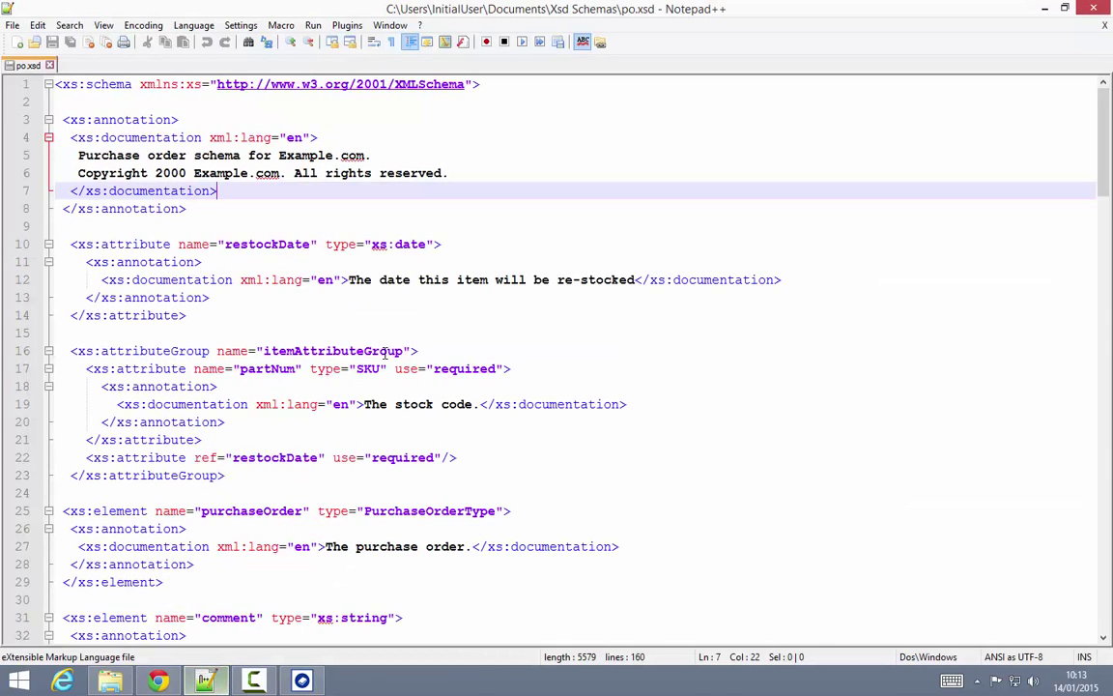
click(186, 102)
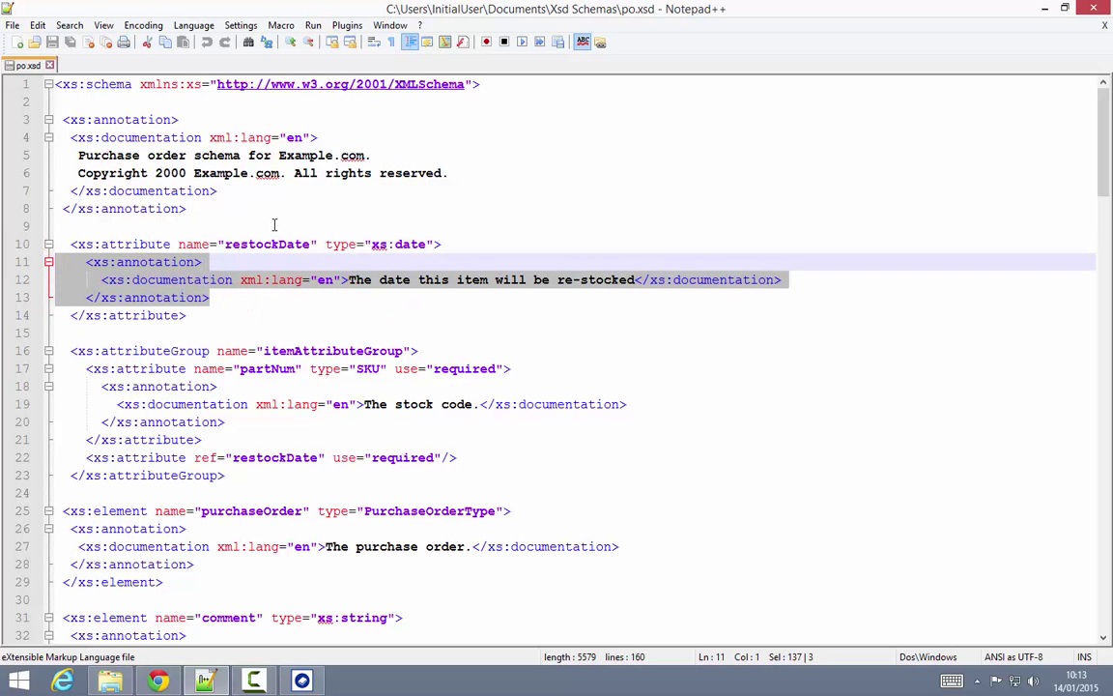
click(351, 279)
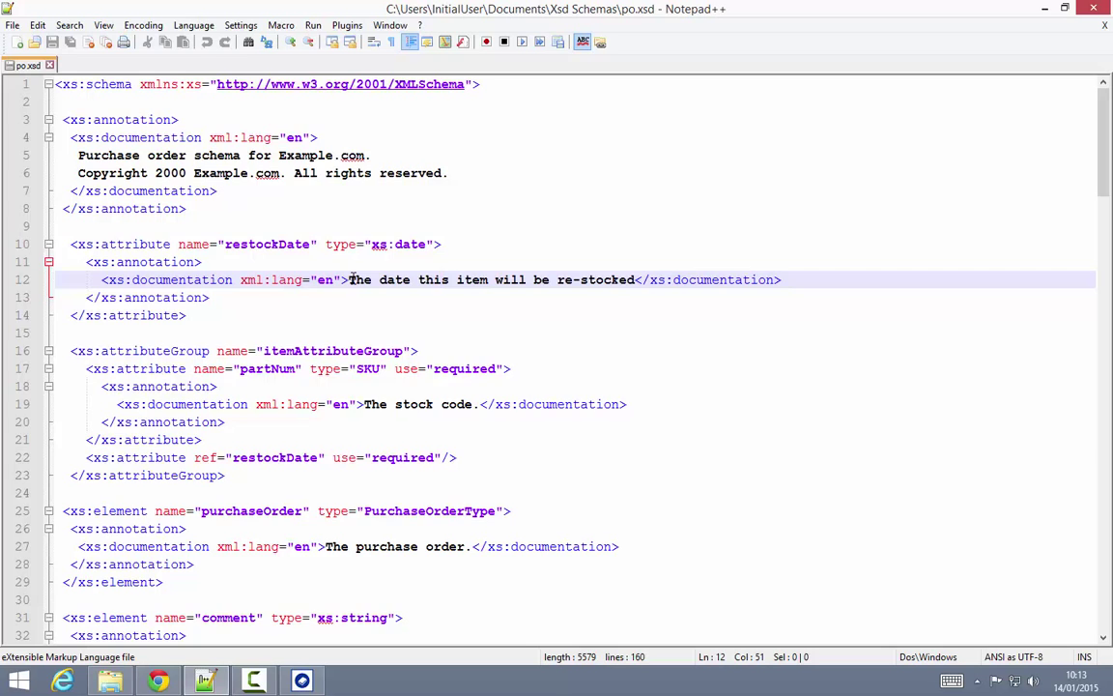
mouse_move(506, 416)
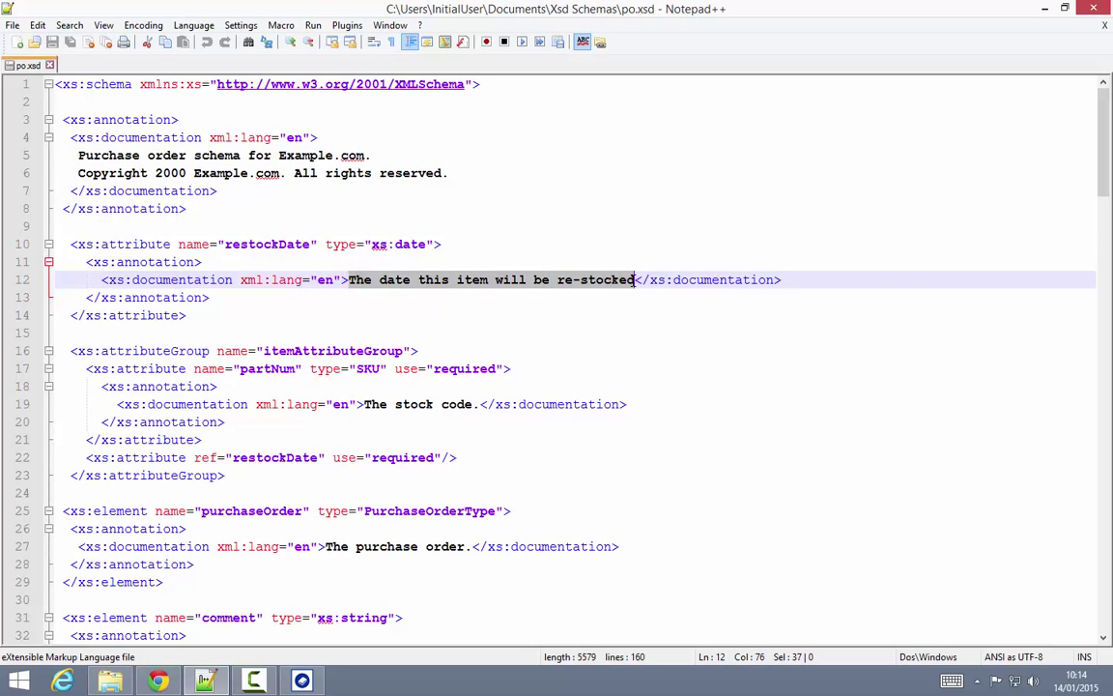
mouse_move(633, 284)
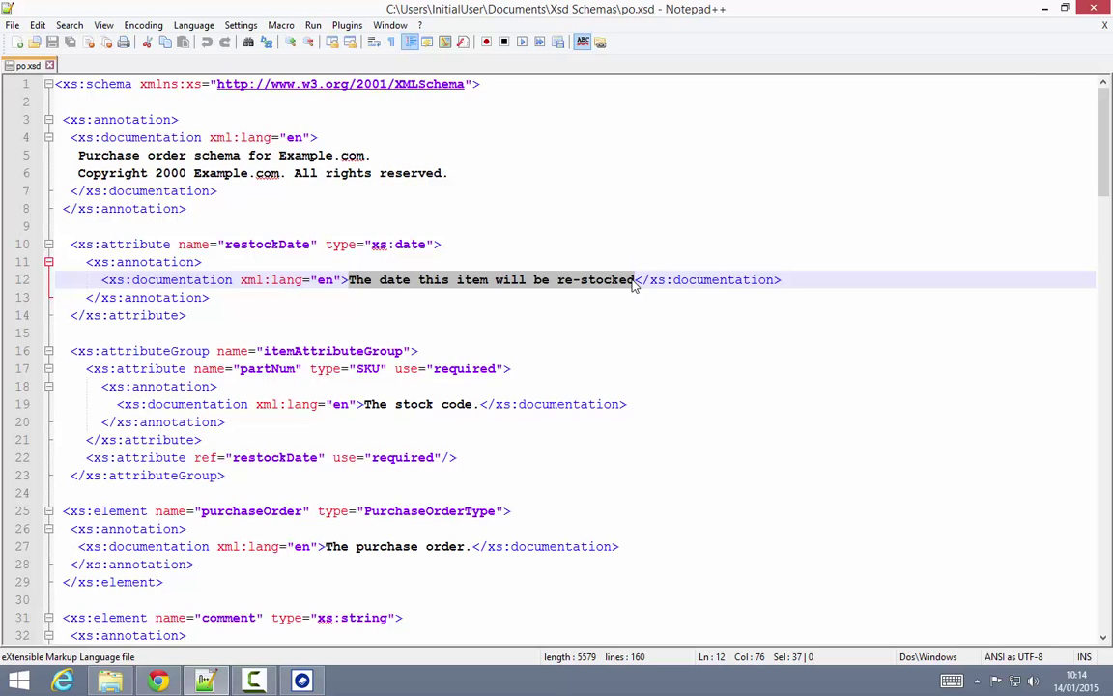
click(302, 680)
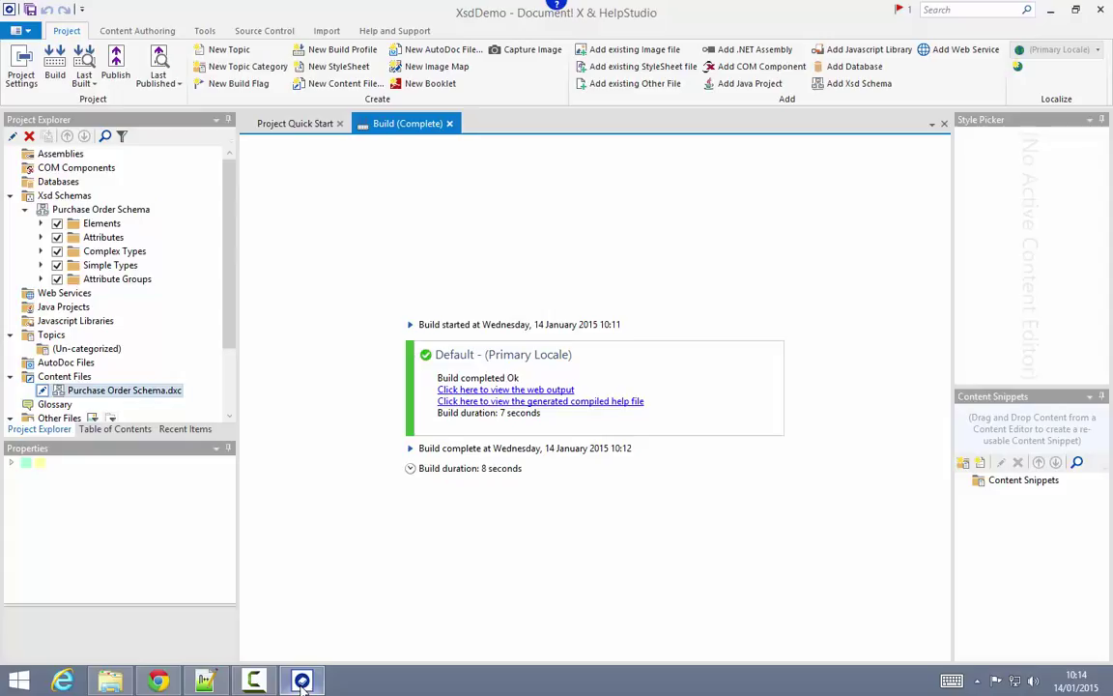
mouse_move(666, 367)
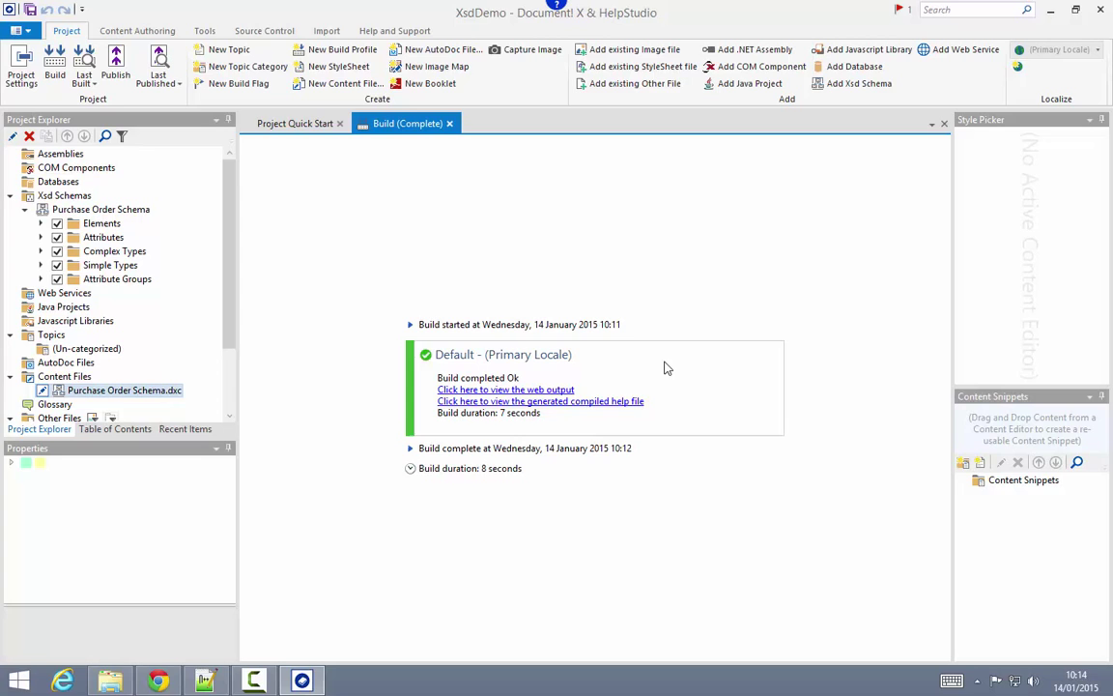
mouse_move(140, 380)
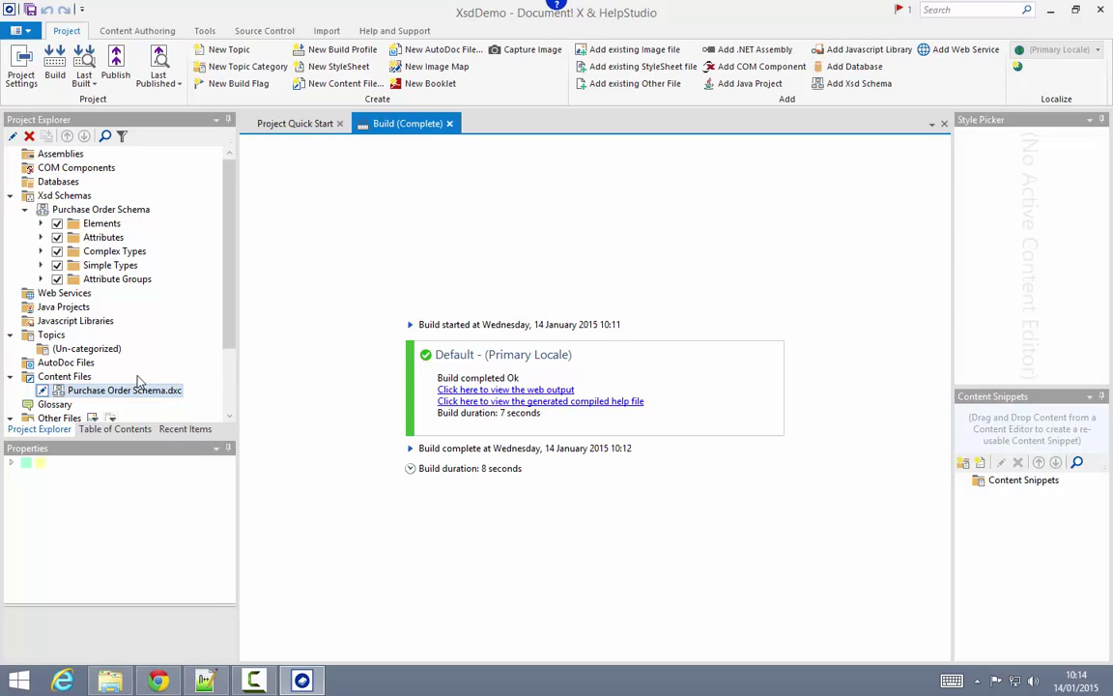
mouse_move(124, 389)
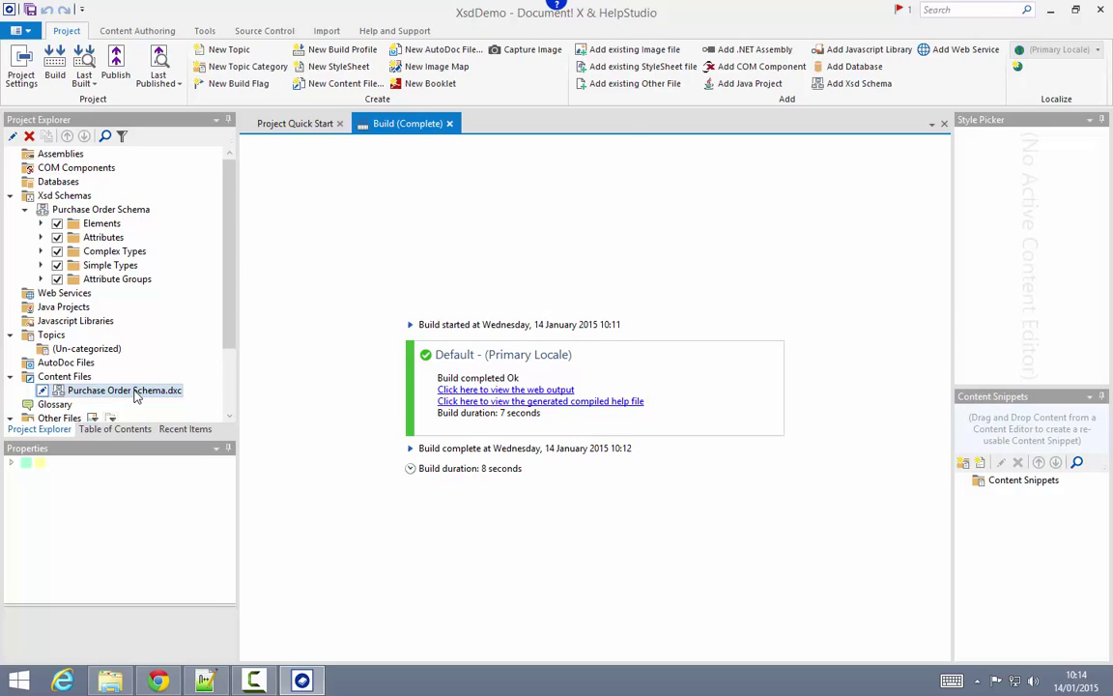
- Open Purchase Order Schema.dxc from Content Files in the content editor
double_click(123, 389)
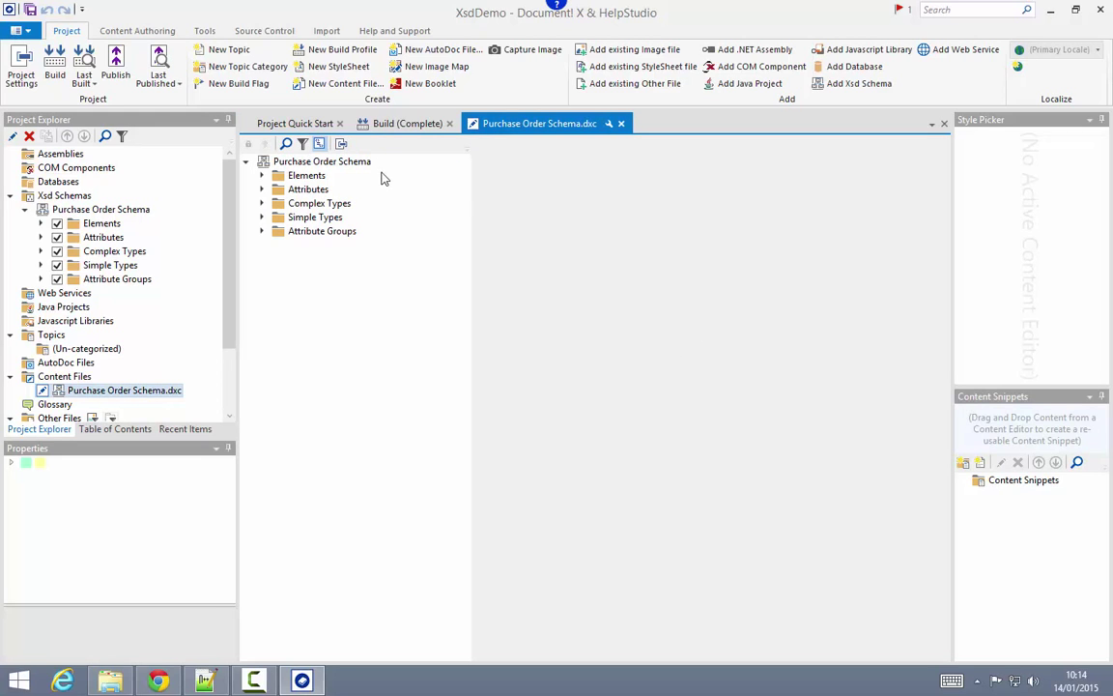
mouse_move(573, 133)
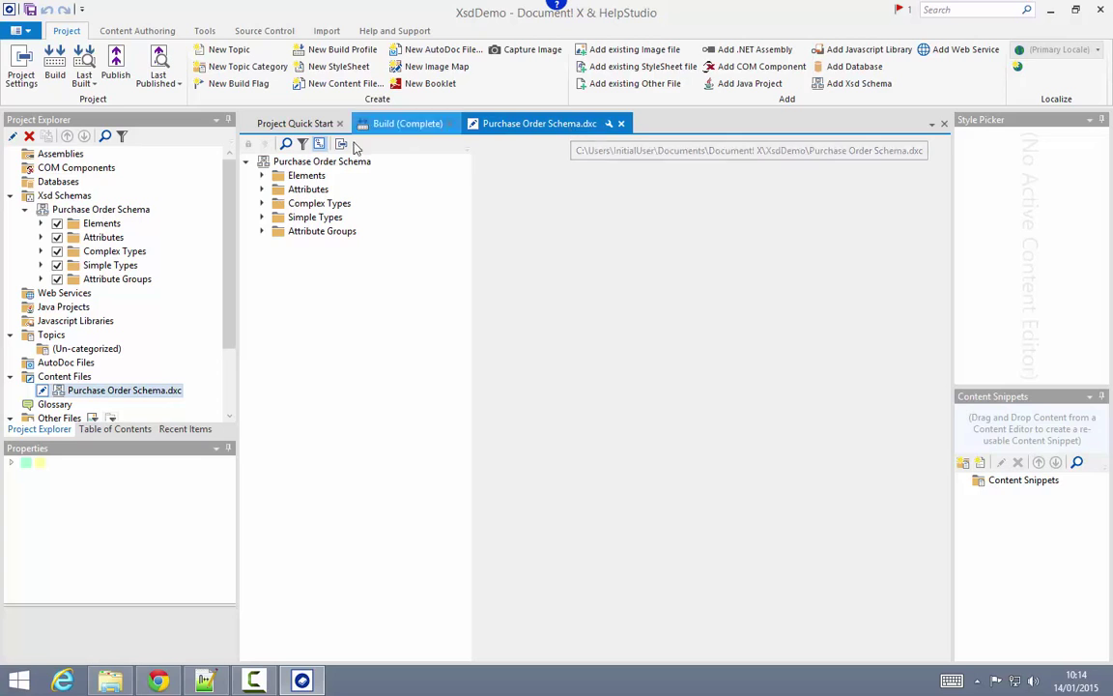
- Open the PurchaseOrderType complex type page and begin typing 'Custom d' below its summary
click(538, 123)
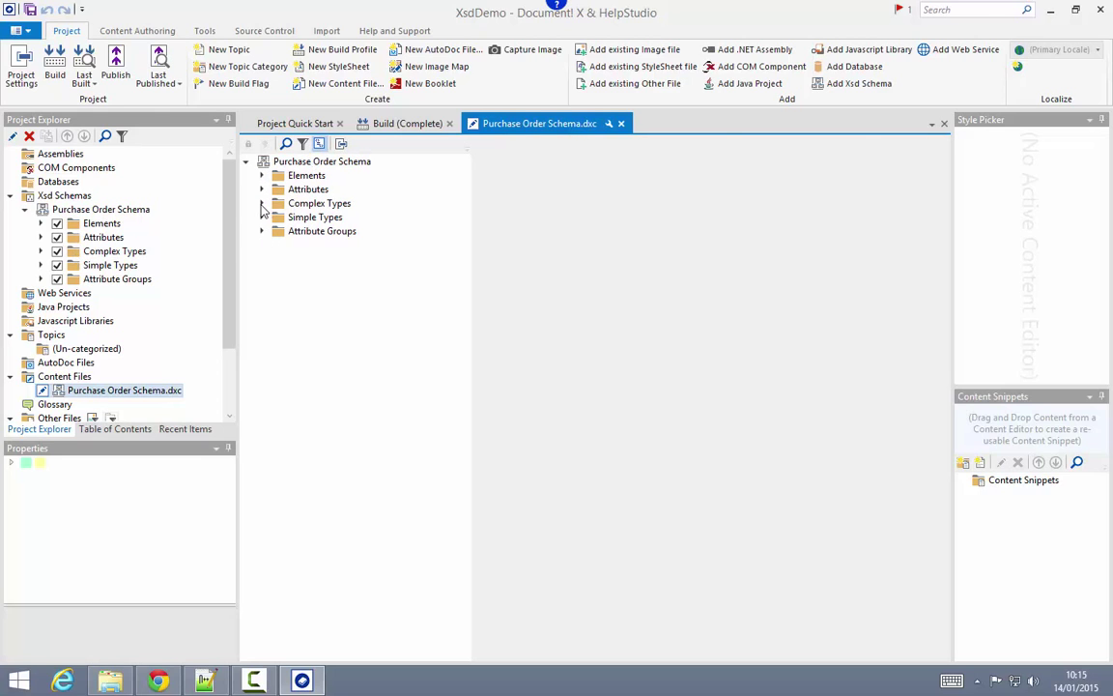
click(261, 203)
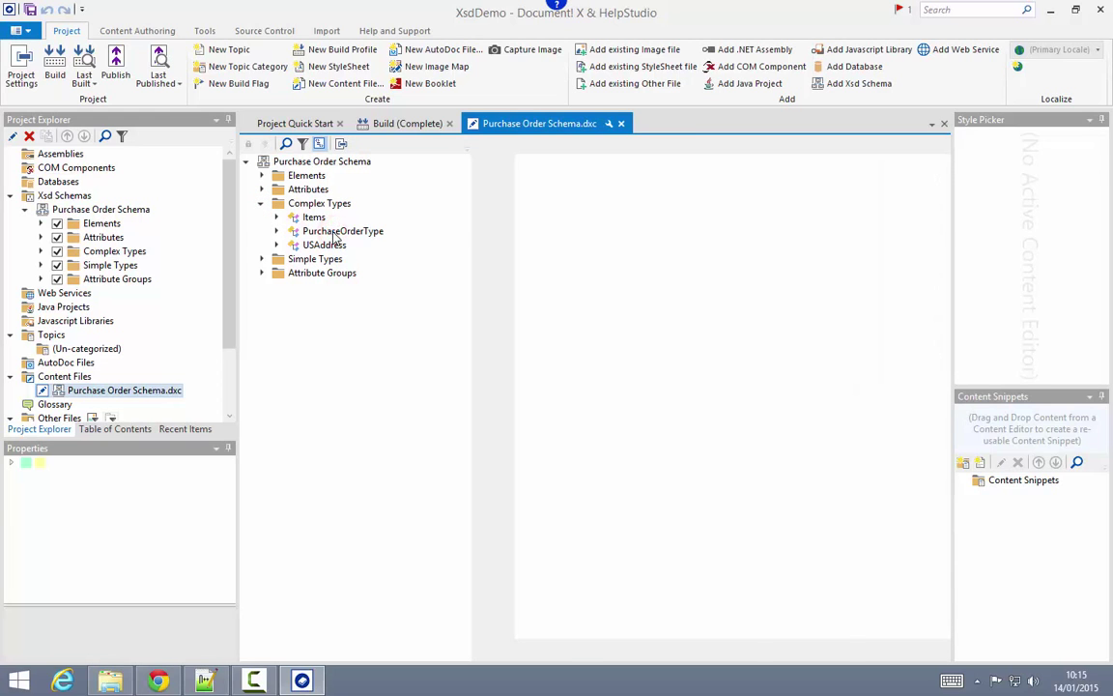
click(343, 230)
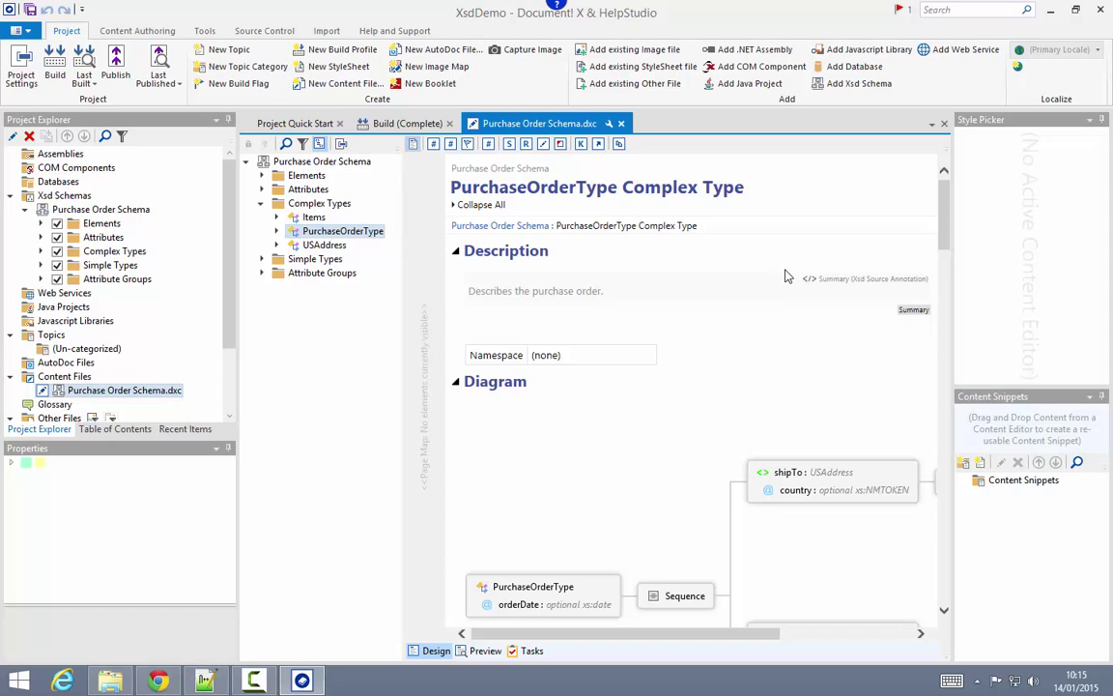
mouse_move(867, 295)
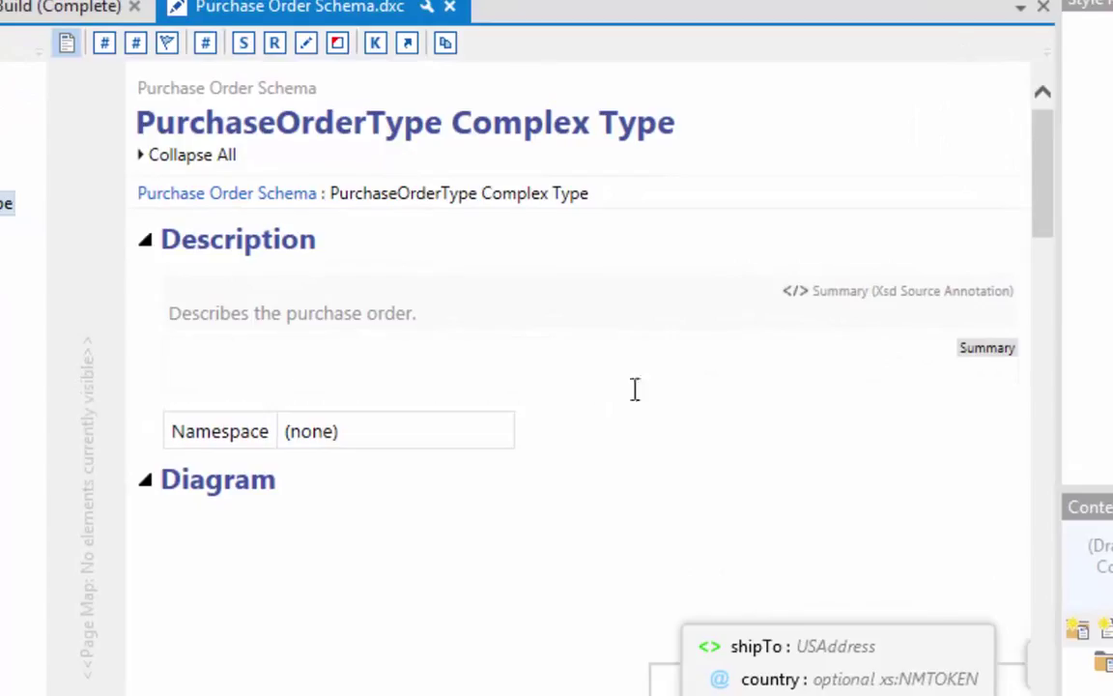
mouse_move(799, 338)
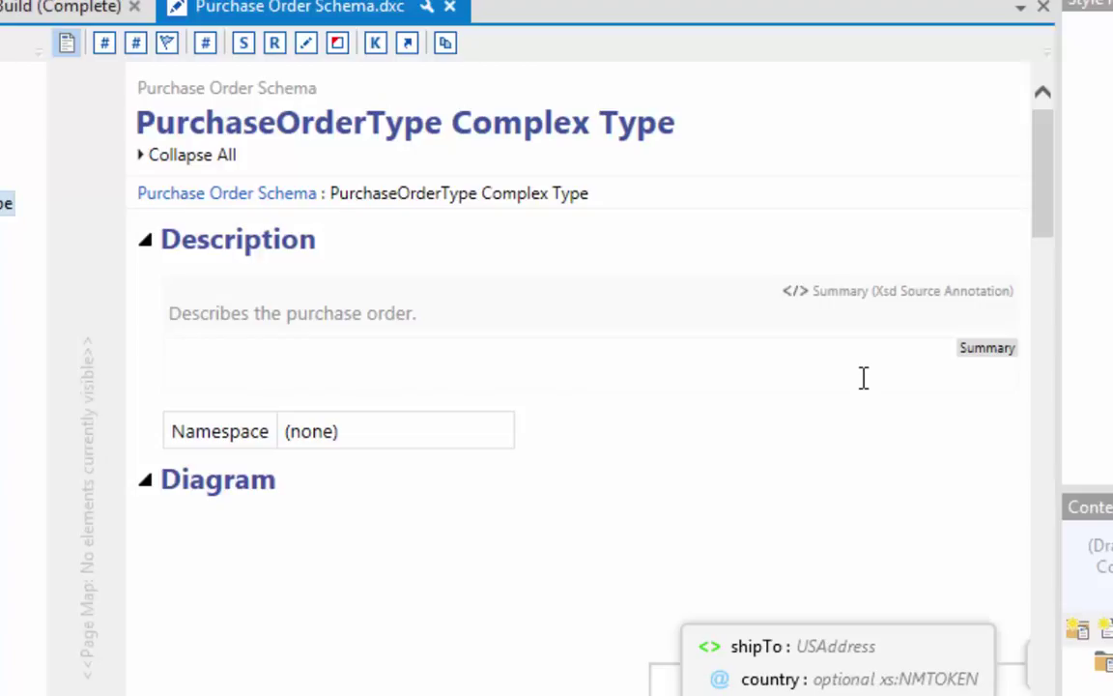
click(863, 378)
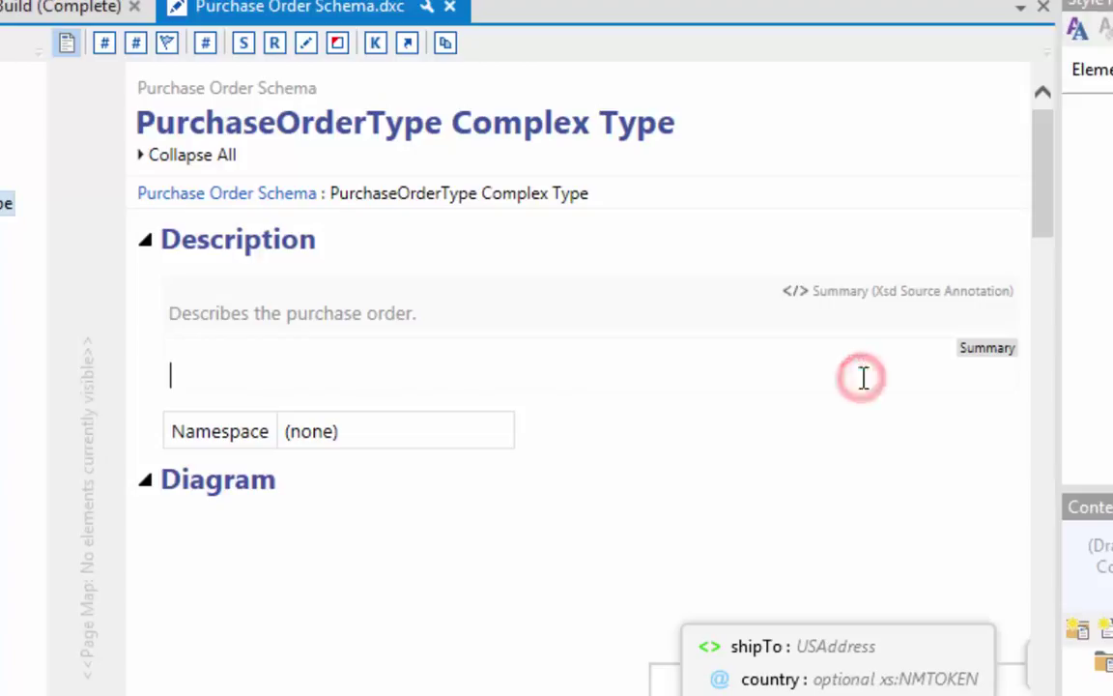
mouse_move(863, 377)
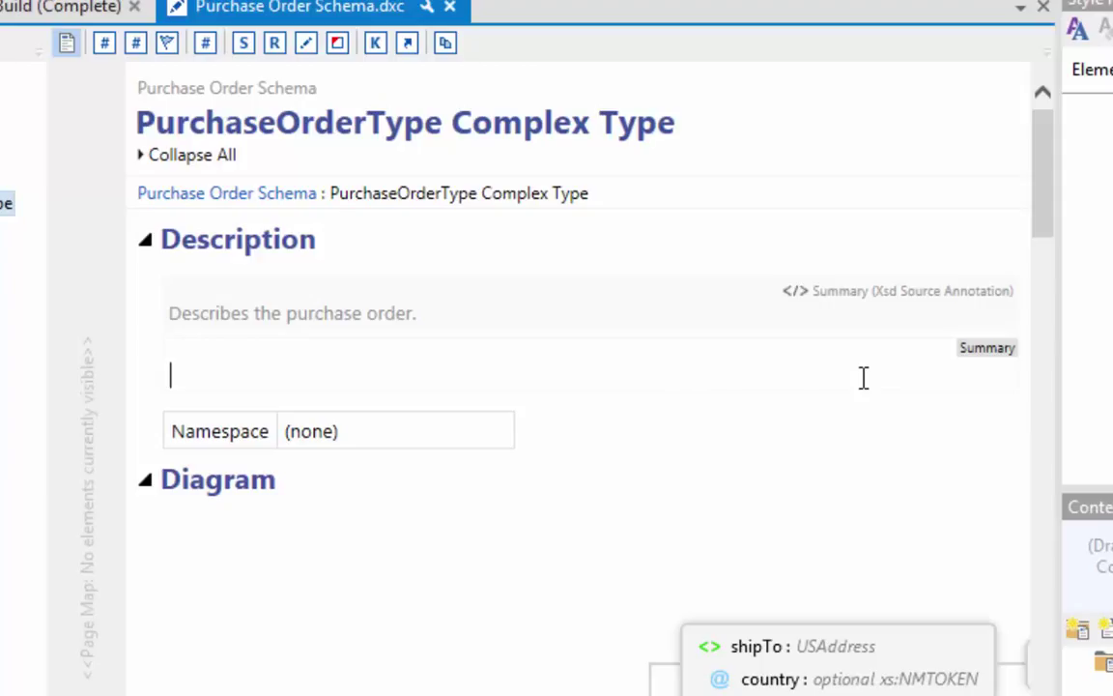
text(Custom d)
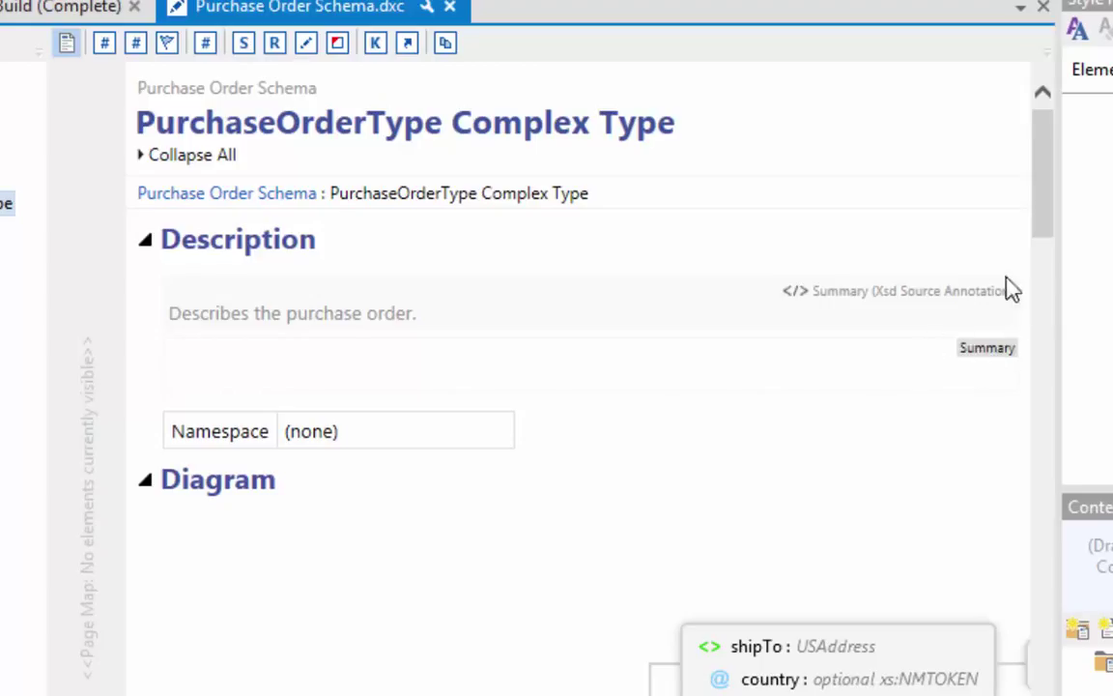
mouse_move(942, 328)
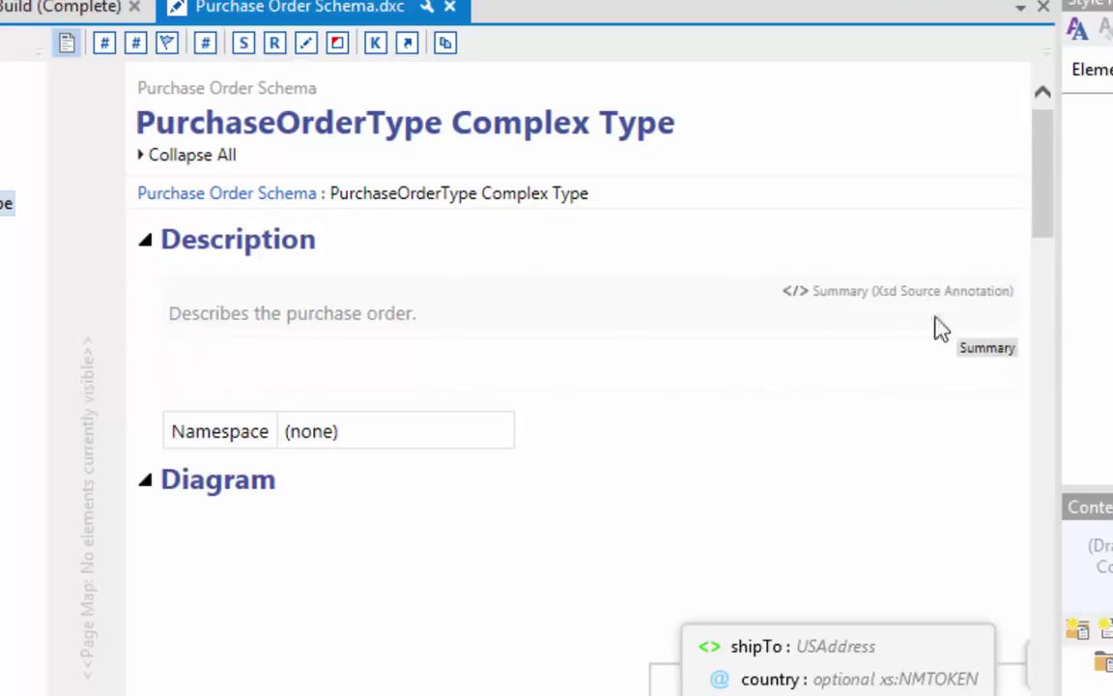
mouse_move(507, 319)
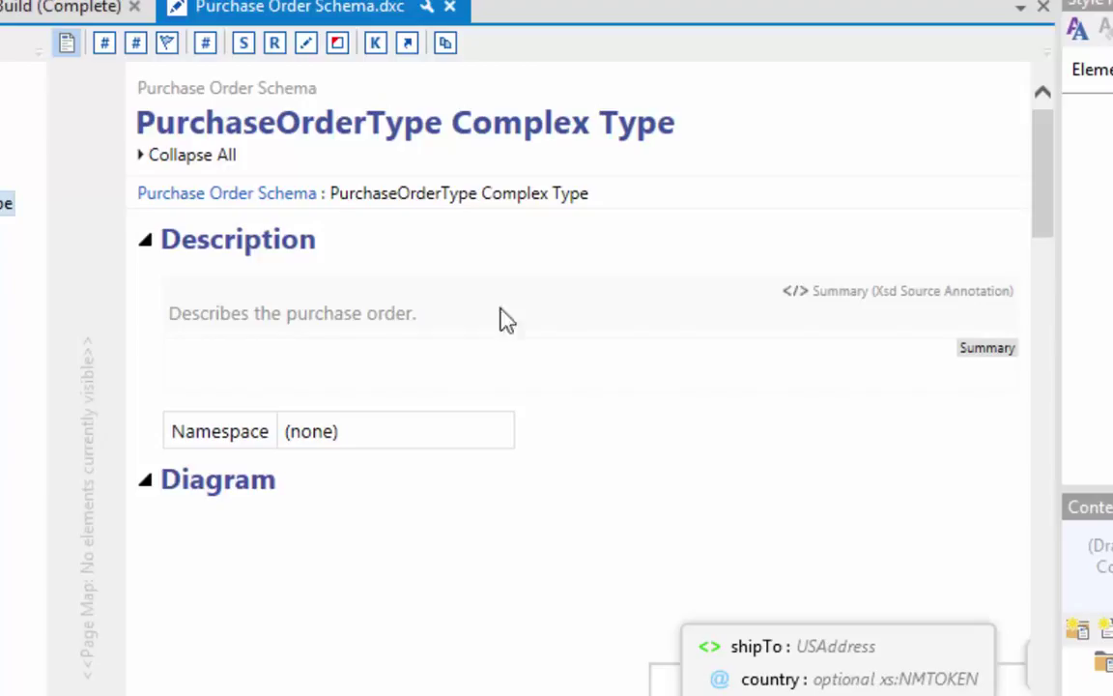
mouse_move(172, 324)
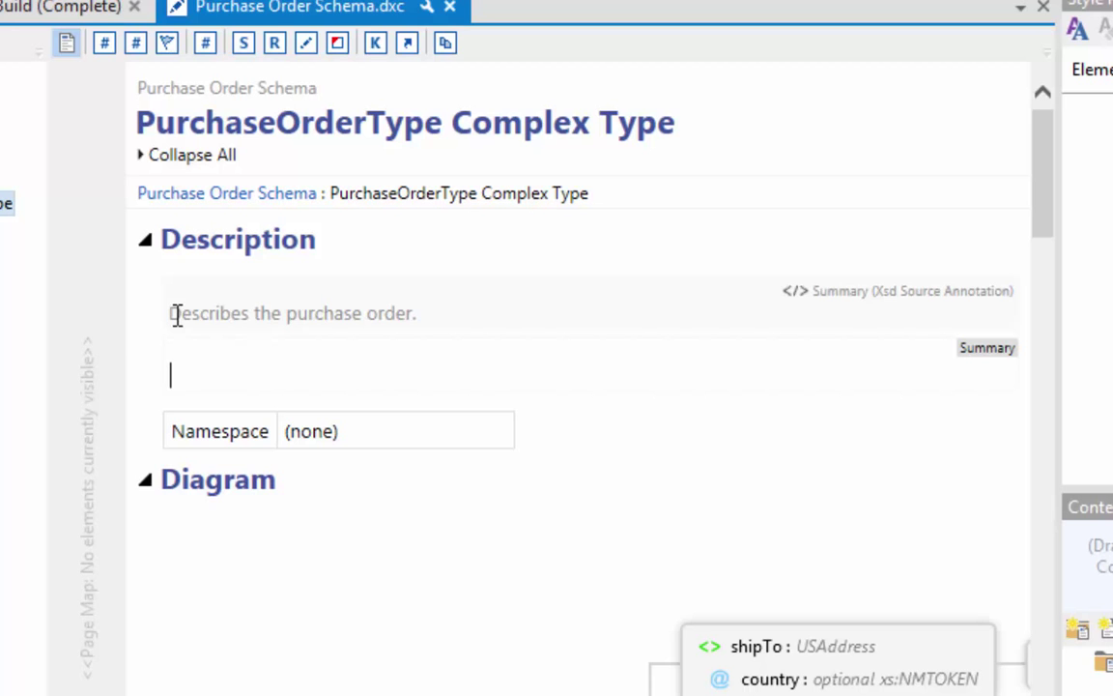
mouse_move(449, 324)
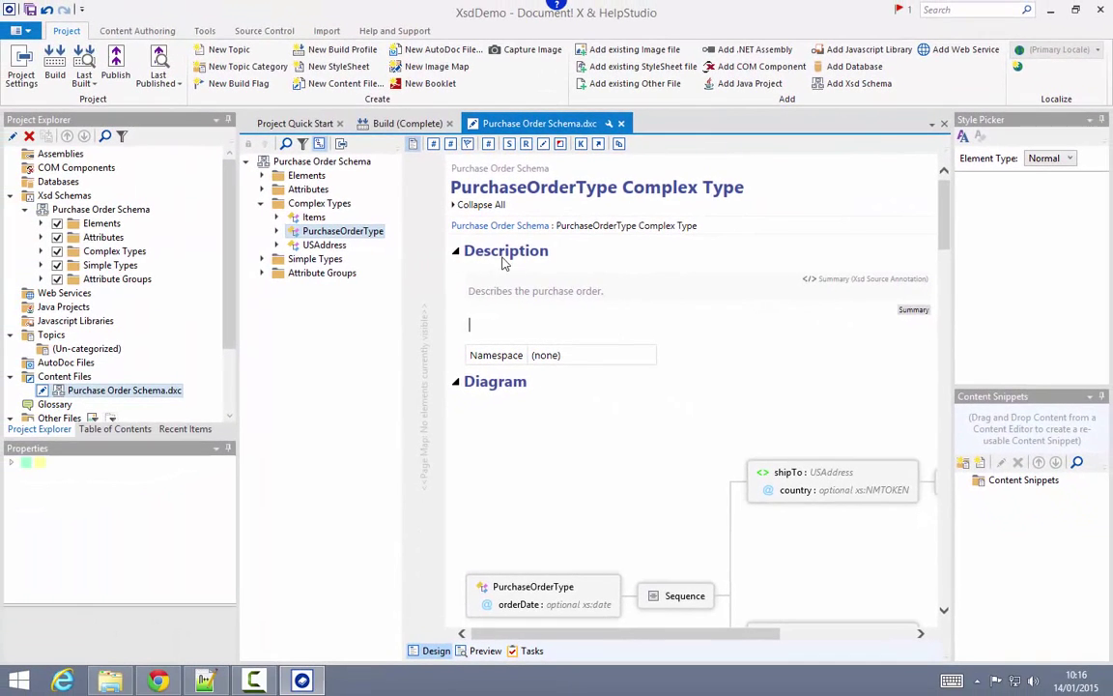
- Open the USAddress page and type the remark 'Only basic address details.' in the Design editor
click(325, 245)
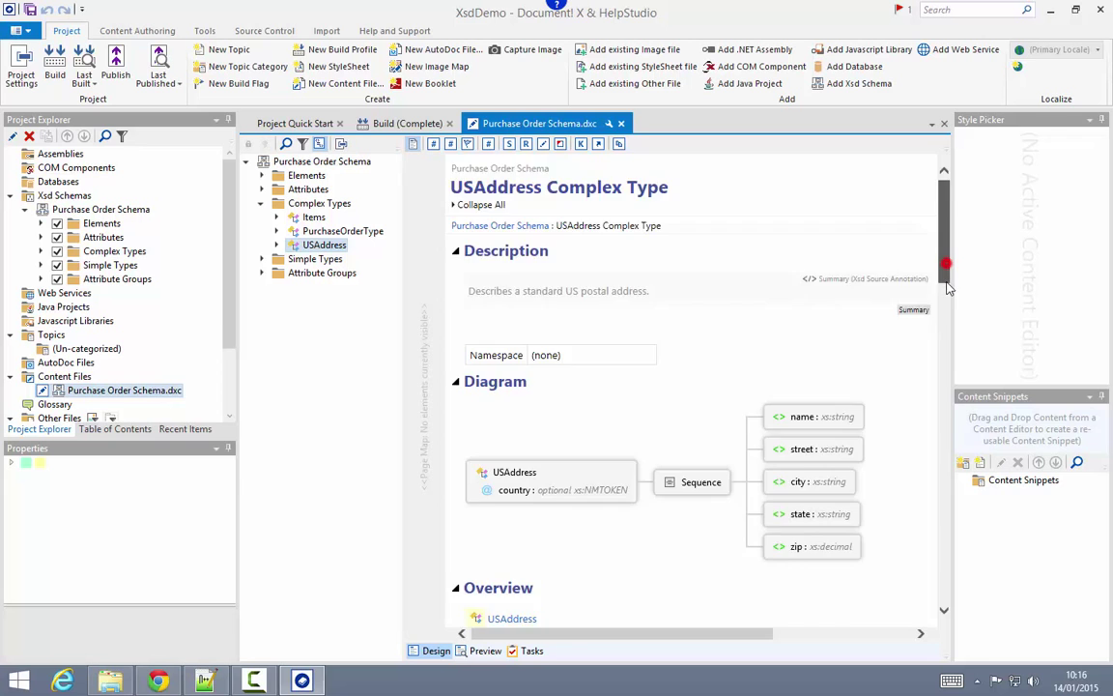
scroll(down, 3)
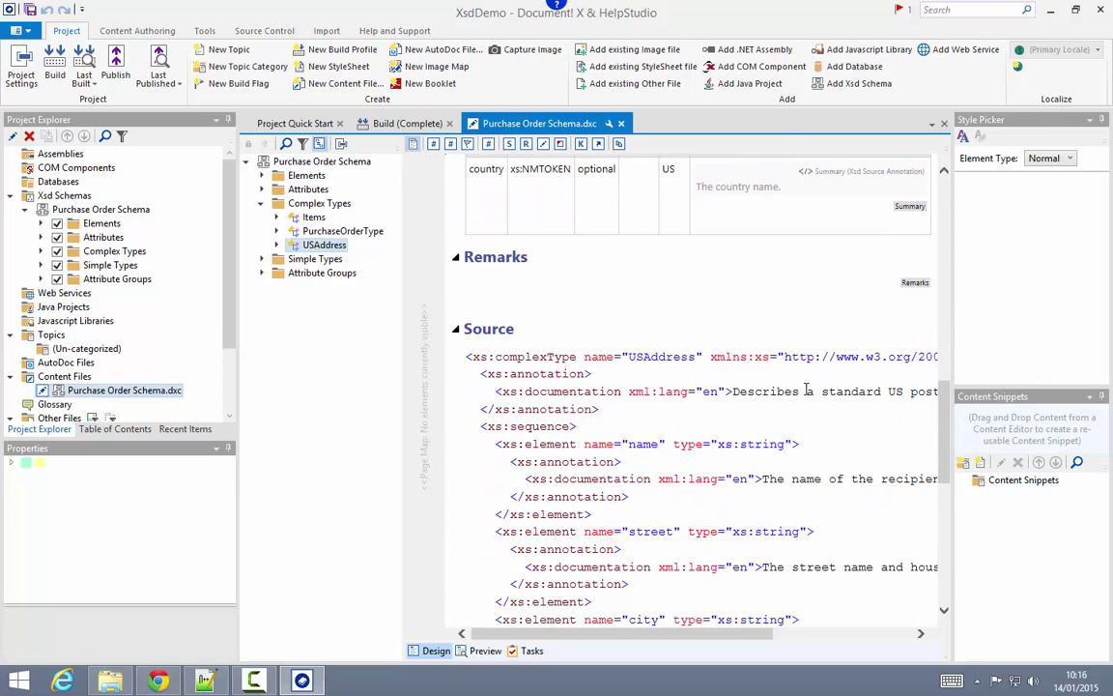
text(o)
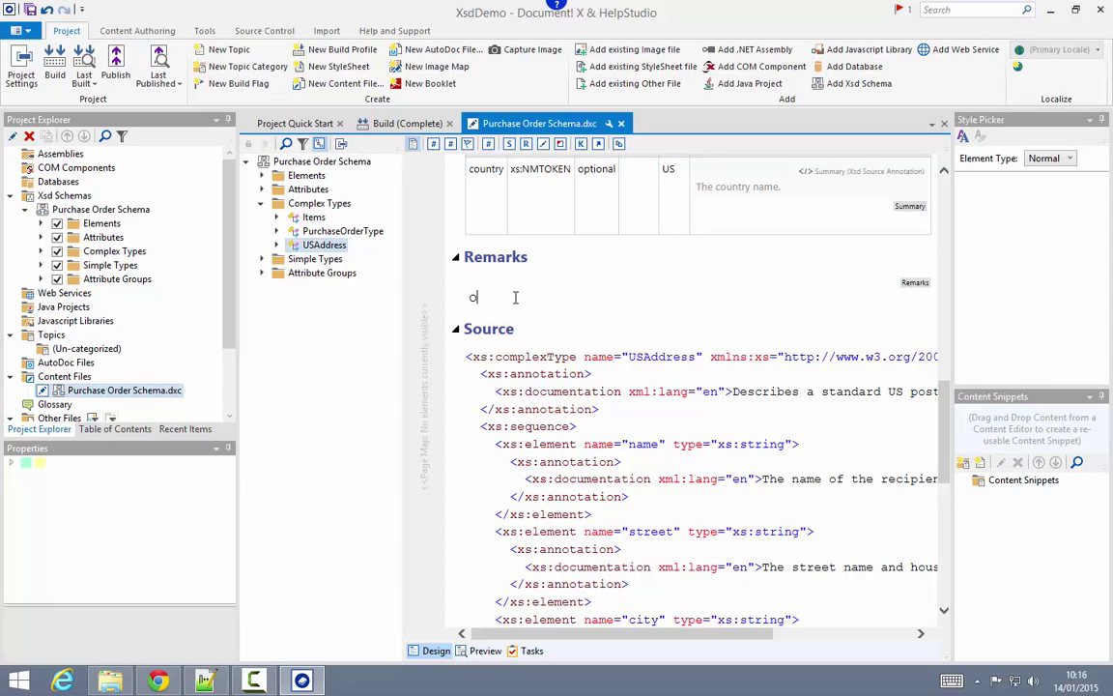
text(nly b)
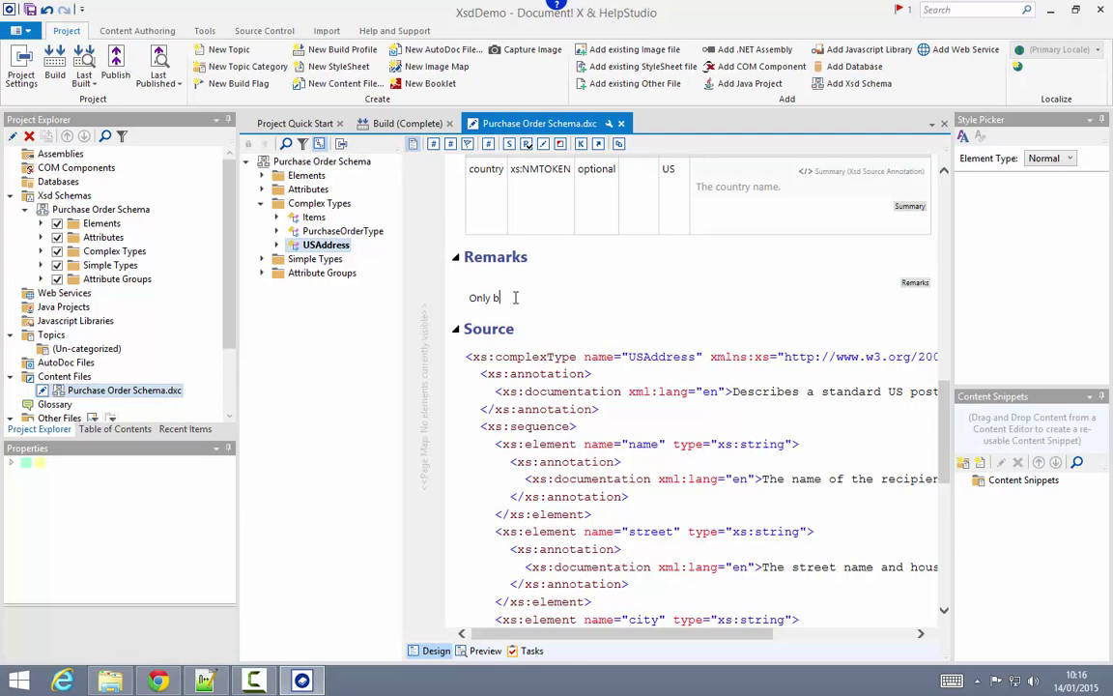
text(asic address)
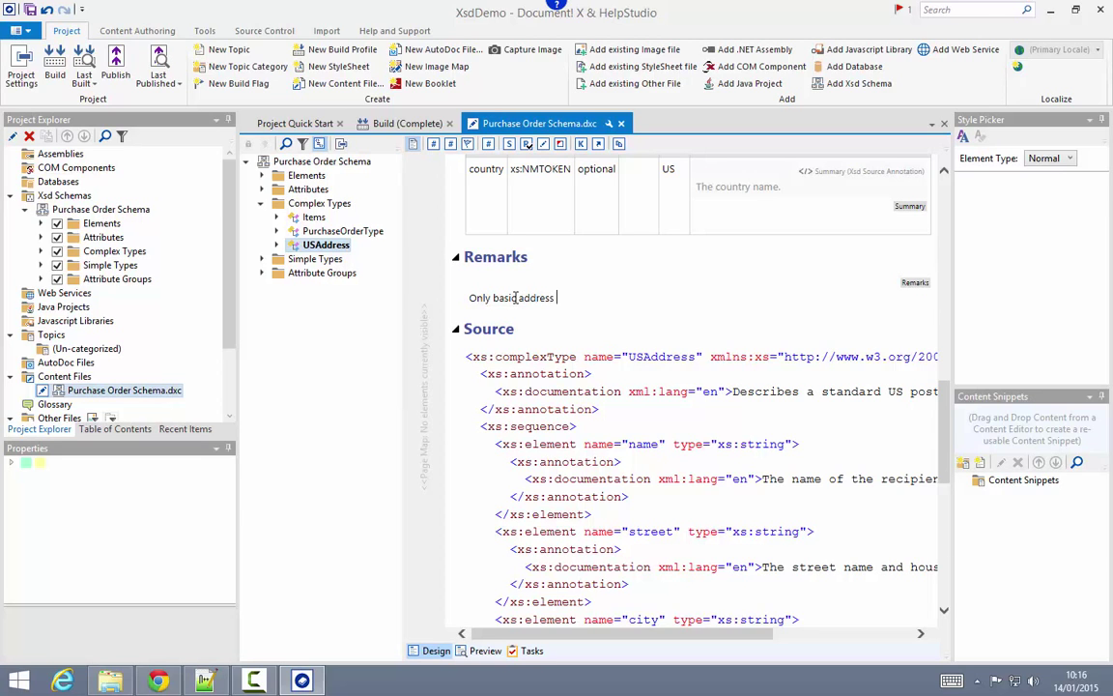
text(details.)
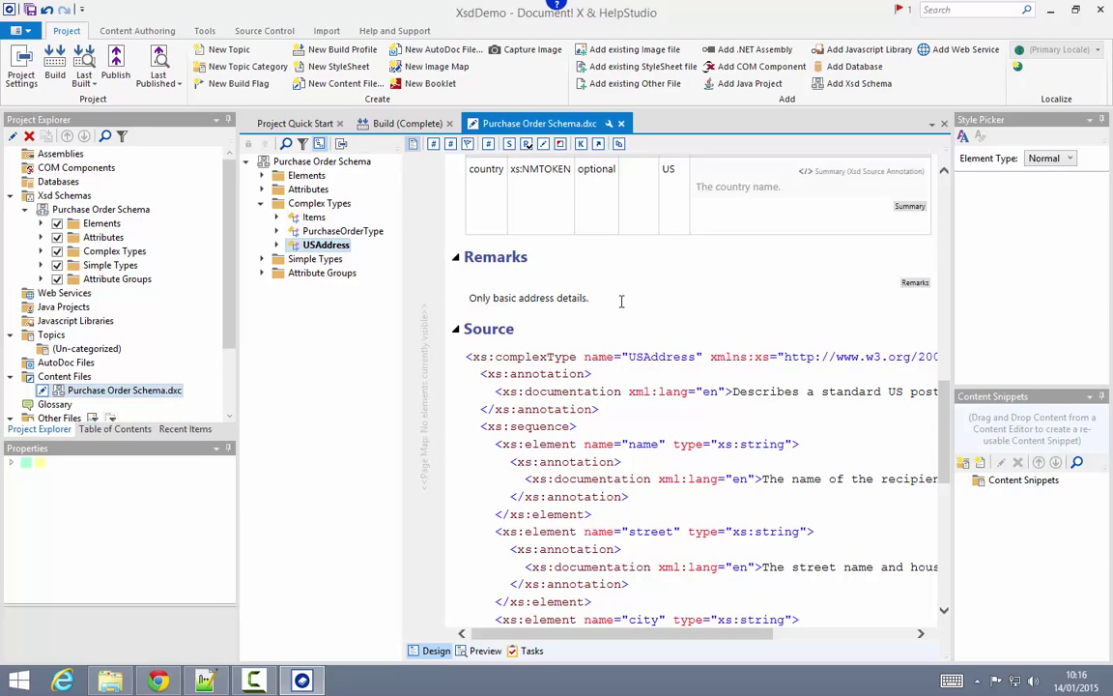
click(589, 298)
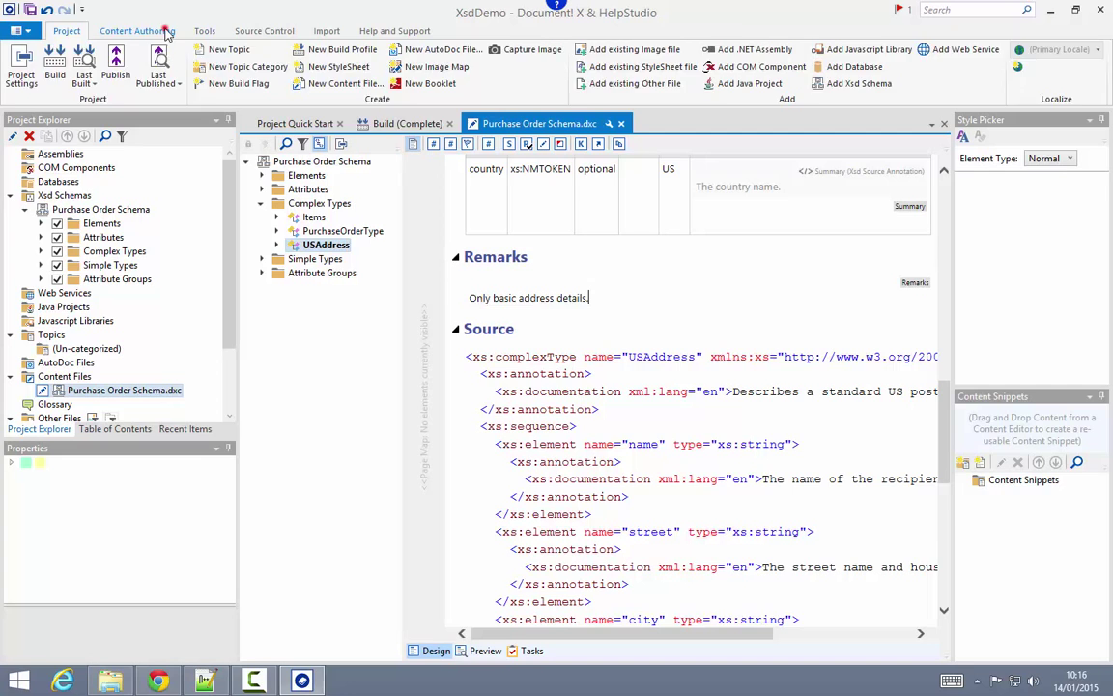
click(135, 30)
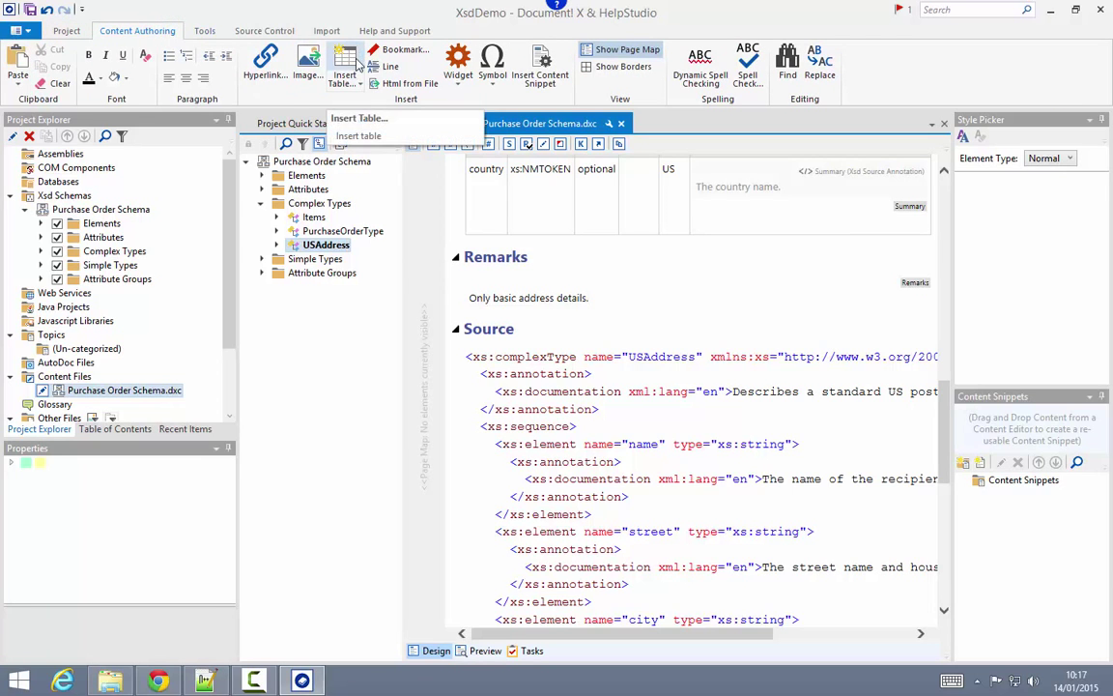
click(580, 297)
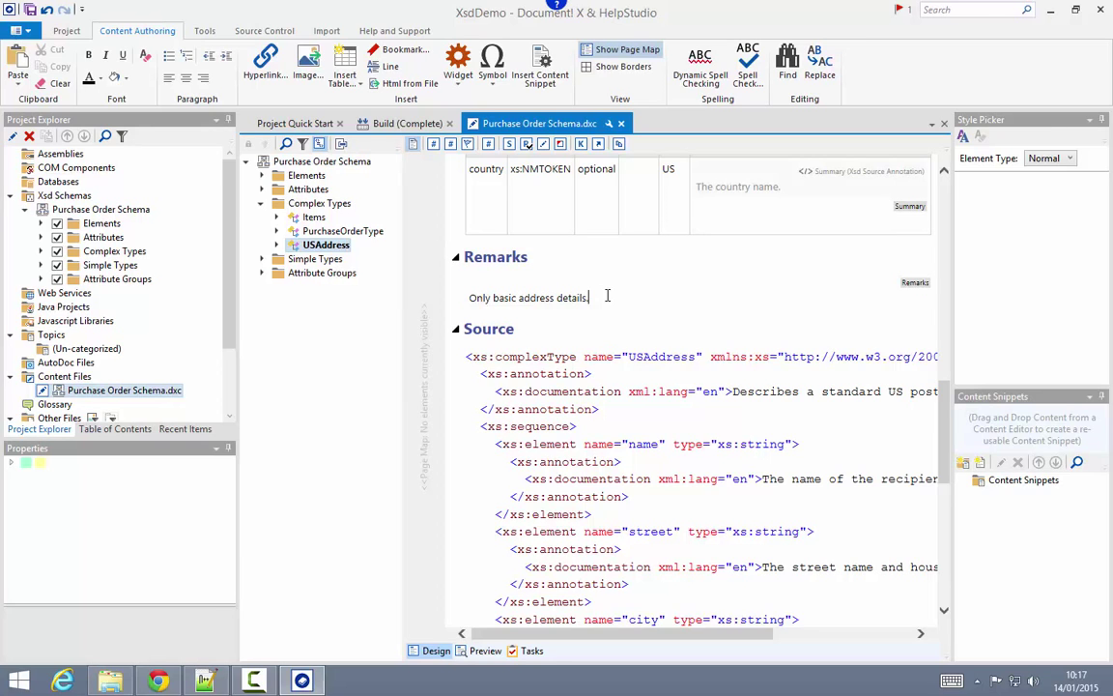
text(.)
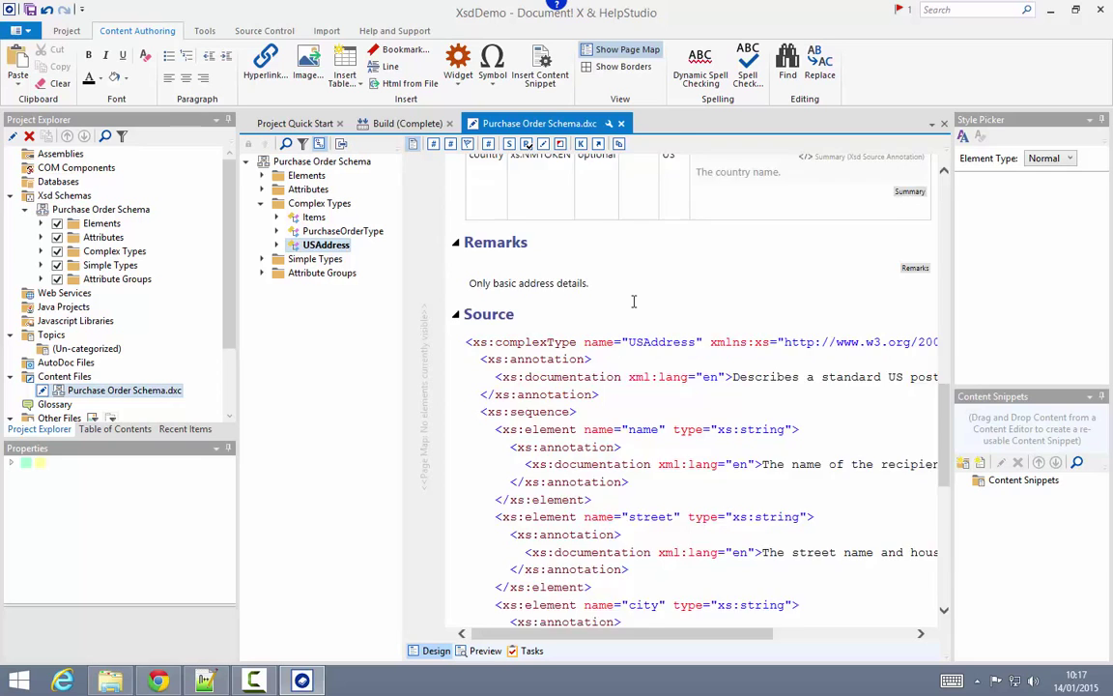
- In Link Designer, pick Purchase Order Schema > Complex Types > PurchaseOrderType as USAddress's See Also link
scroll(down, 3)
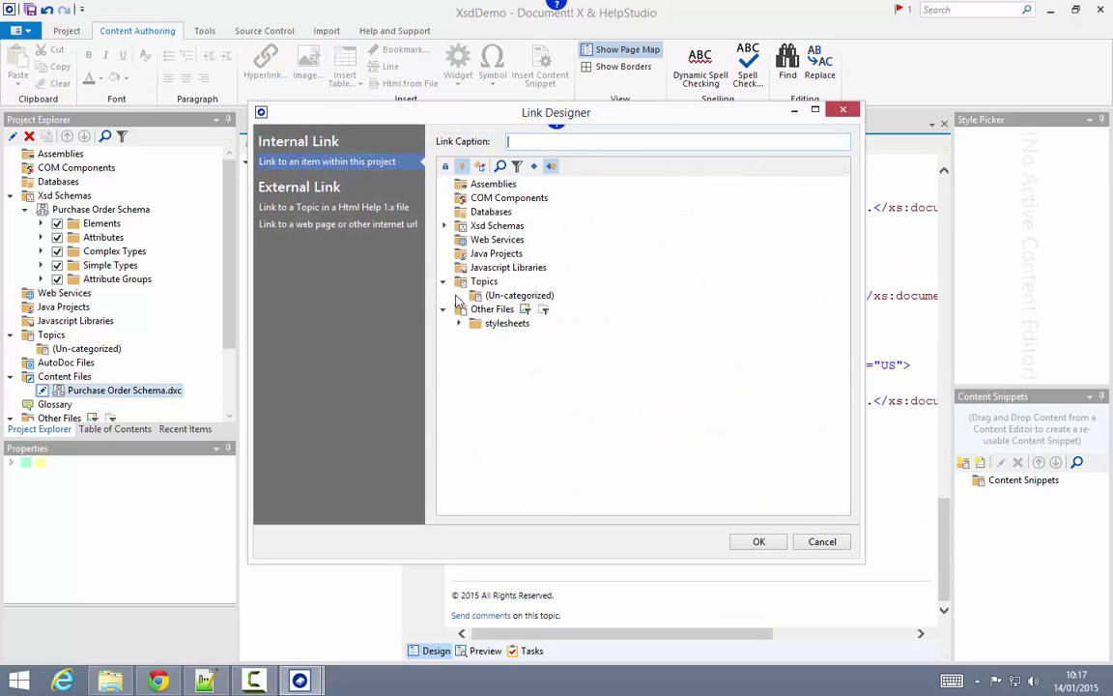
click(445, 225)
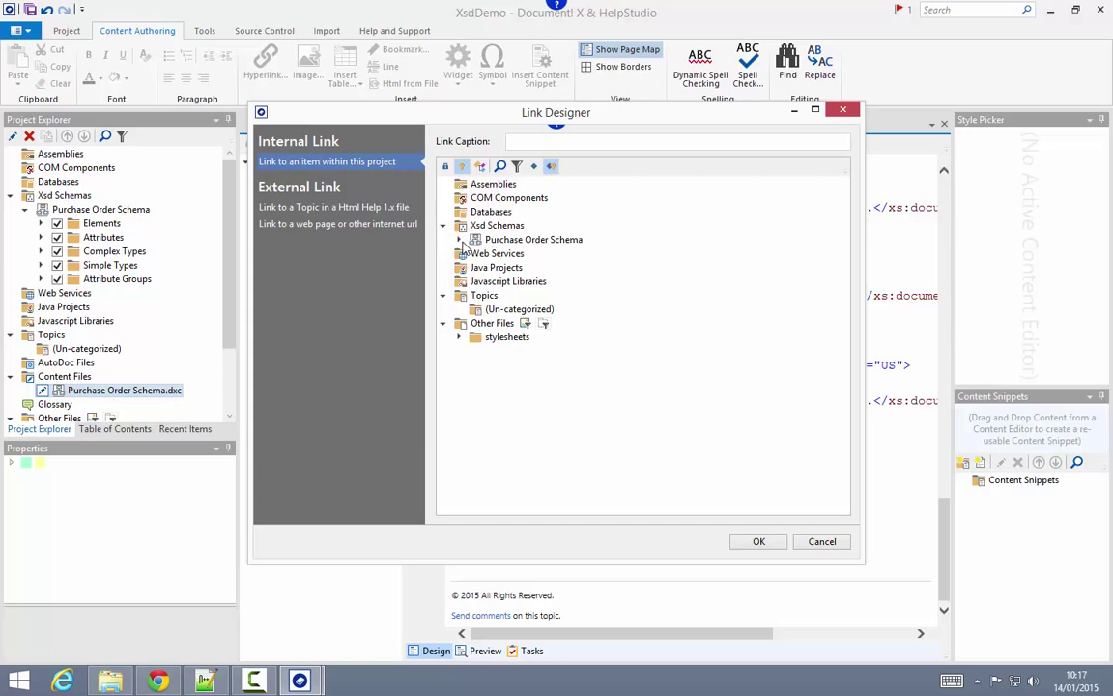
click(459, 239)
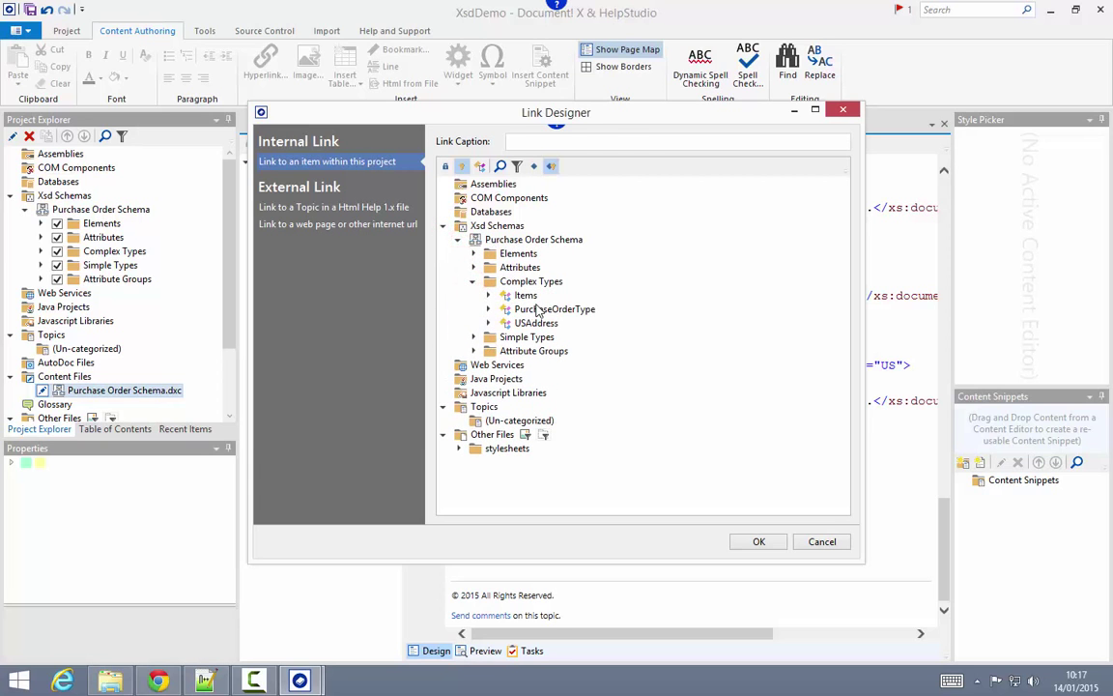
click(555, 308)
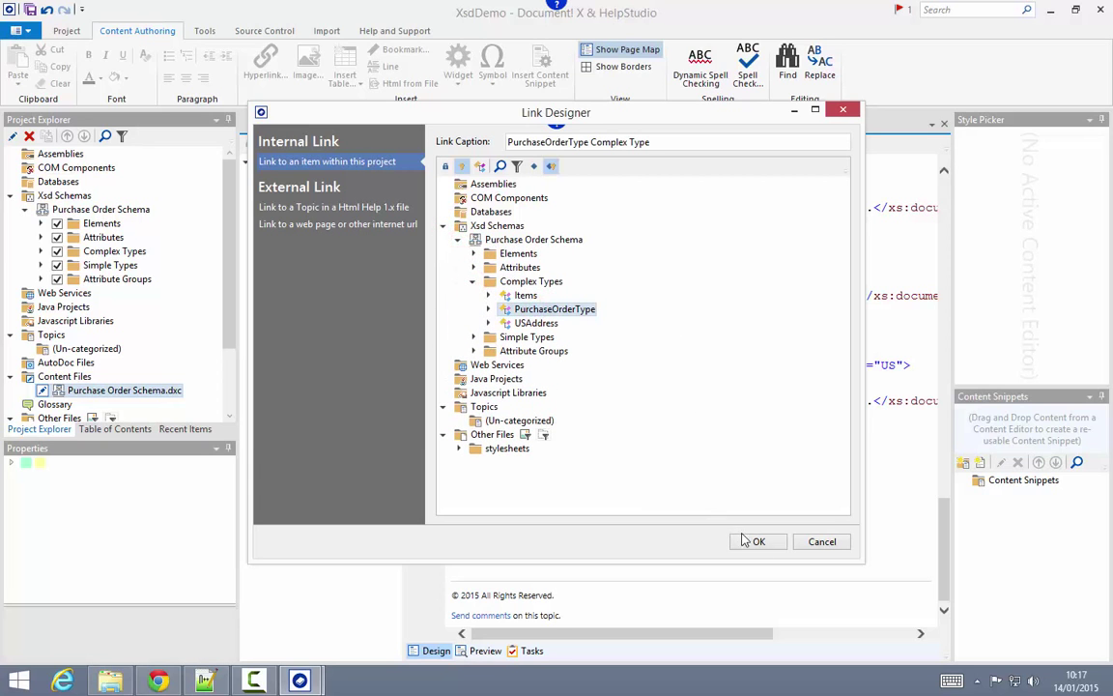
click(758, 541)
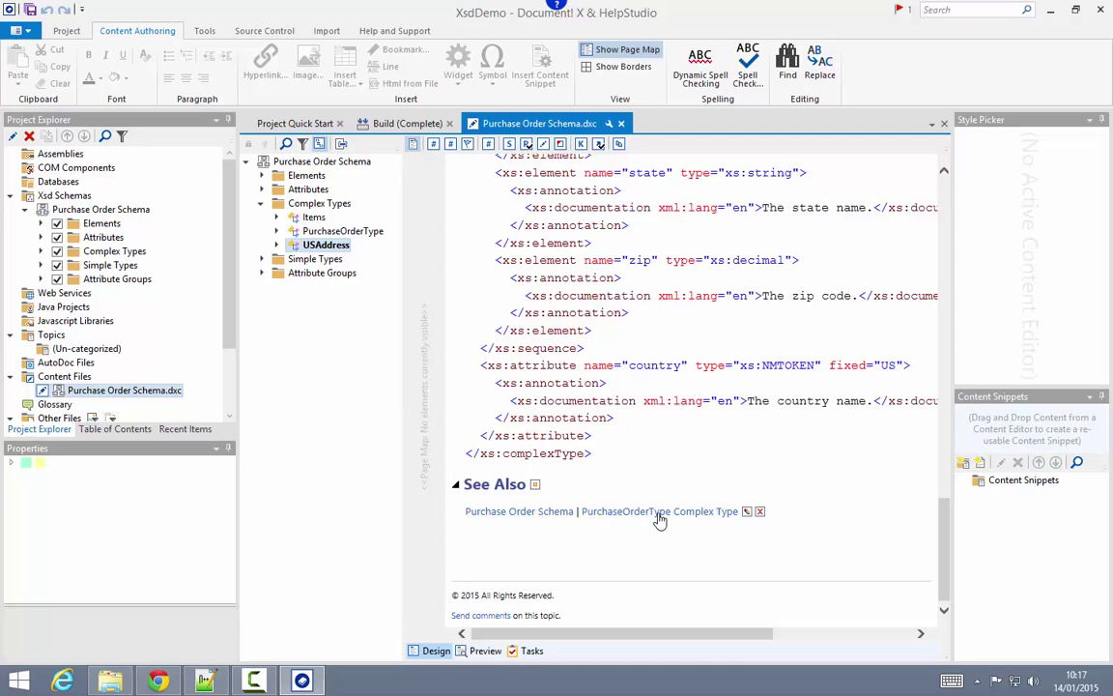
mouse_move(705, 481)
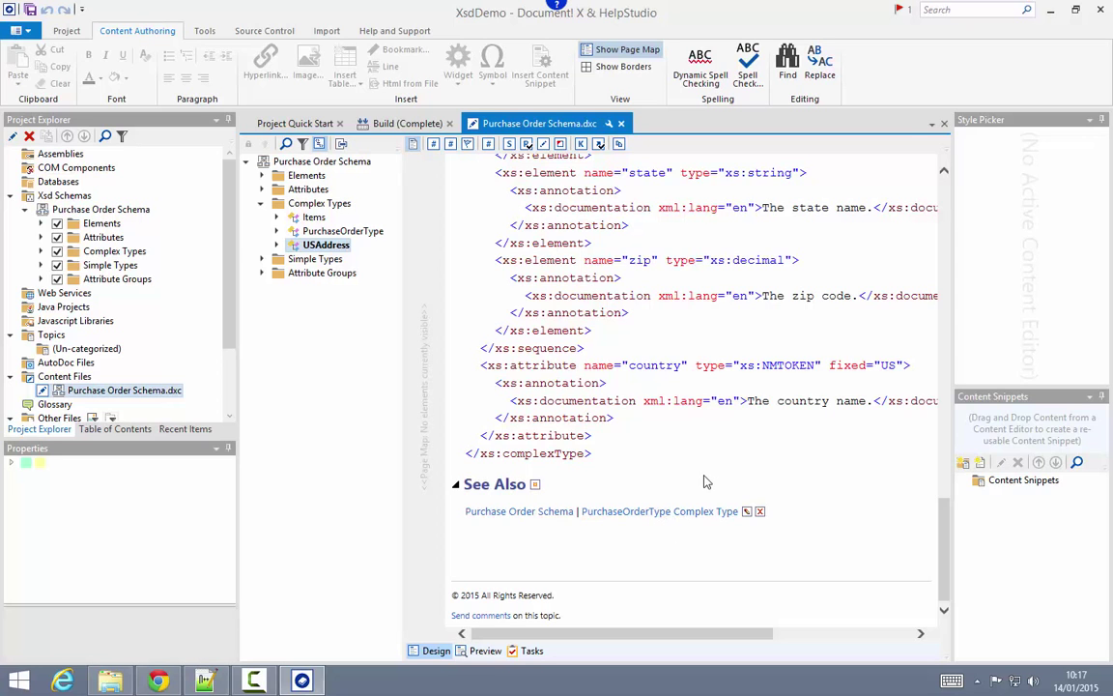
- Preview the USAddress topic, scrolling down to its remark and See Also link and back
click(485, 650)
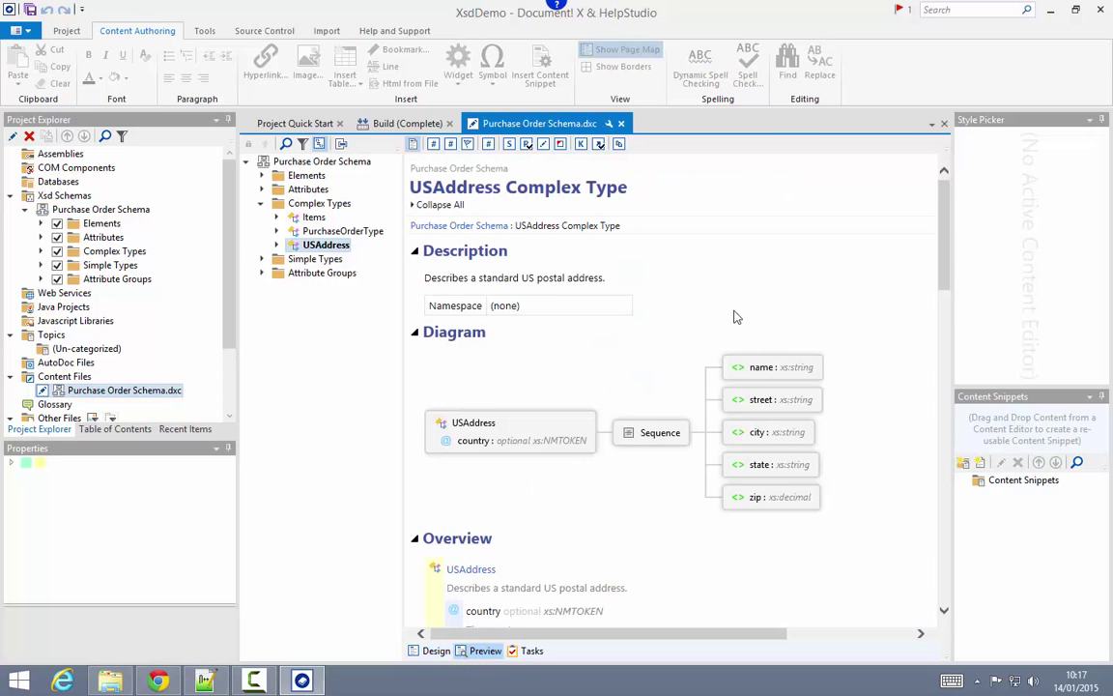
scroll(down, 3)
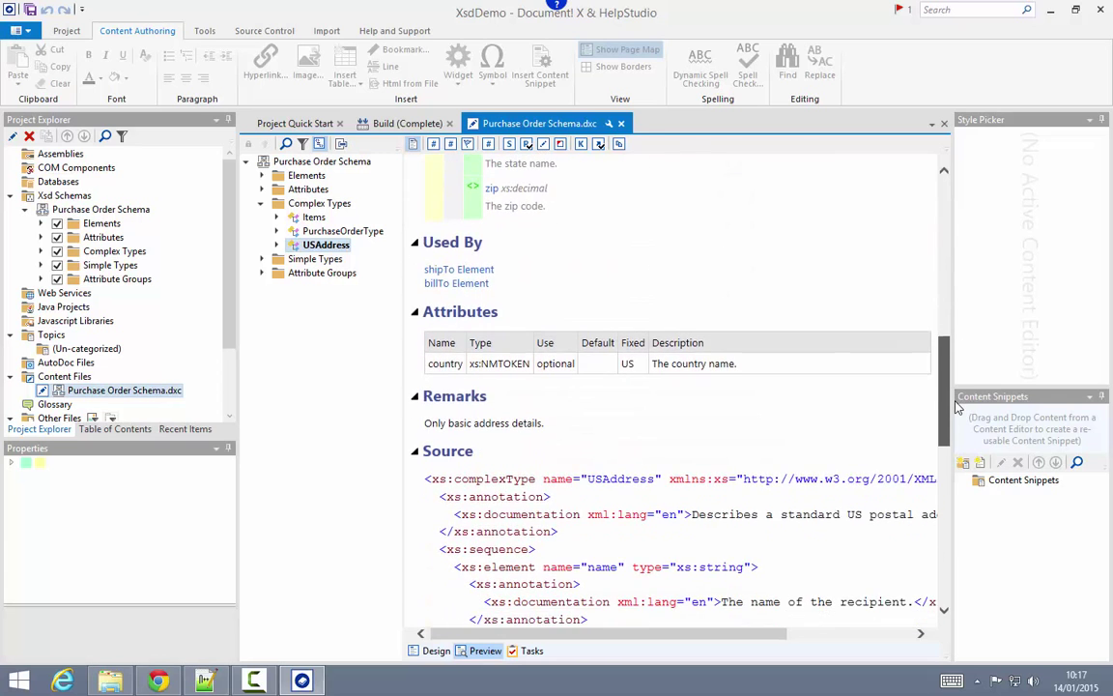
scroll(down, 3)
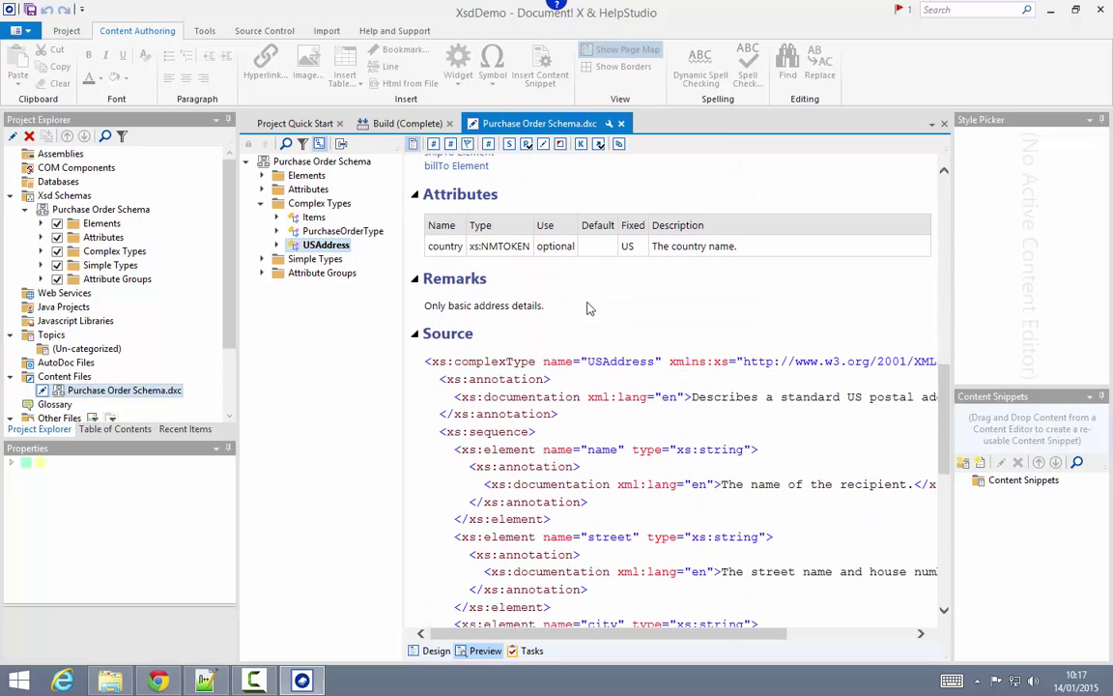
scroll(down, 3)
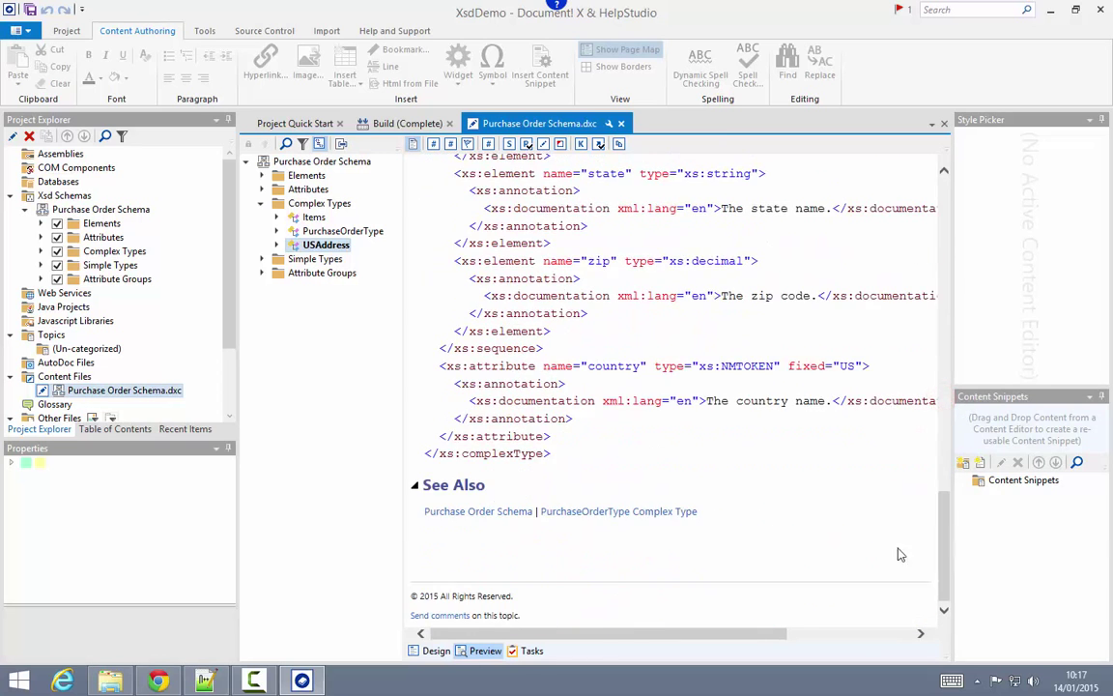
scroll(up, 3)
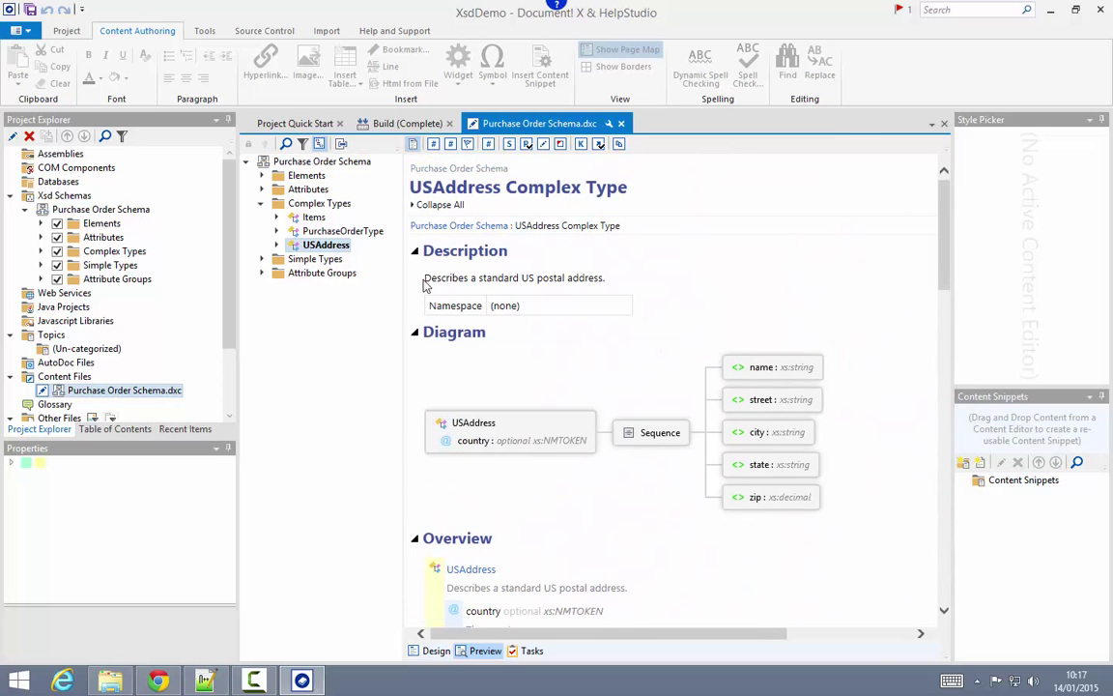
mouse_move(611, 279)
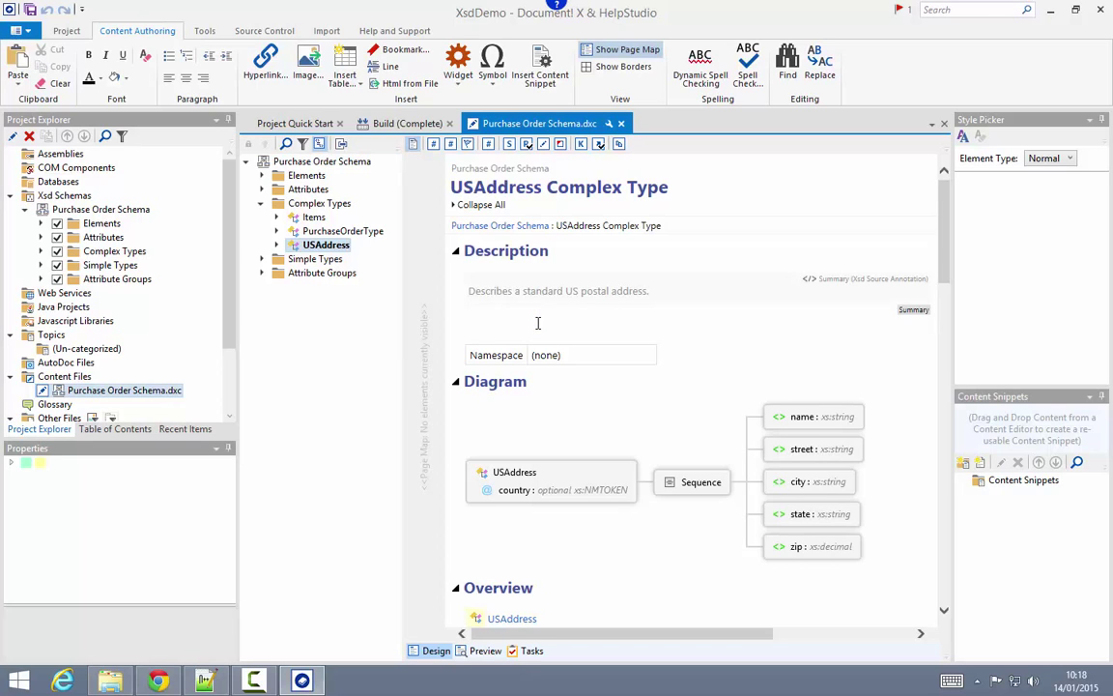
- Add 'International address not supported.' below the USAddress summary and return to editing
text(International address not supported.)
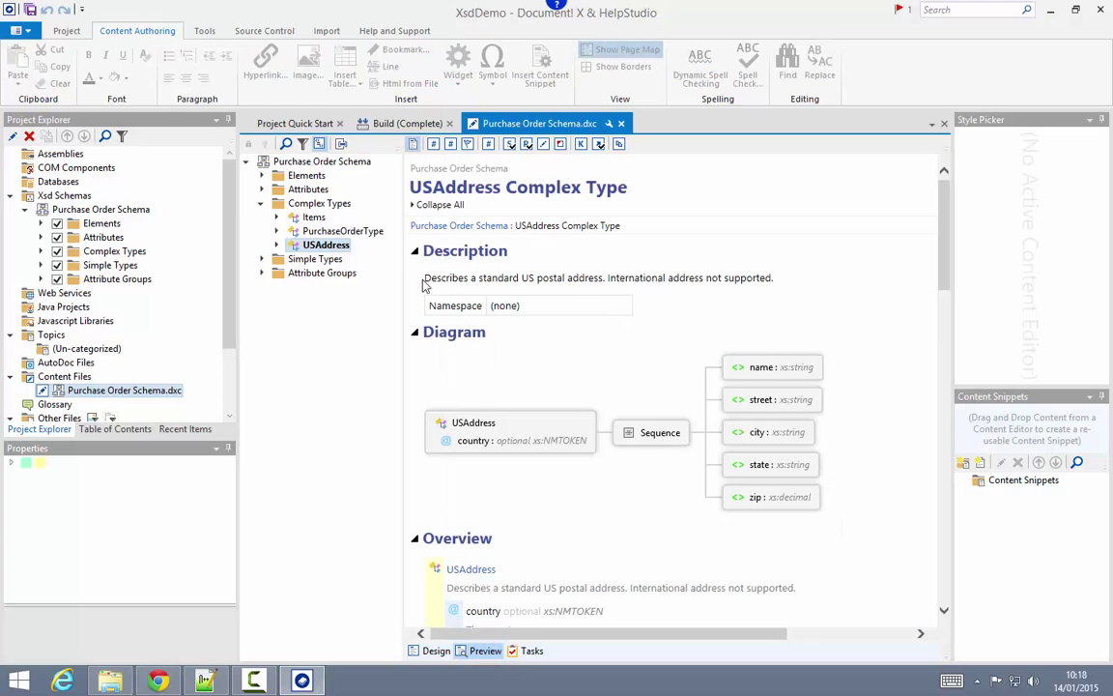
triple_click(597, 278)
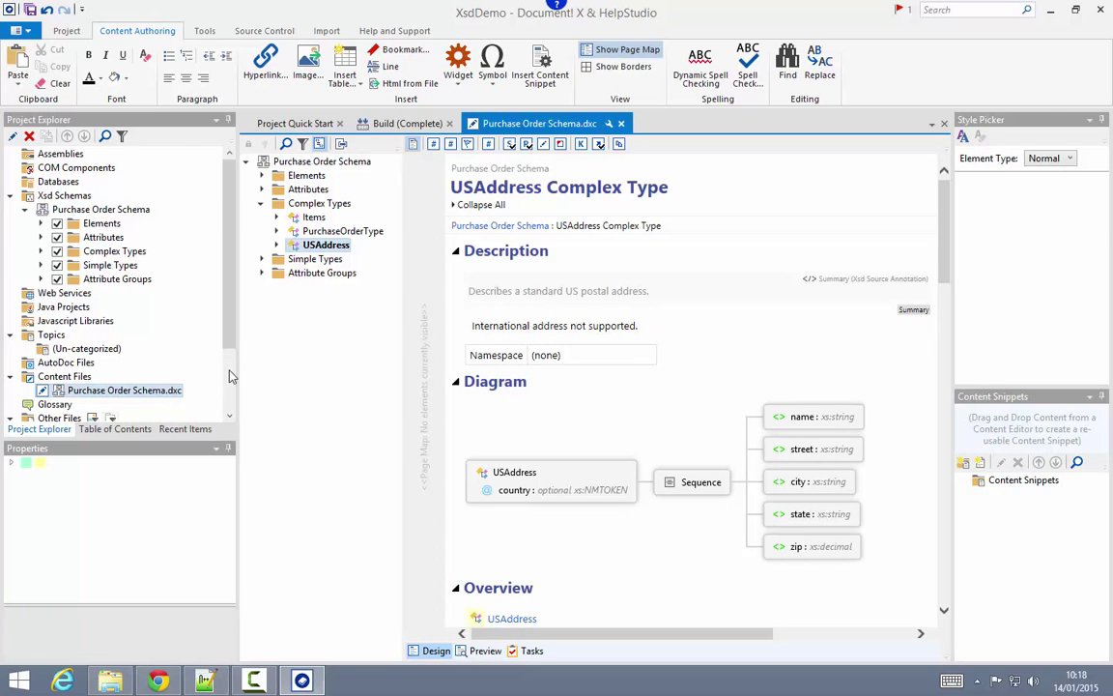
scroll(down, 3)
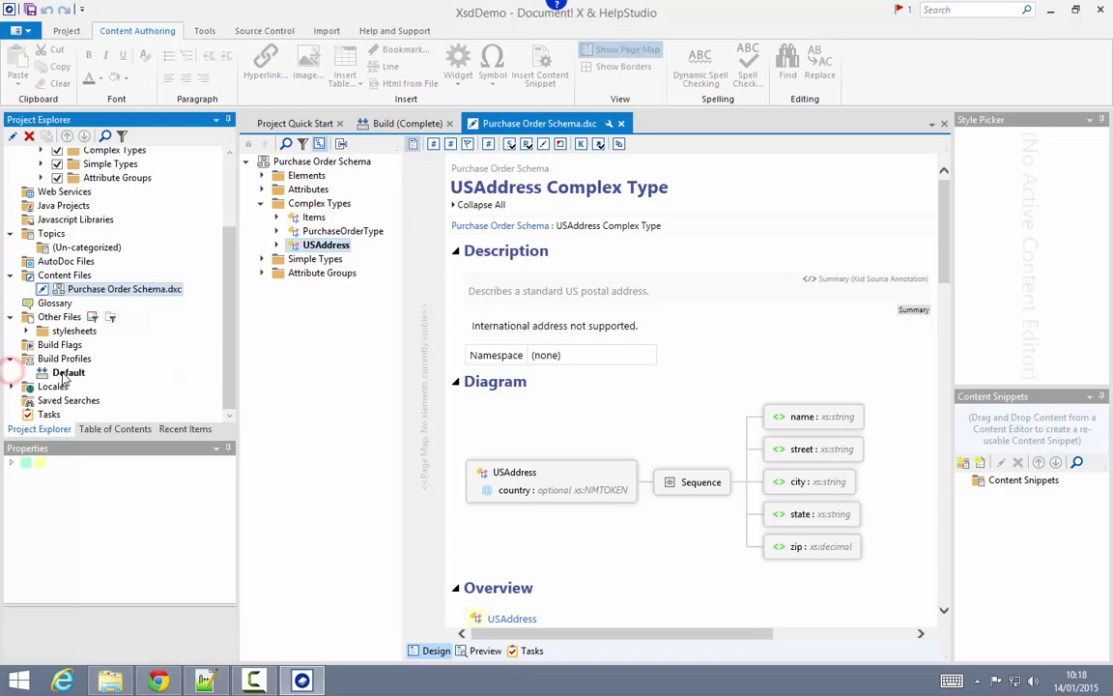
- Open the Default profile's Xsd Schema Settings and check source annotations are set to Merge
double_click(68, 372)
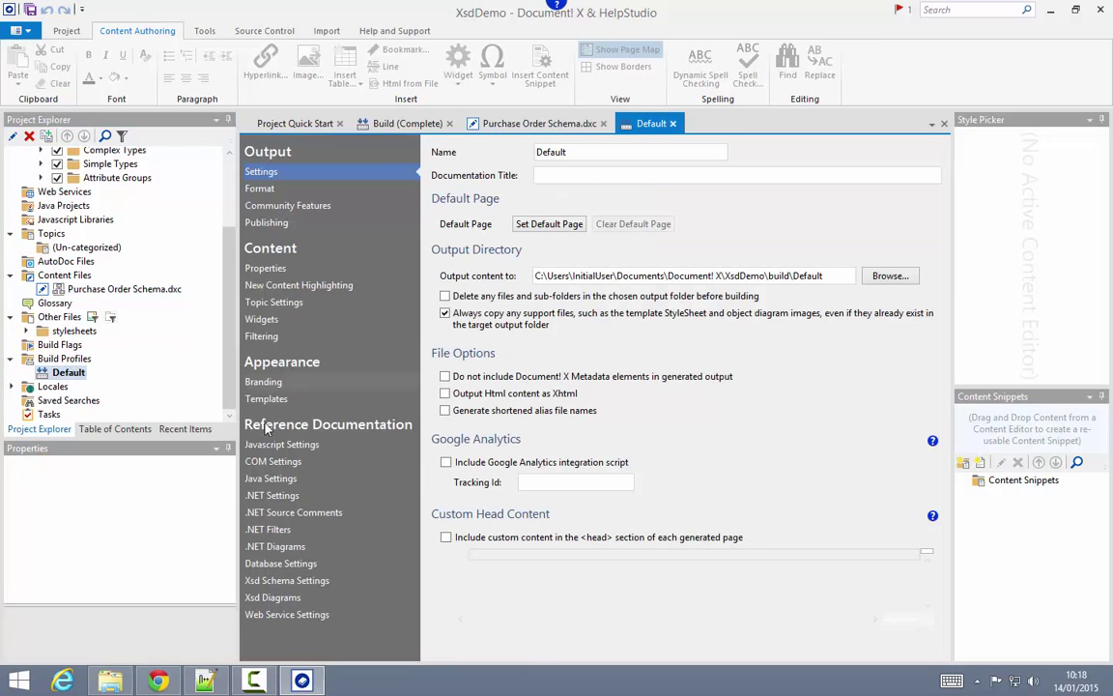
click(286, 580)
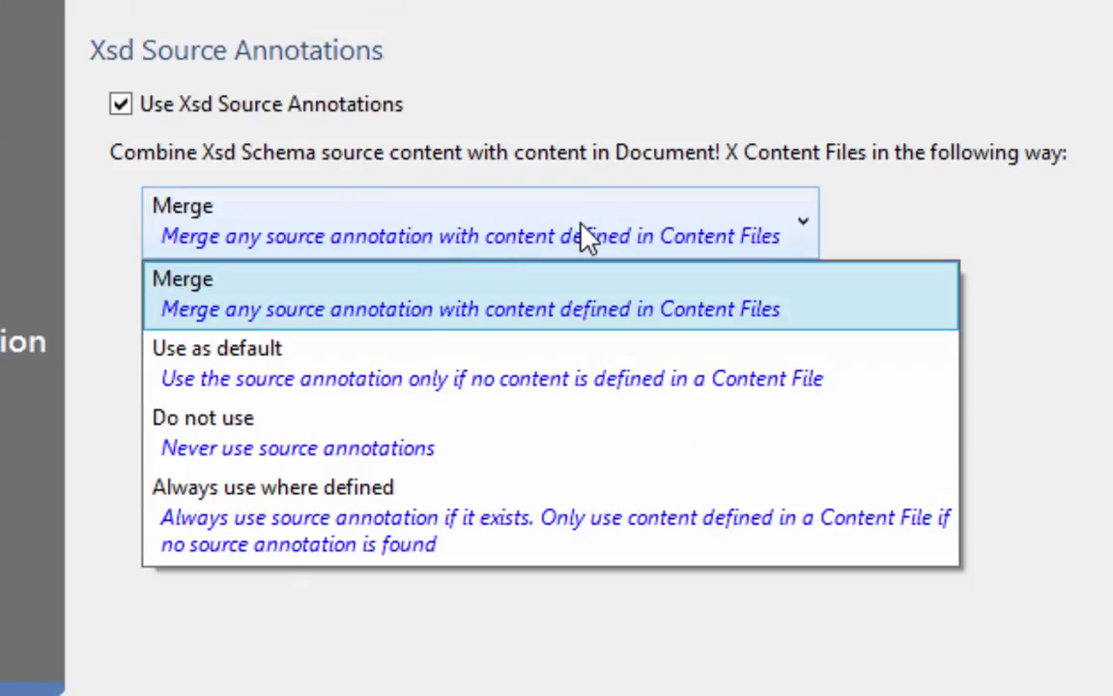
mouse_move(290, 376)
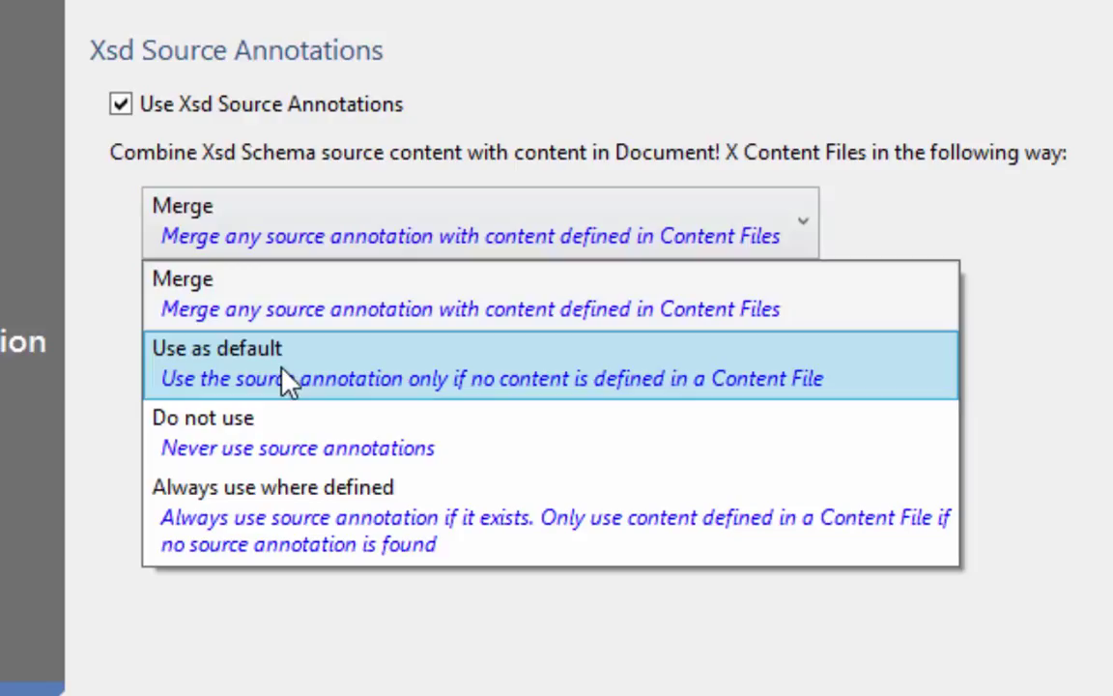
mouse_move(309, 417)
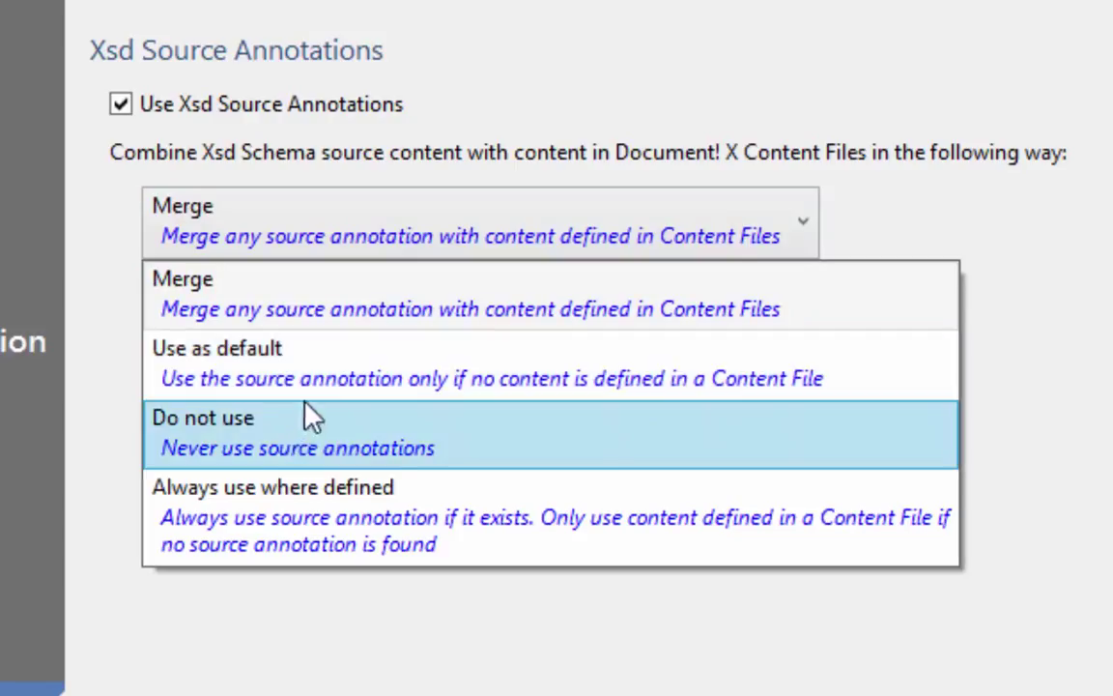
click(217, 363)
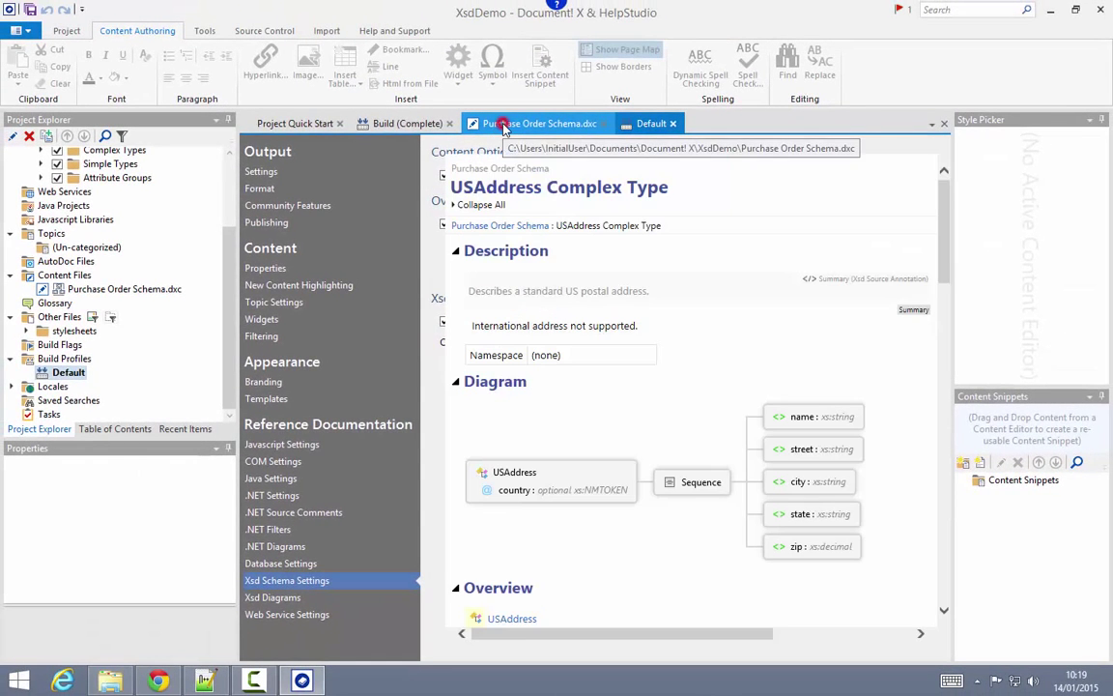
- Preview the Purchase Order Schema content, then close the Default build profile tab
click(539, 123)
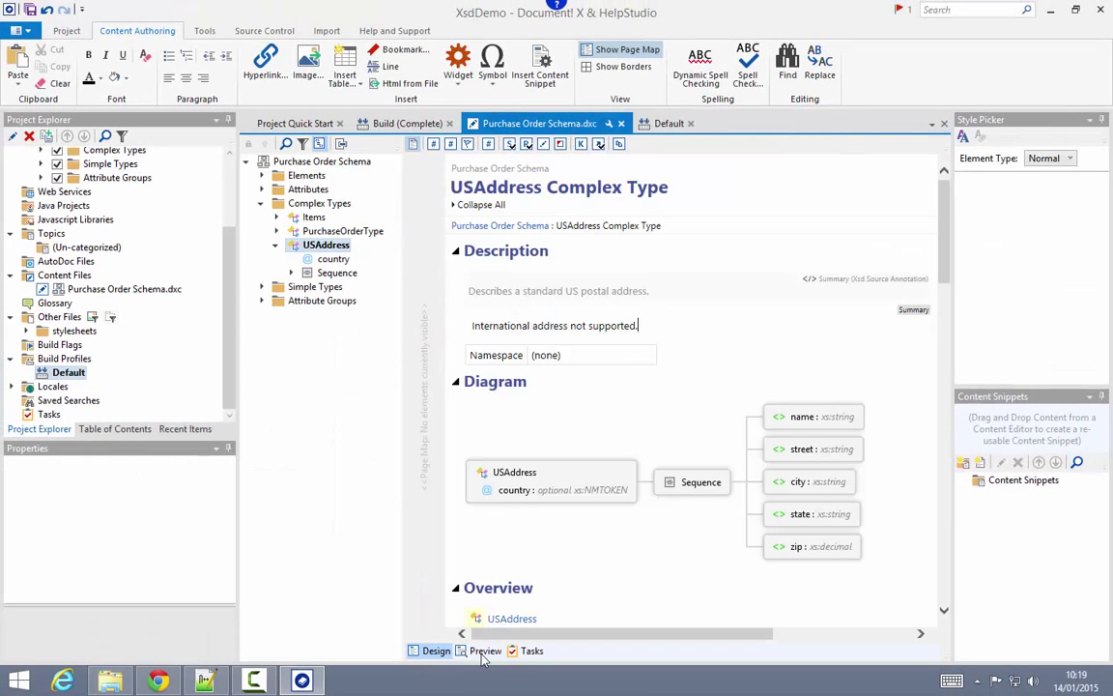
click(485, 650)
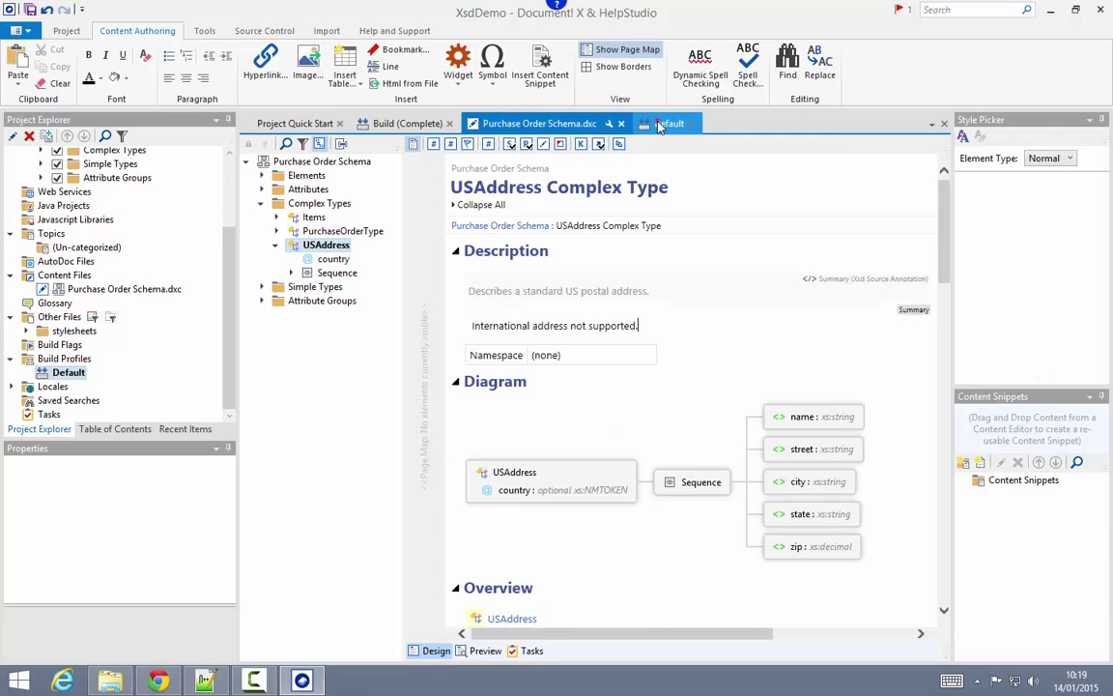
click(651, 123)
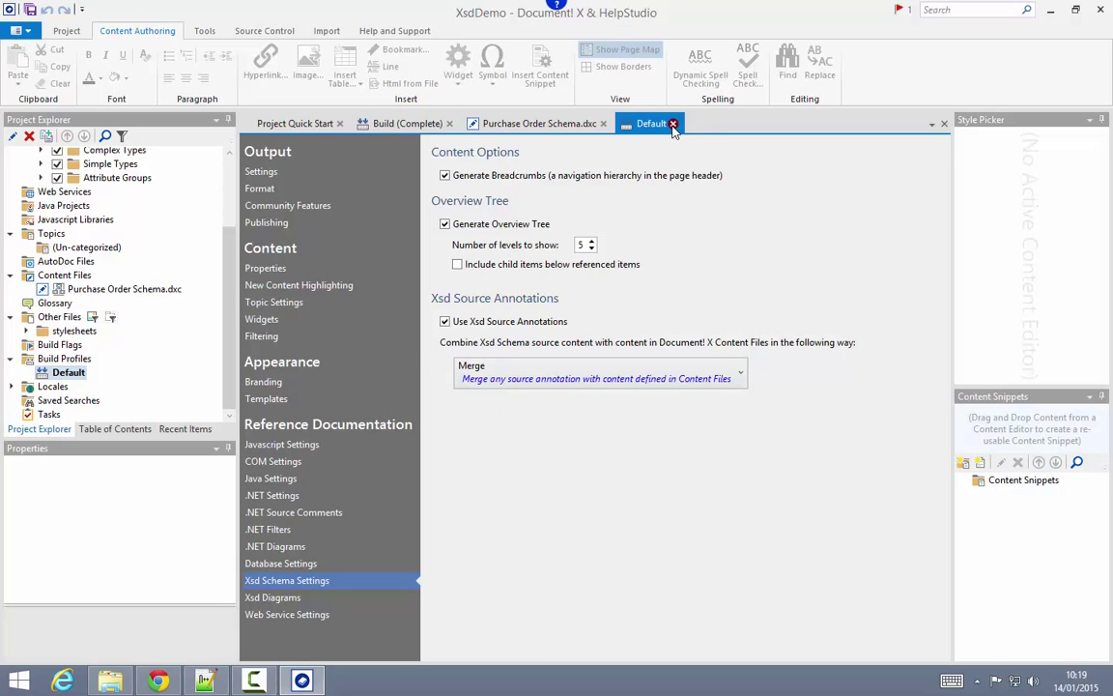
click(674, 124)
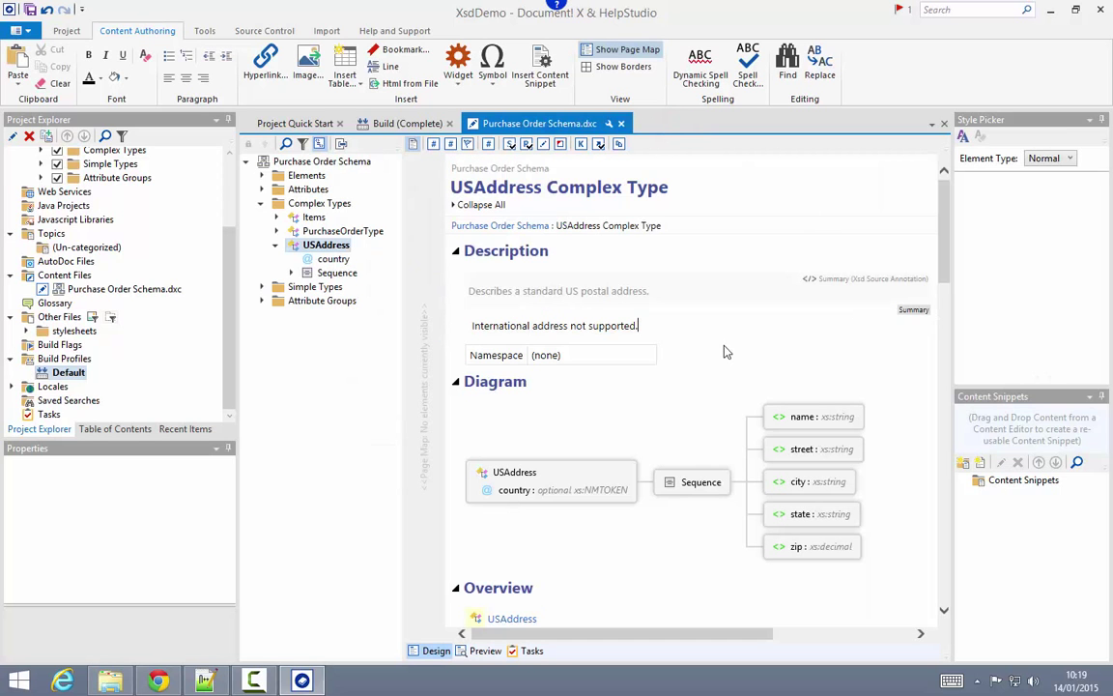
mouse_move(773, 262)
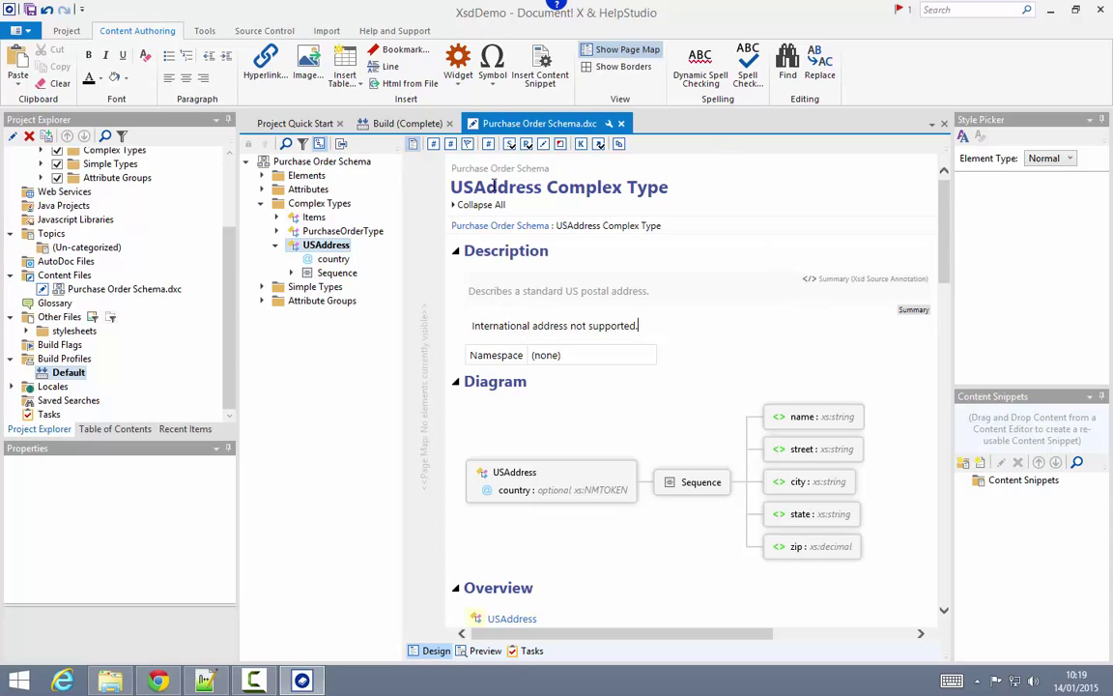
mouse_move(467, 143)
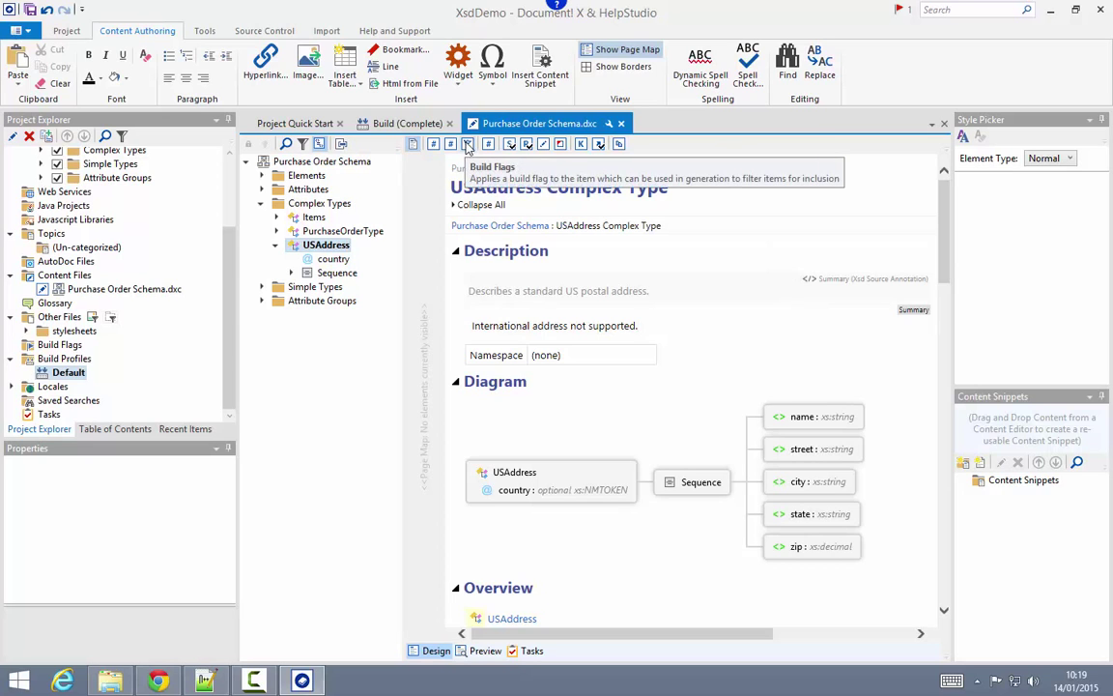
- View the USAddress Build Flags and New Content date settings
click(434, 143)
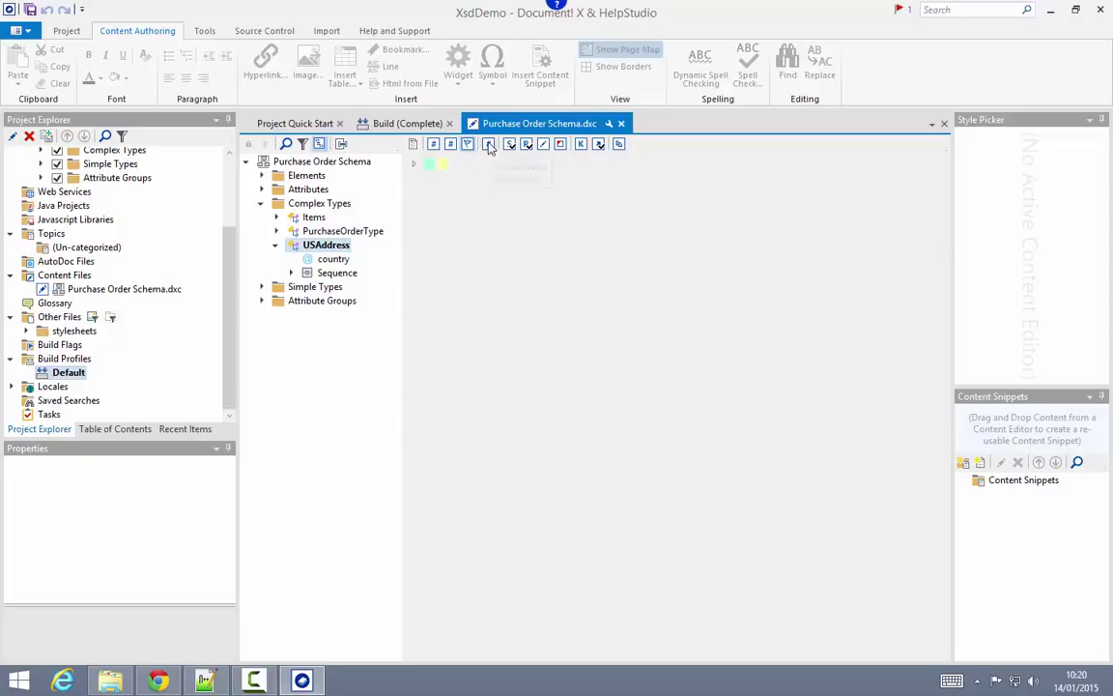
click(488, 143)
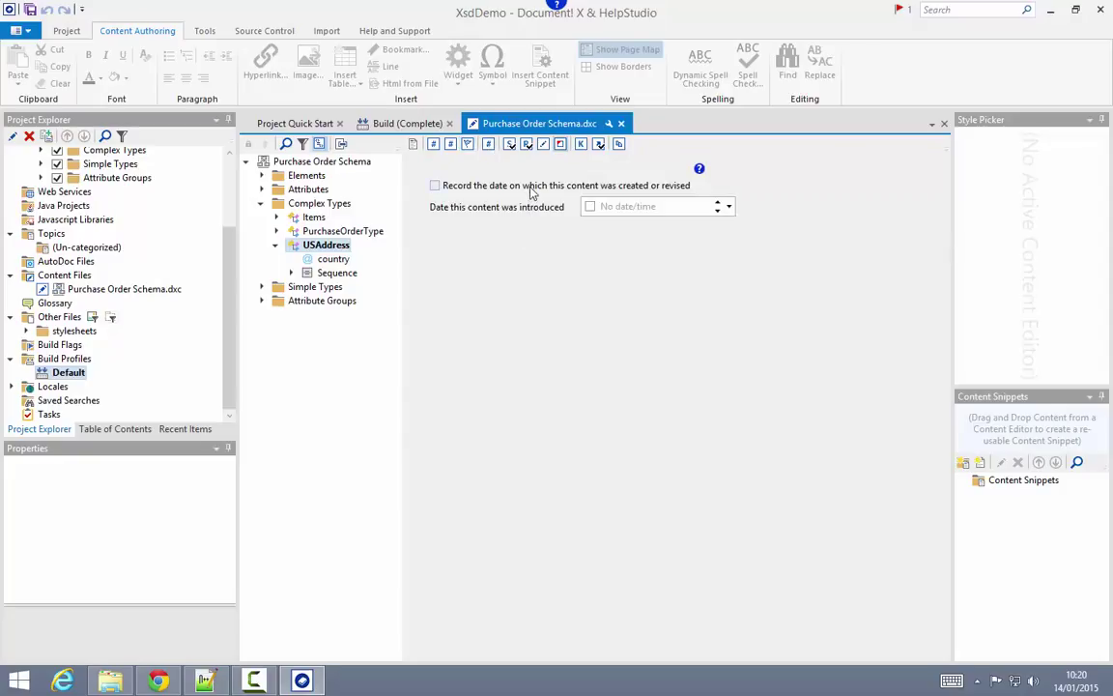
mouse_move(551, 188)
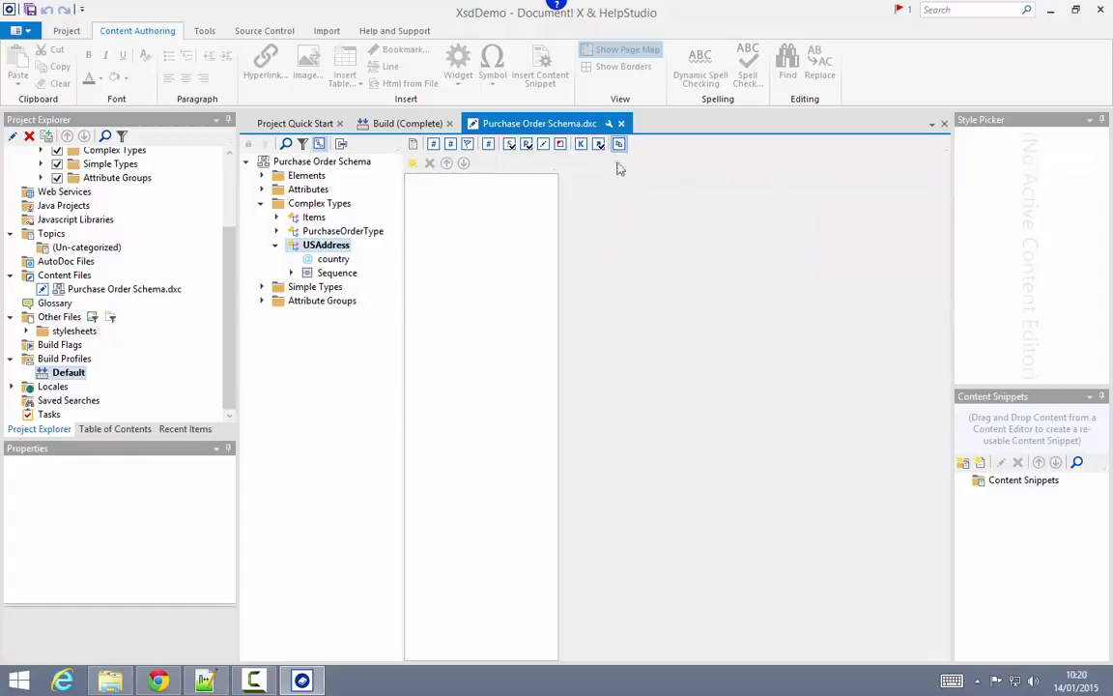
mouse_move(589, 234)
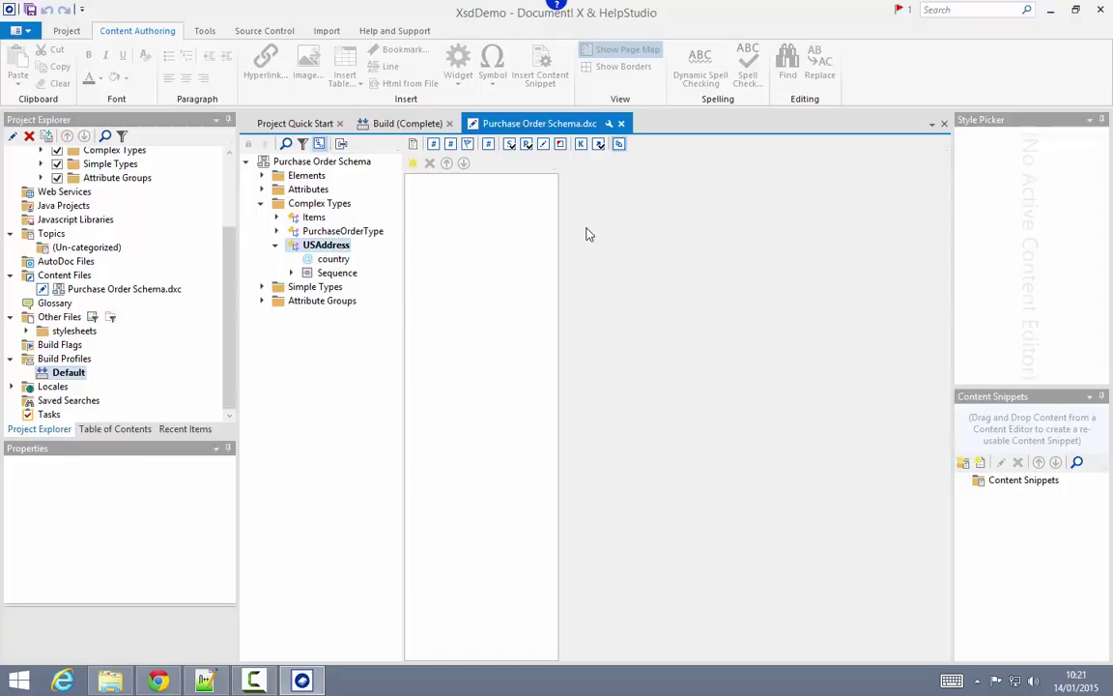
mouse_move(541, 270)
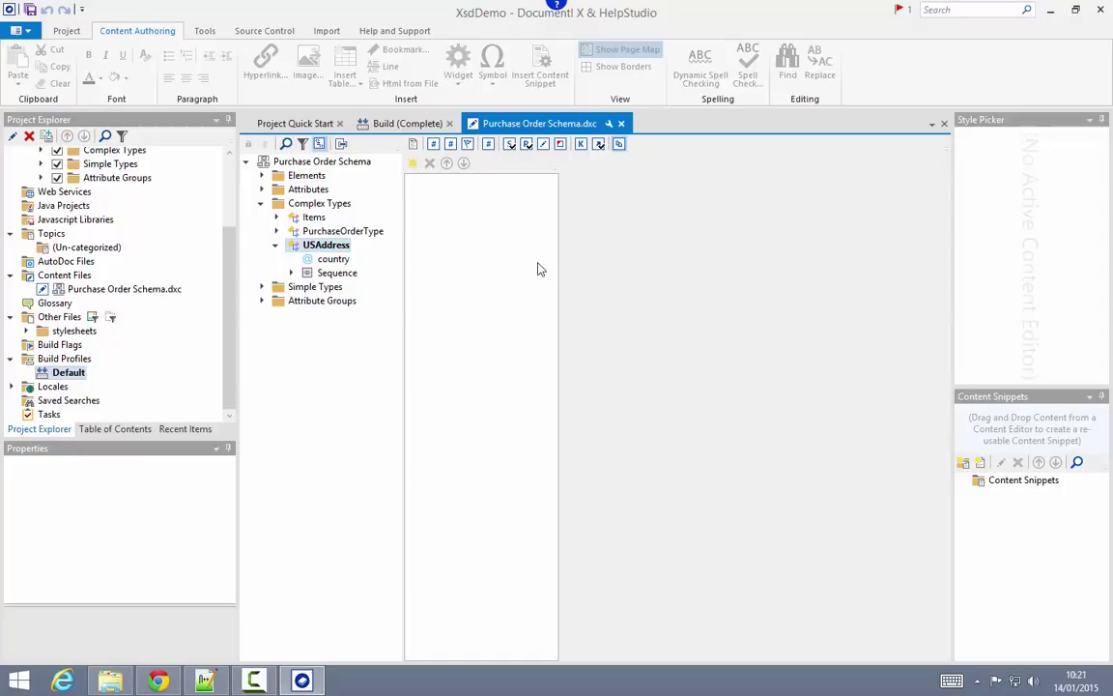
mouse_move(509, 210)
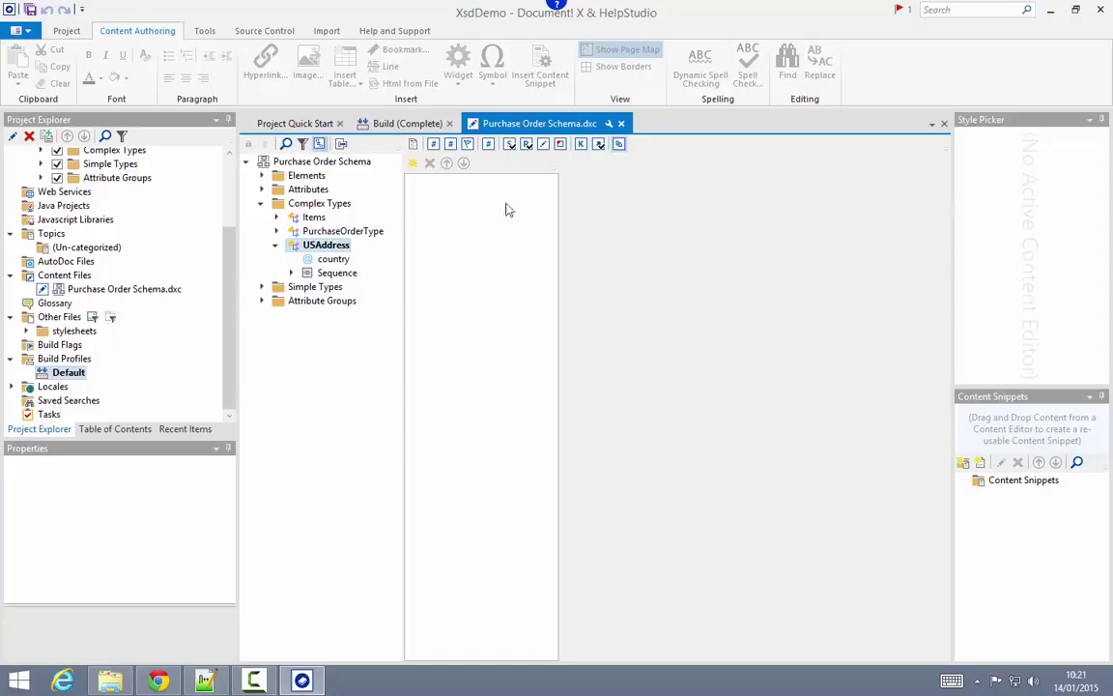
mouse_move(499, 278)
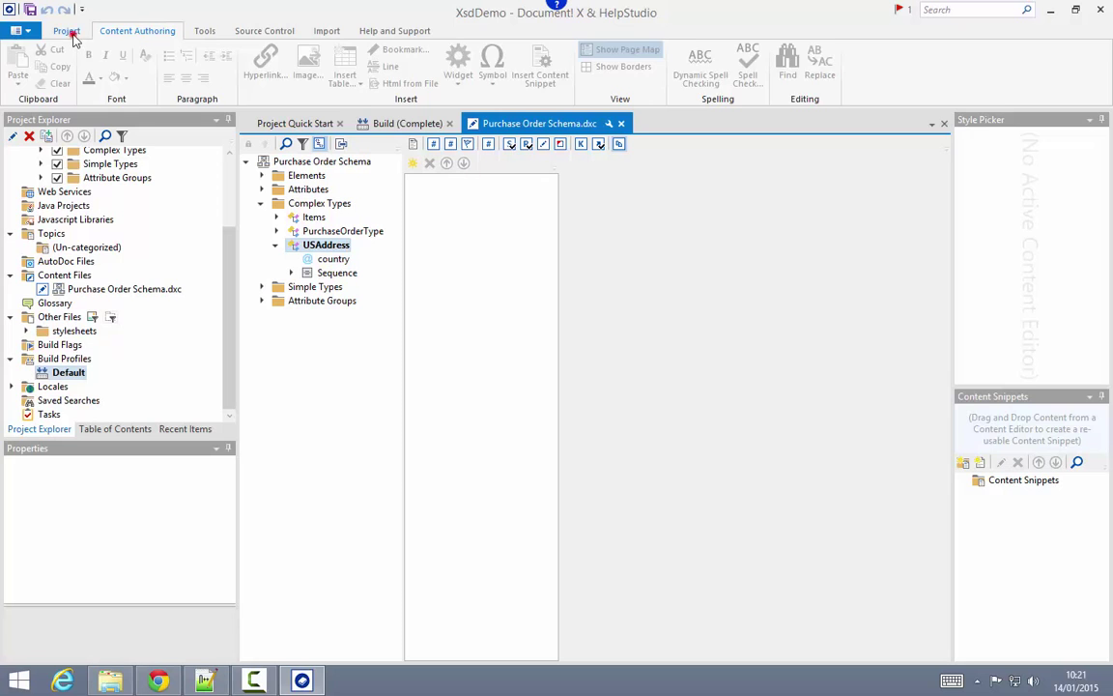
- Create a new topic named BackgroundInformation and start writing its body text
click(66, 30)
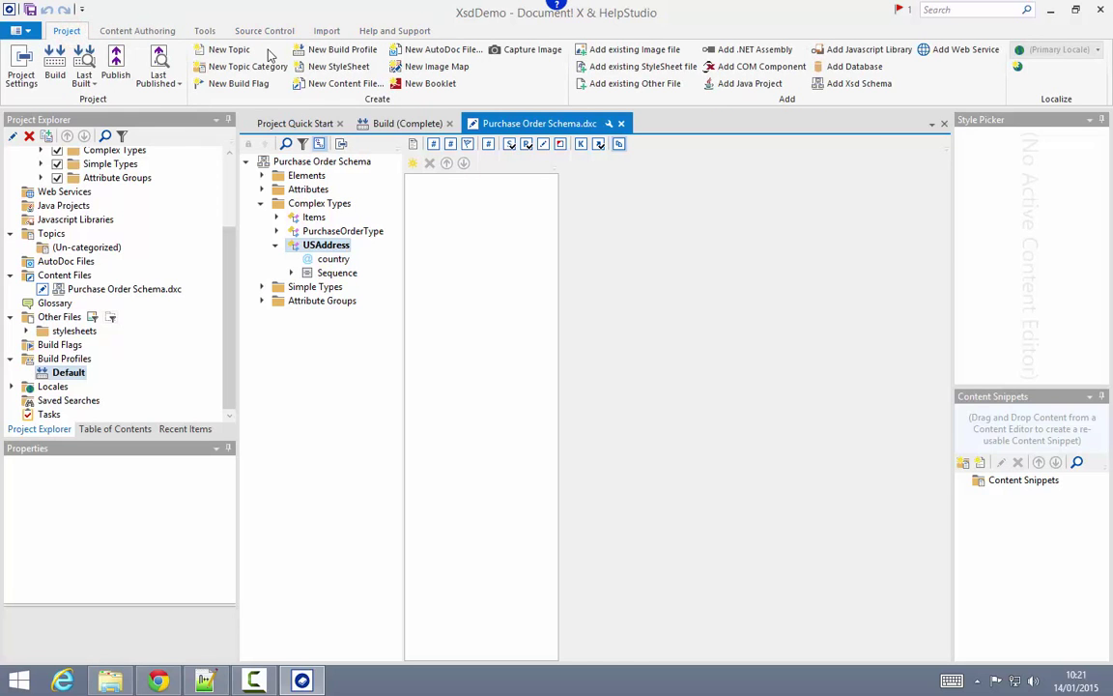
mouse_move(229, 49)
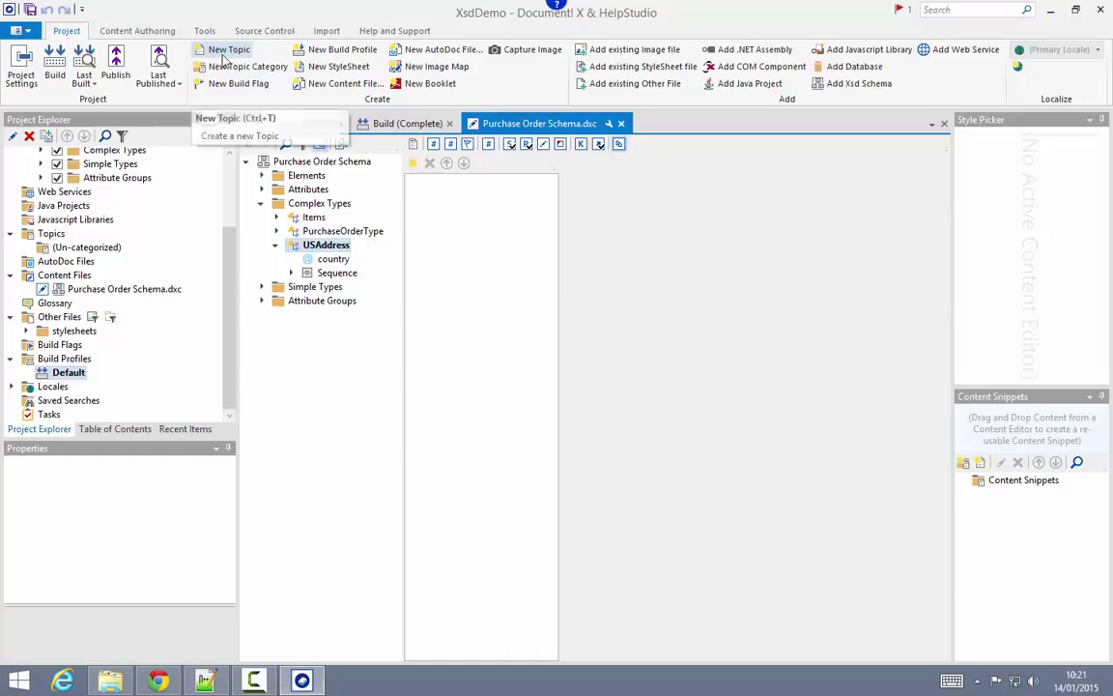
click(229, 49)
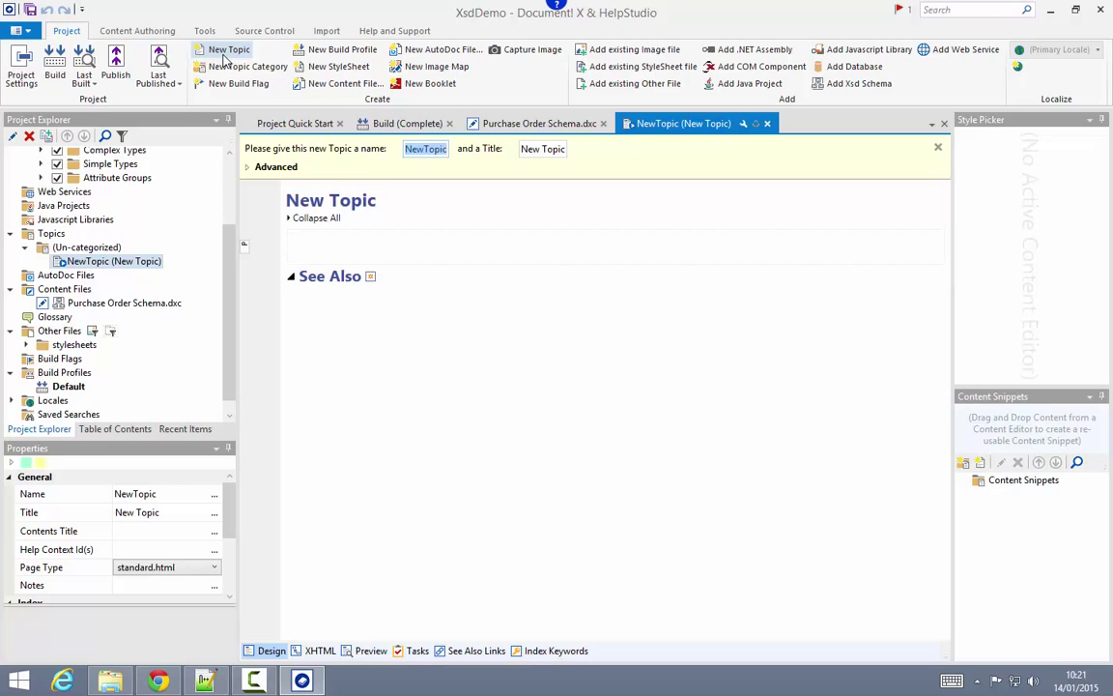
text(BackgroundInformation)
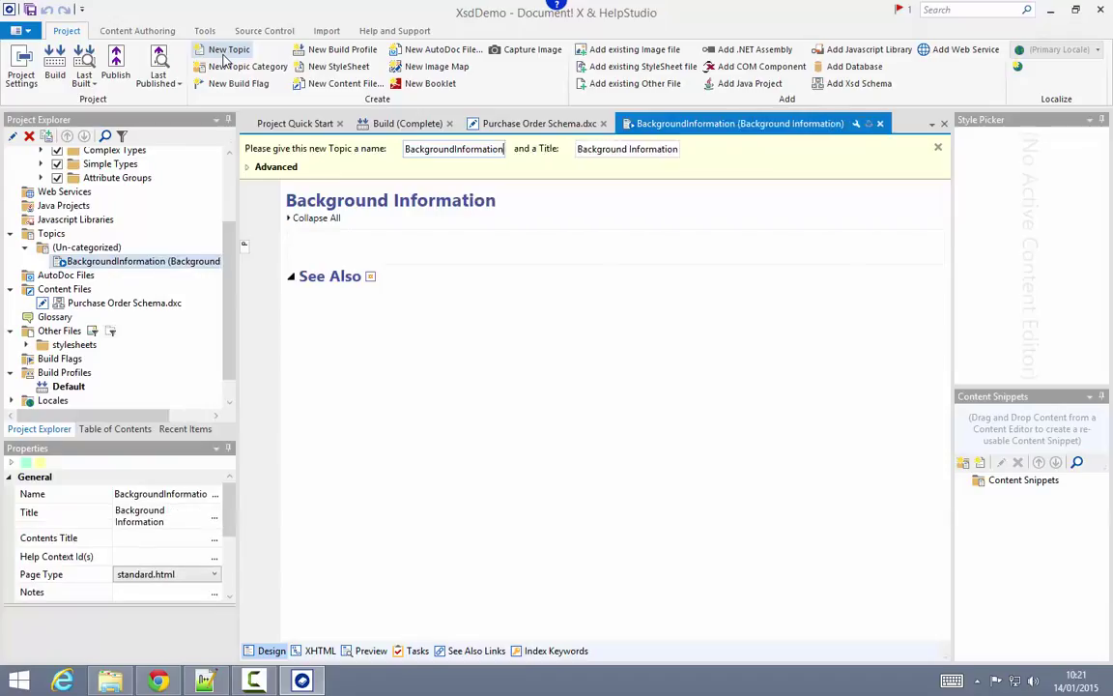
click(936, 147)
text(This Schema exists to support ...)
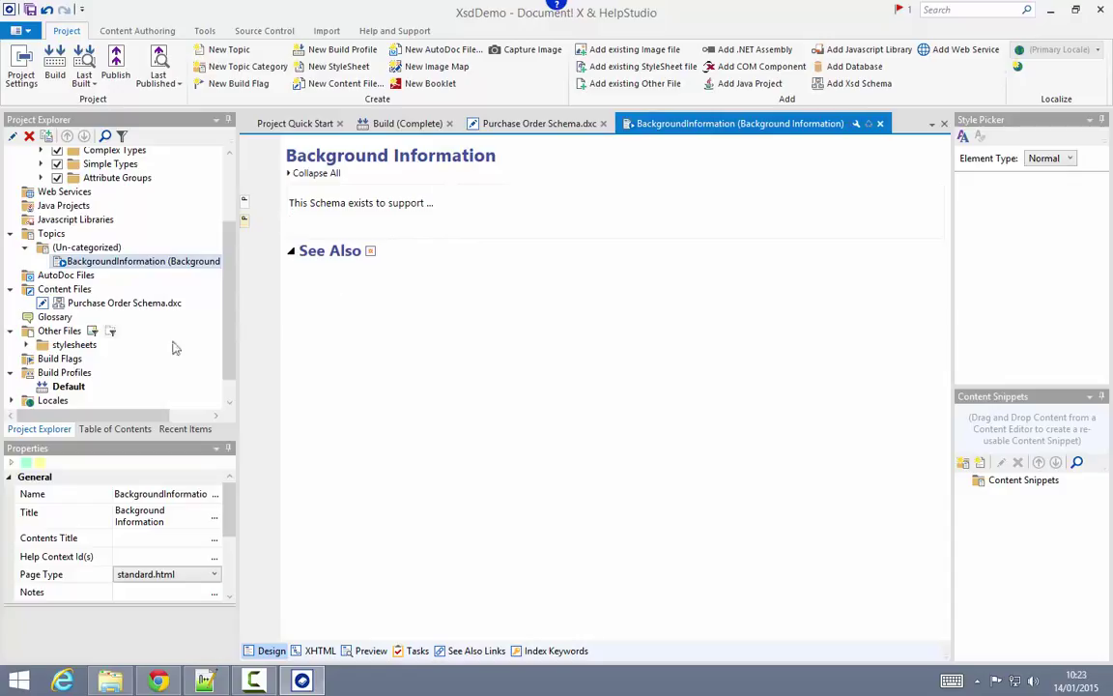
- Add a table of contents link targeting the BackgroundInformation topic
click(114, 428)
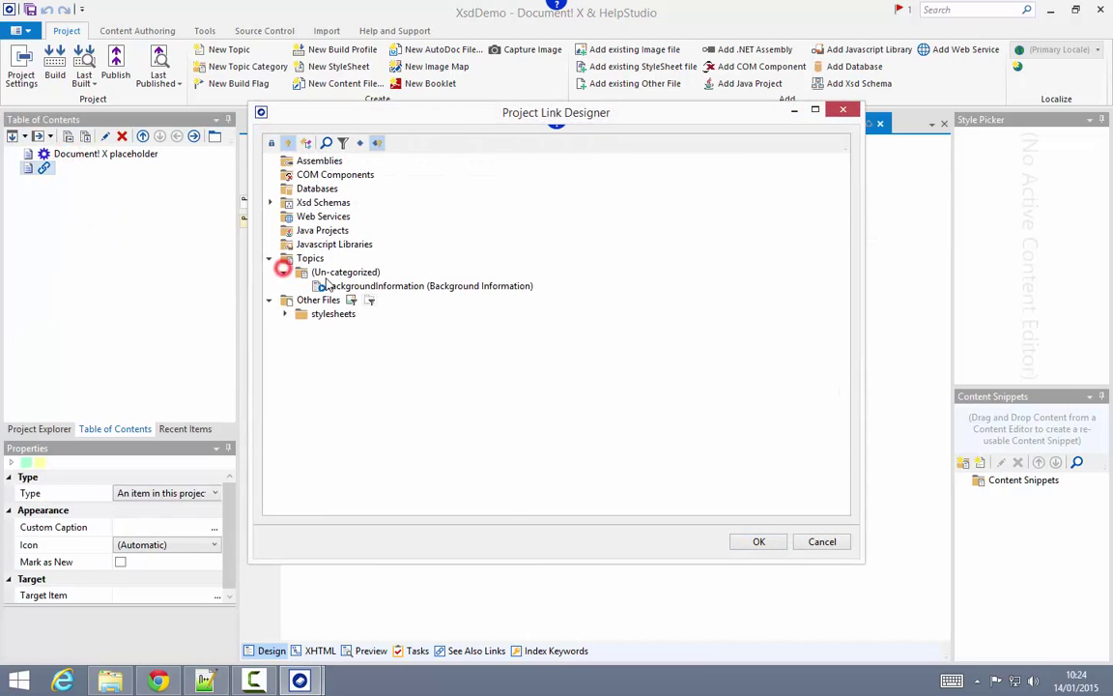
click(759, 541)
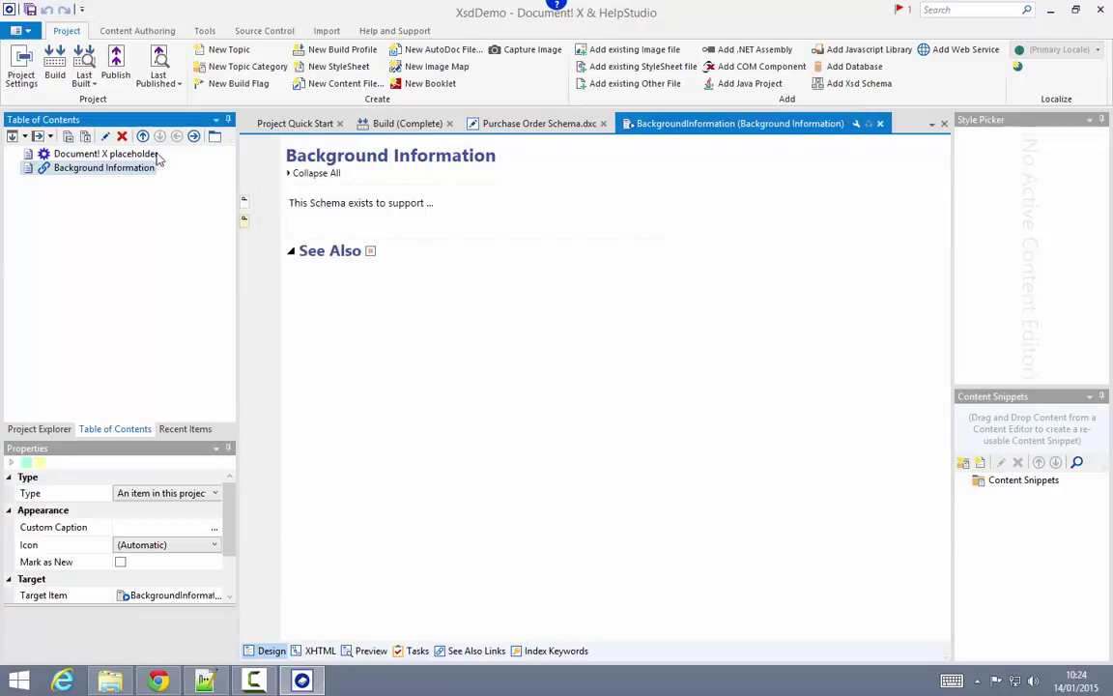
mouse_move(175, 185)
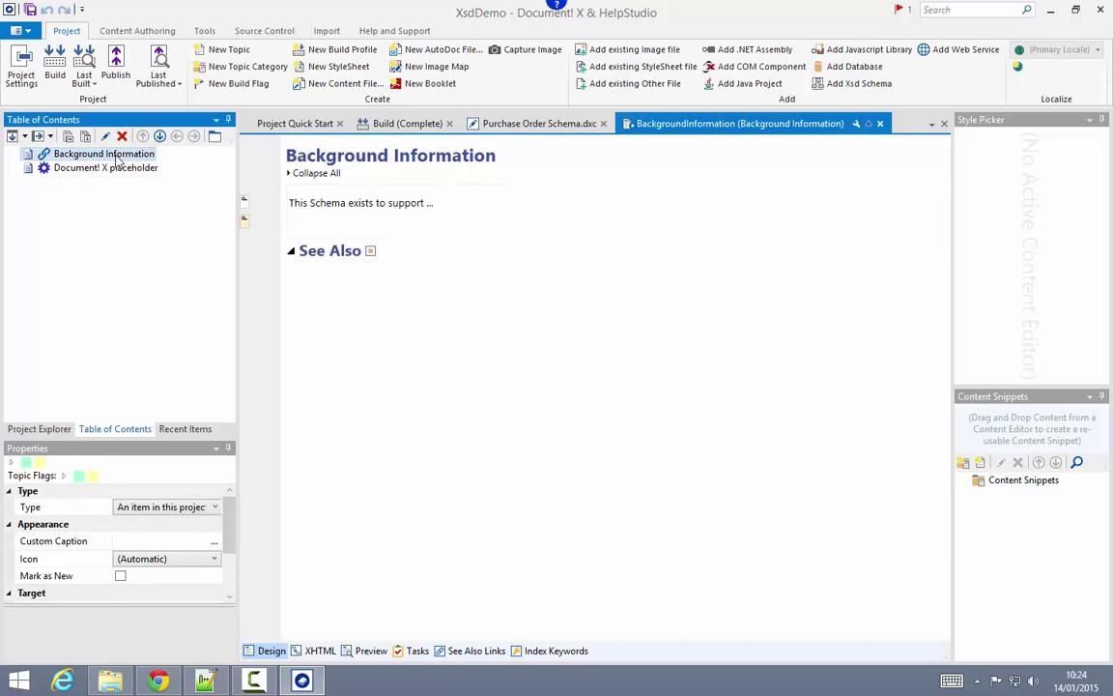
mouse_move(150, 167)
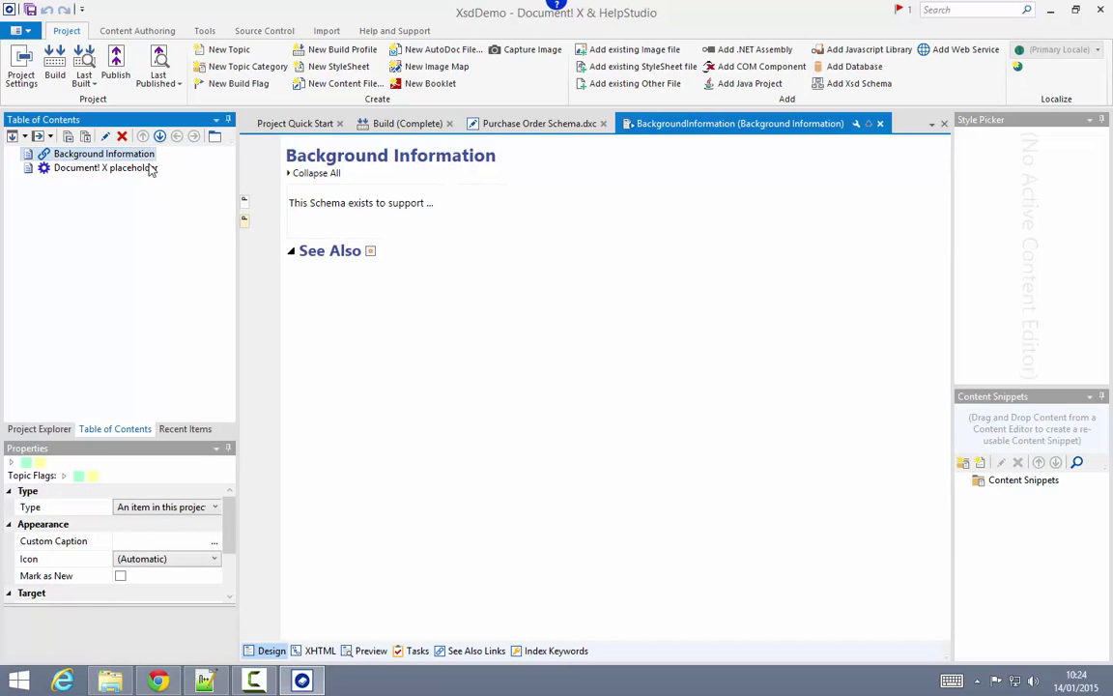
mouse_move(124, 190)
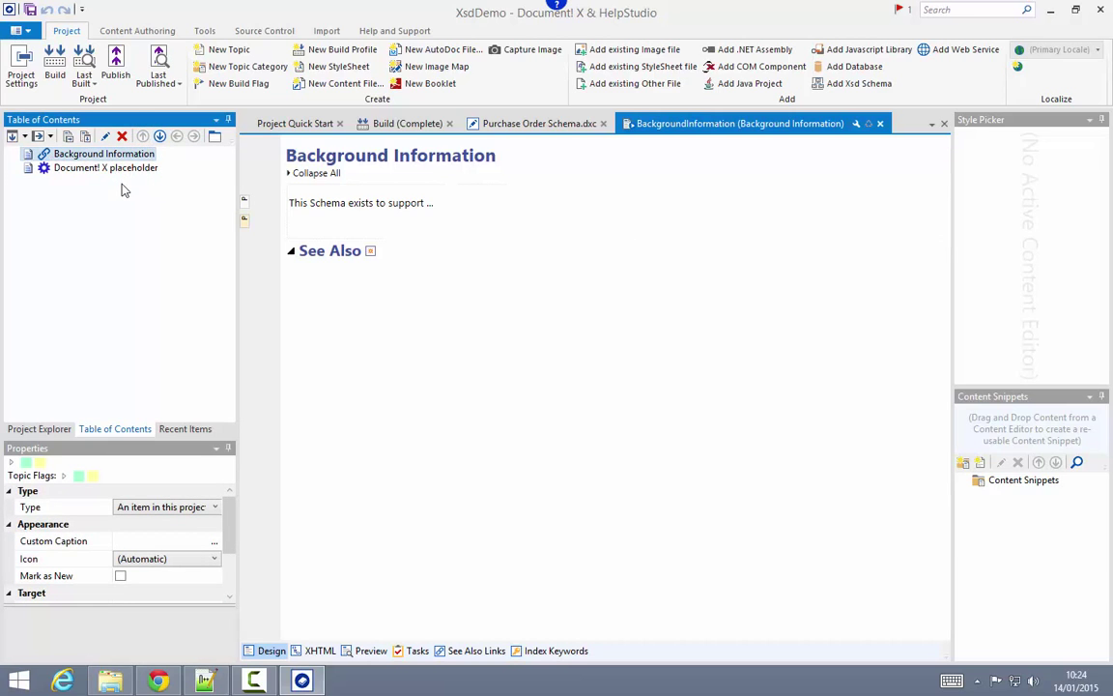
click(38, 428)
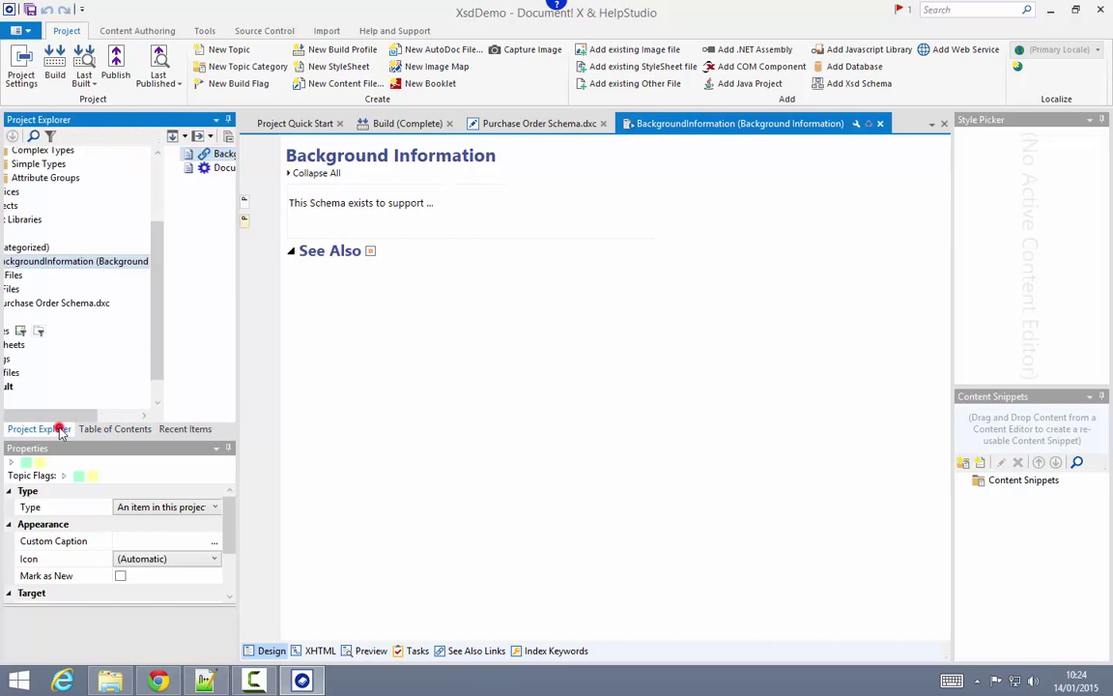
double_click(69, 385)
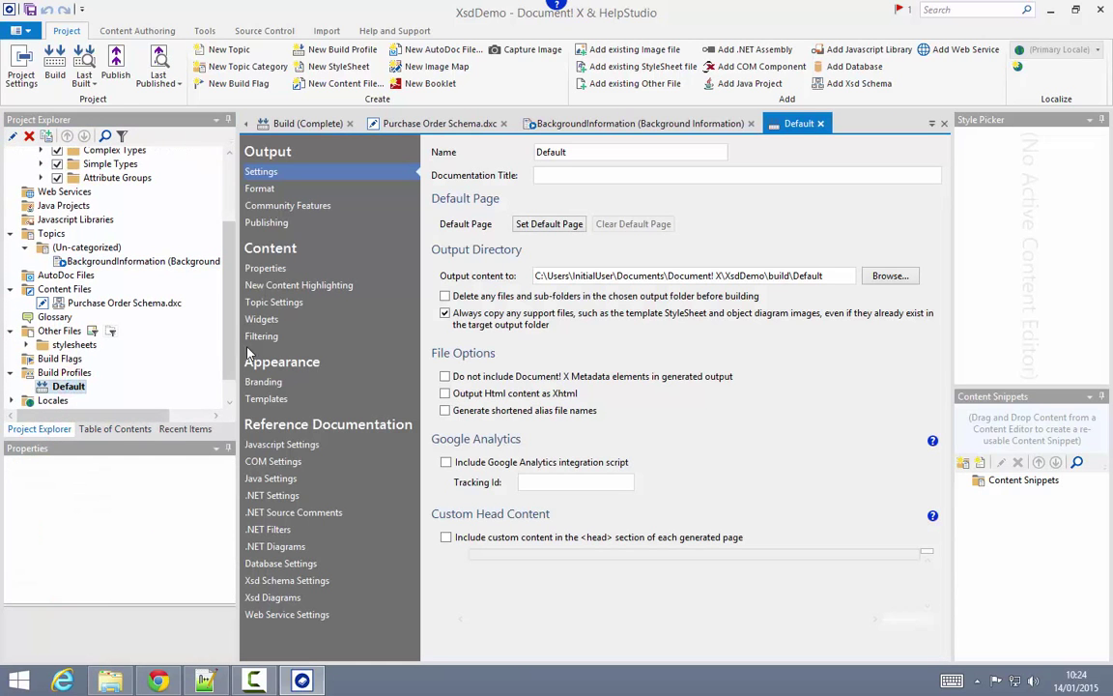
click(287, 580)
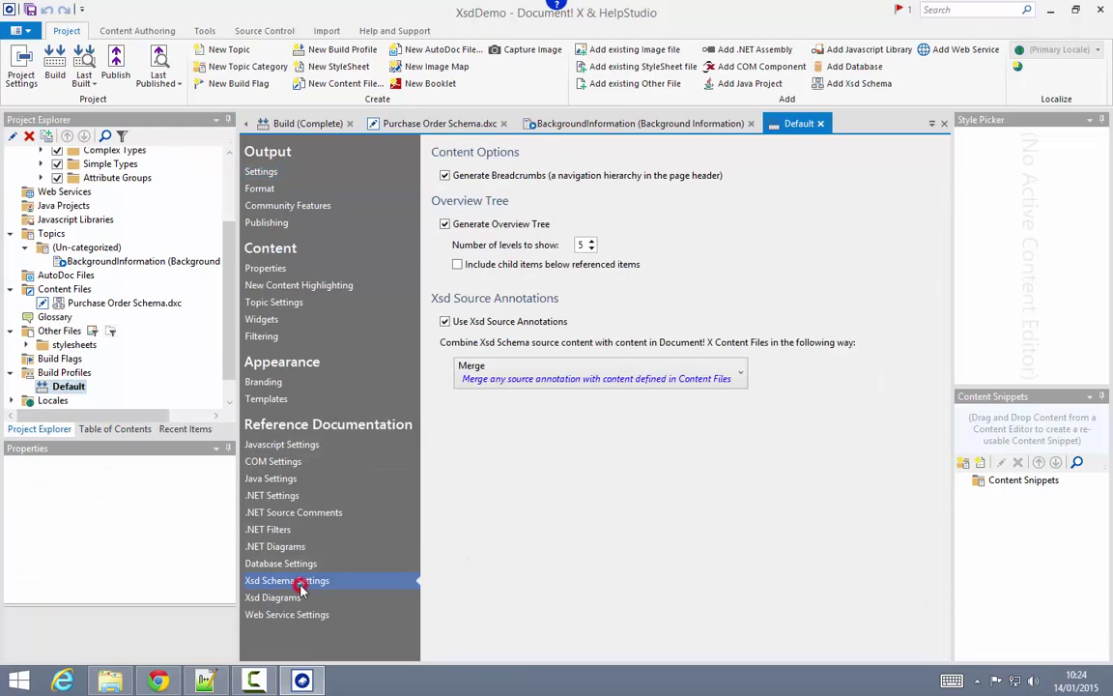
mouse_move(742, 229)
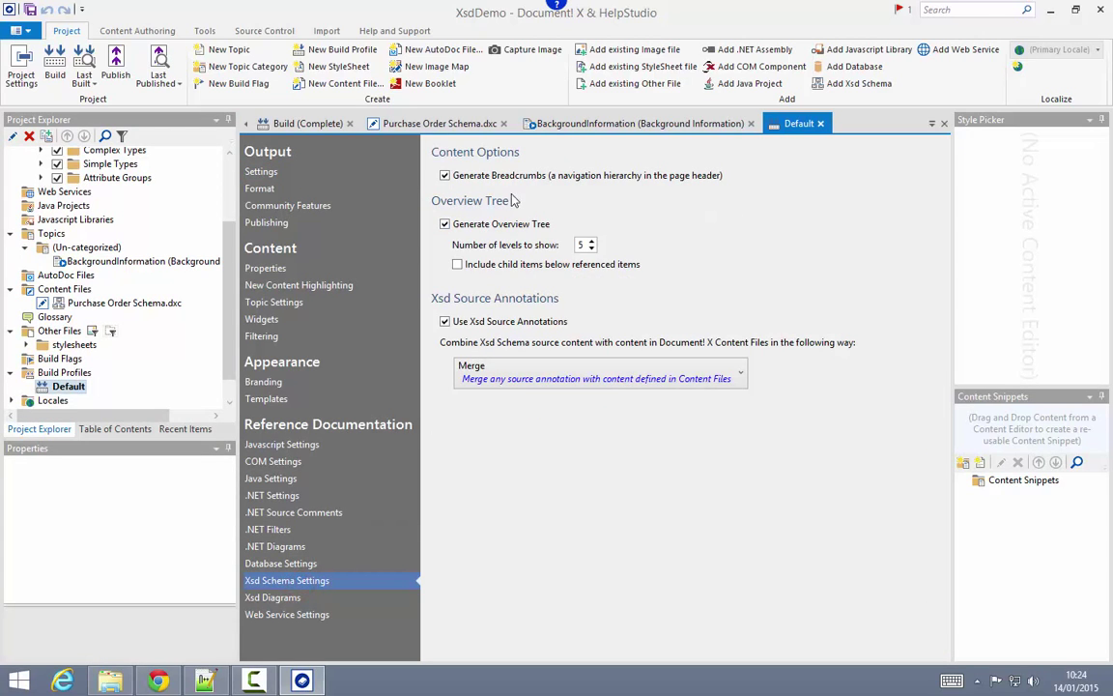
click(440, 123)
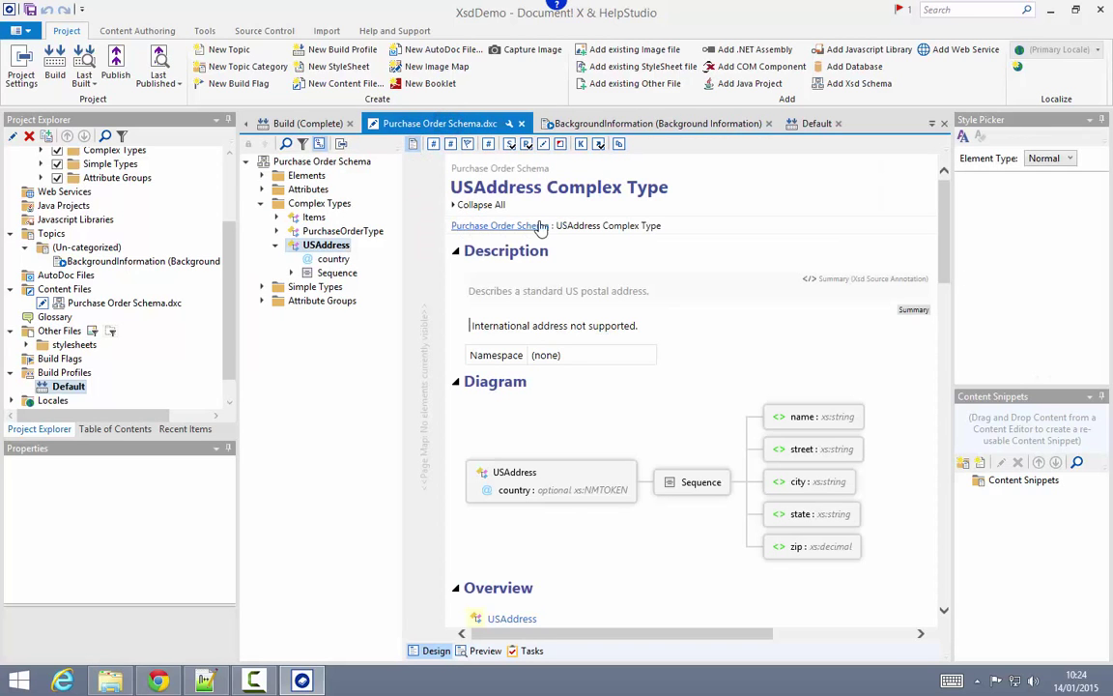
mouse_move(634, 225)
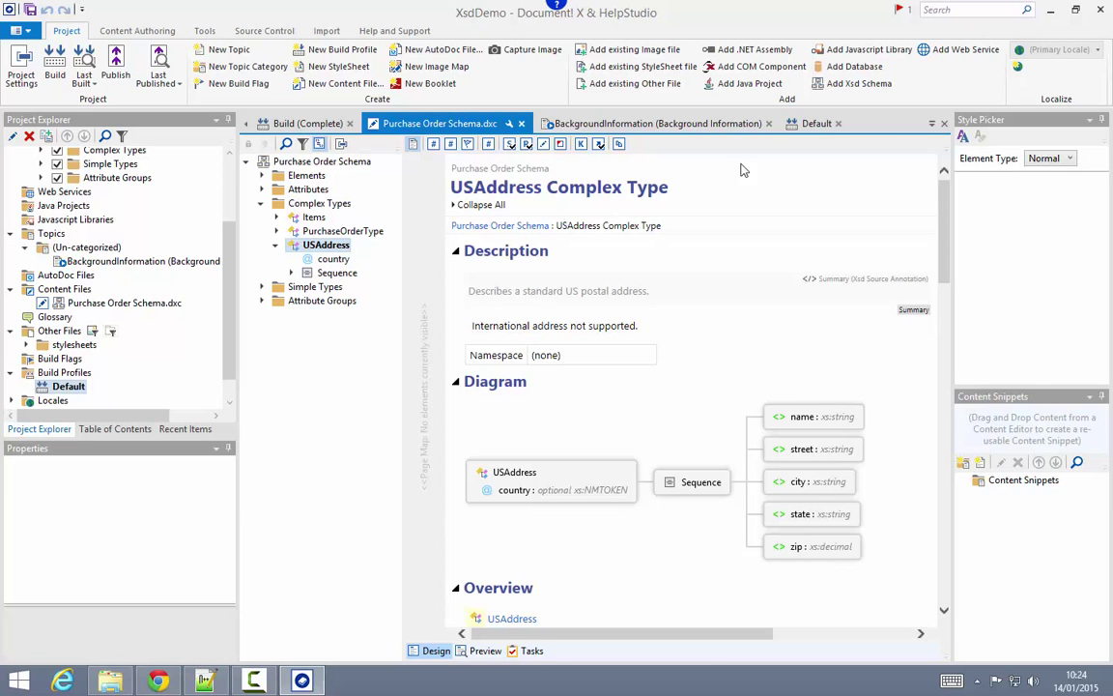
click(798, 122)
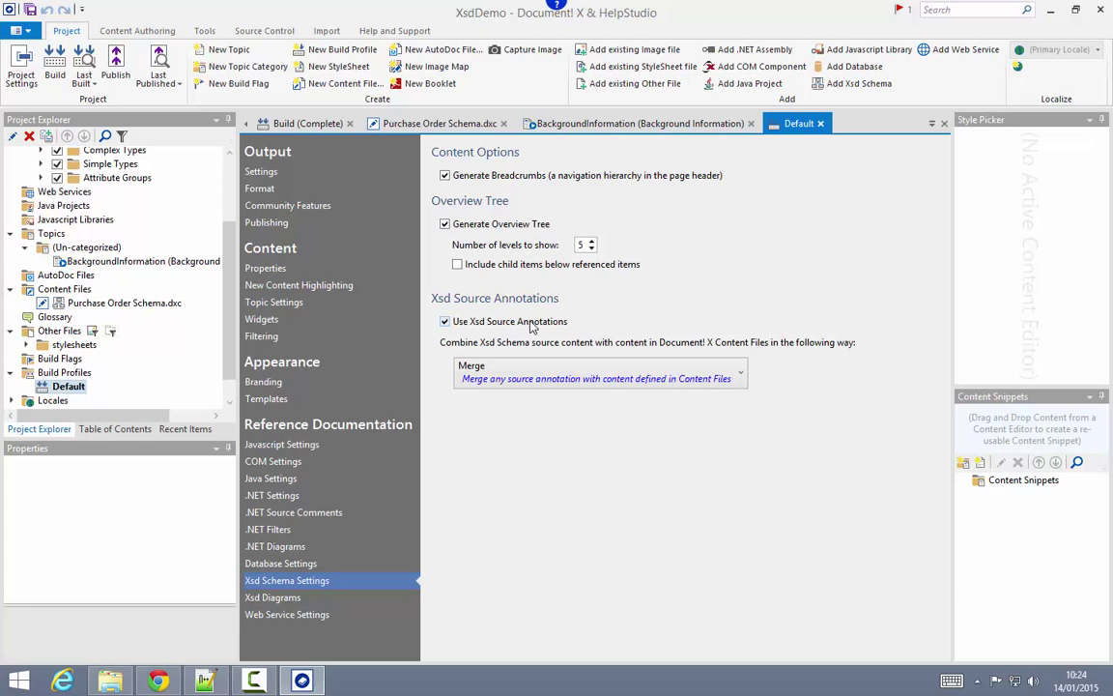
click(272, 597)
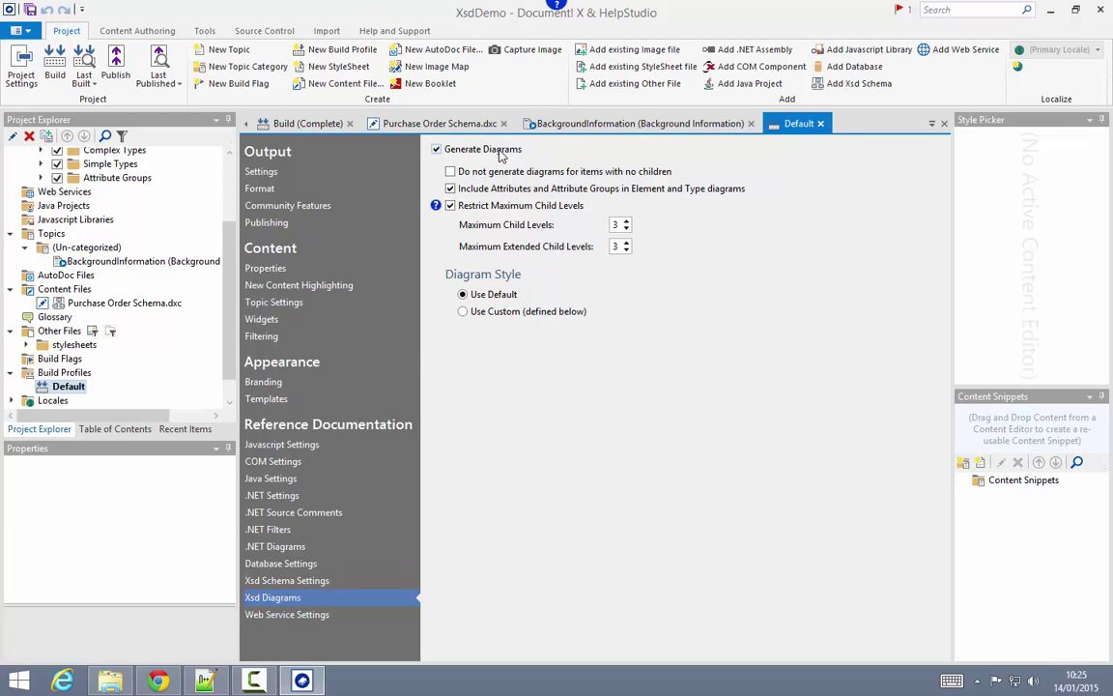
click(440, 123)
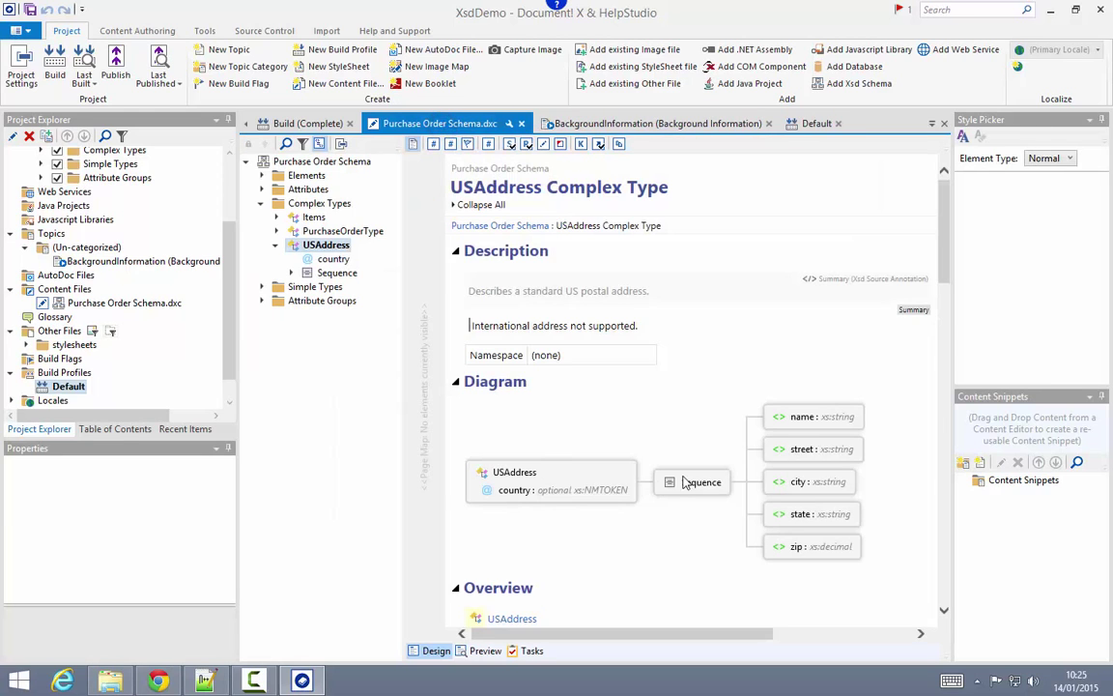
mouse_move(710, 569)
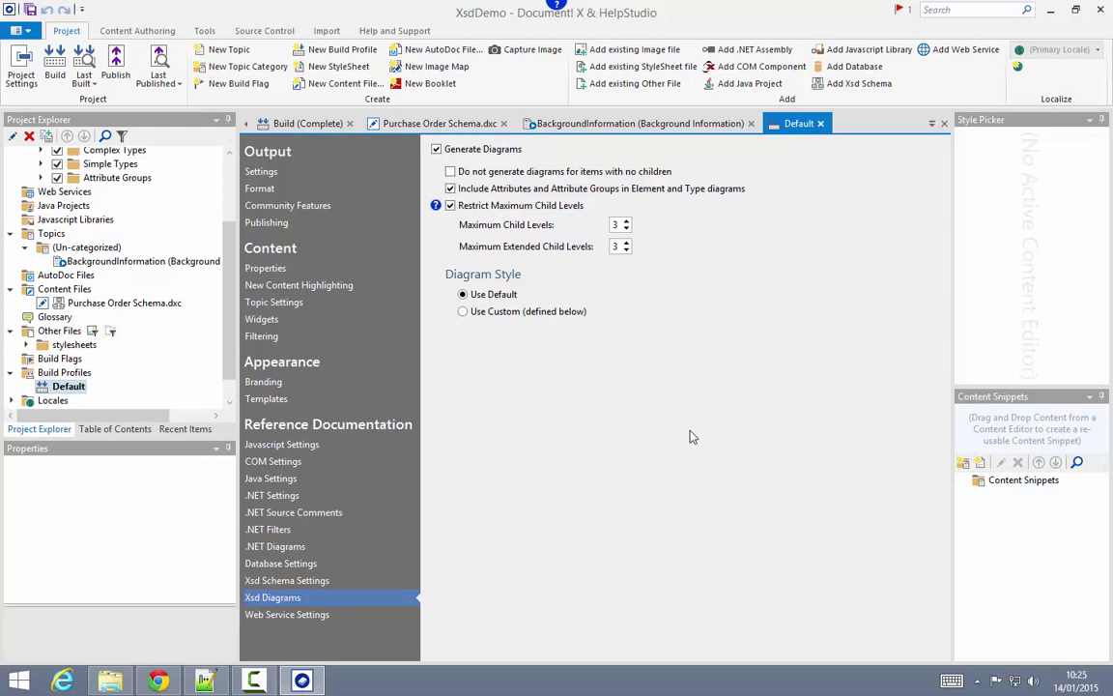
mouse_move(982, 12)
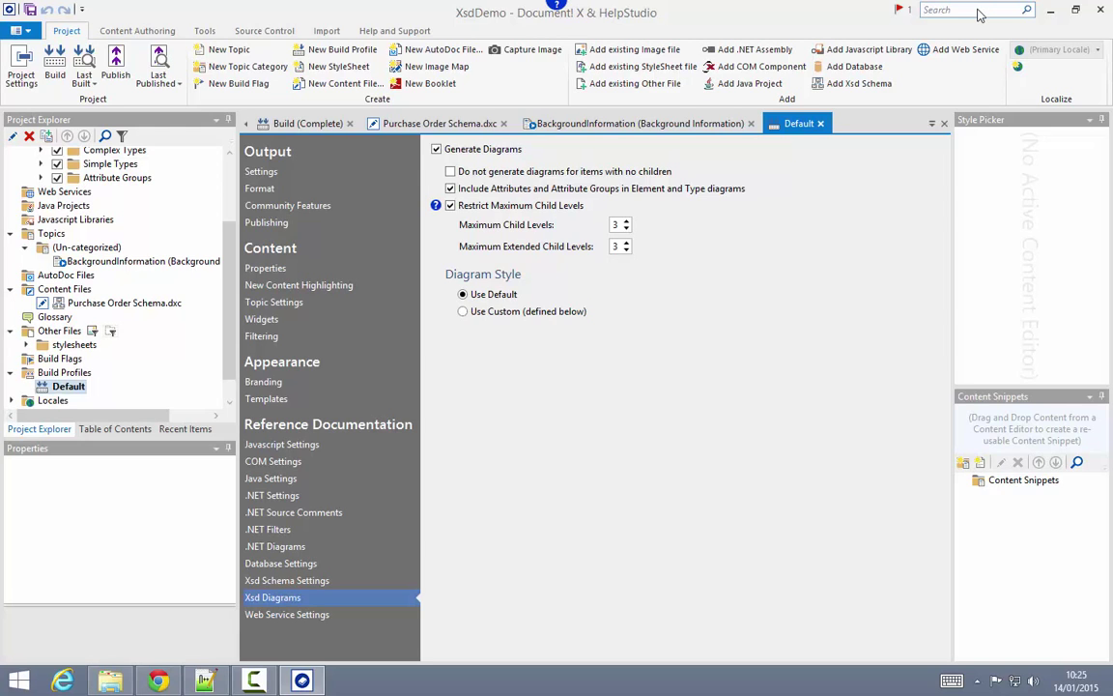
- Search 'copyright' to view the copyright notice property, then open logo branding settings
text(copyright)
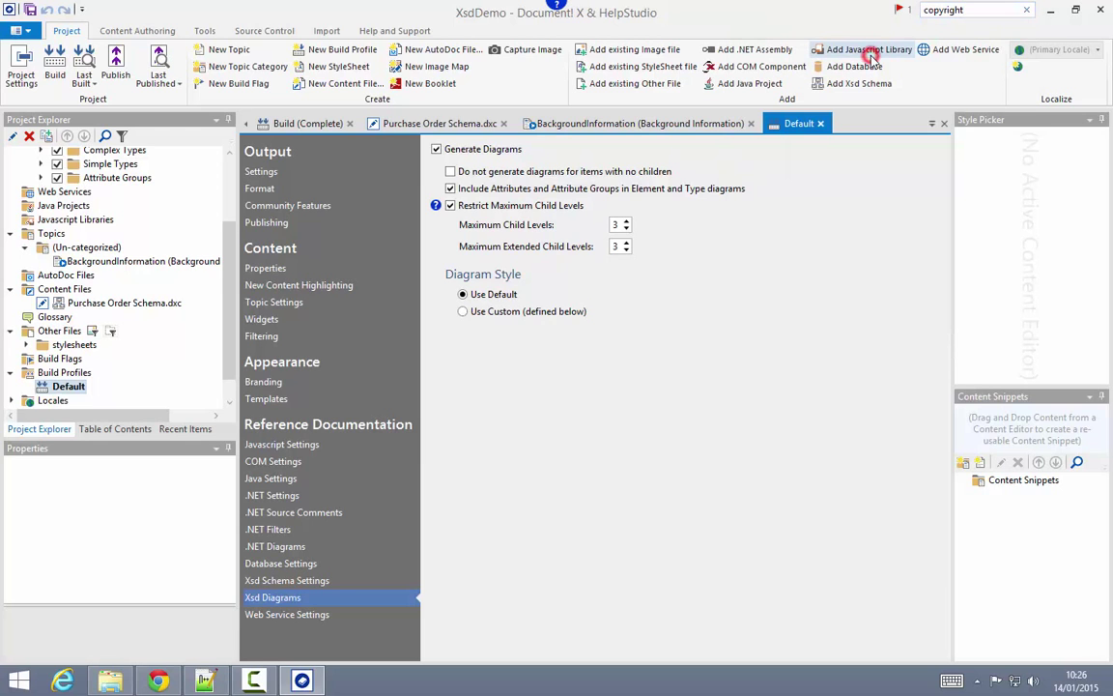
click(266, 267)
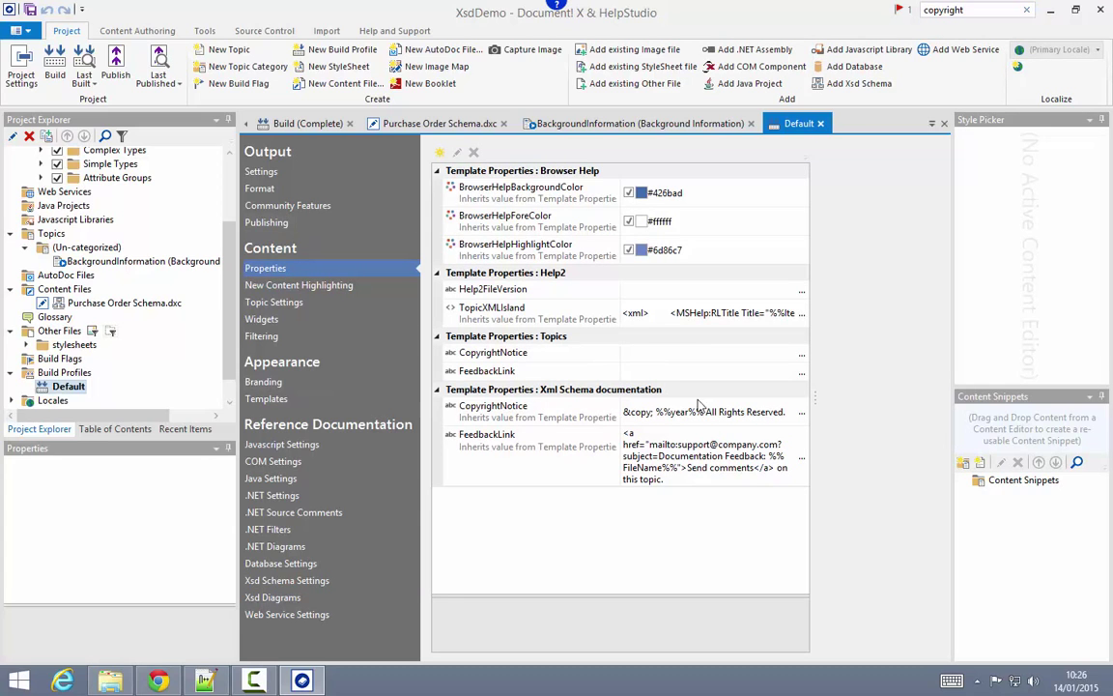
click(493, 405)
text(logo)
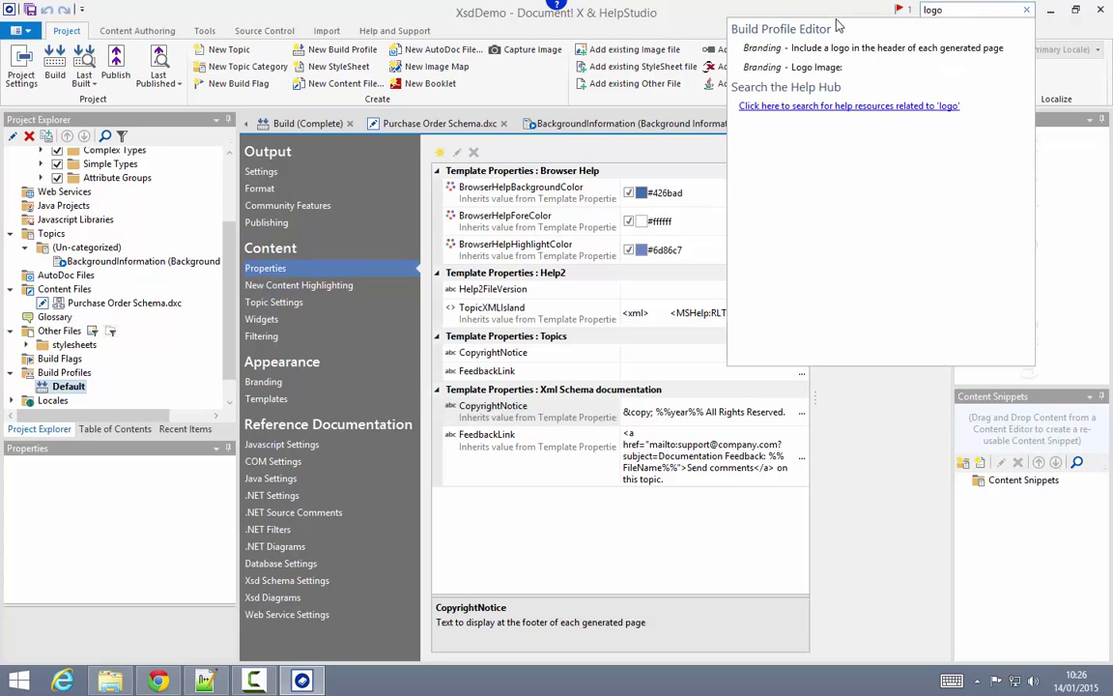
click(262, 381)
text(build fla)
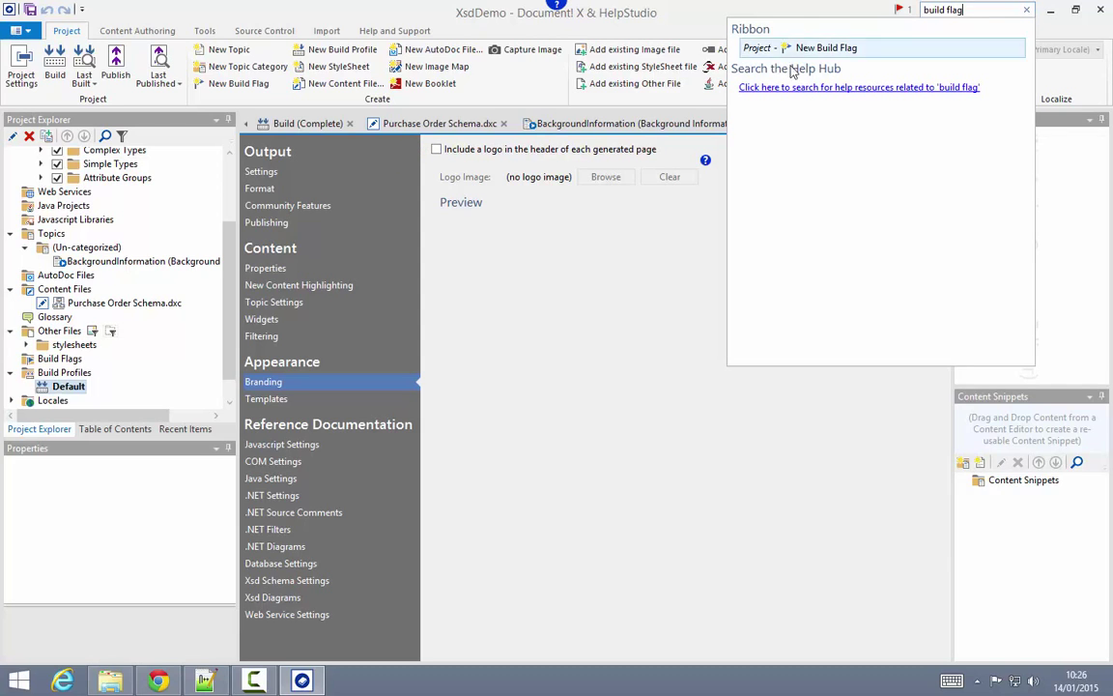
mouse_move(811, 93)
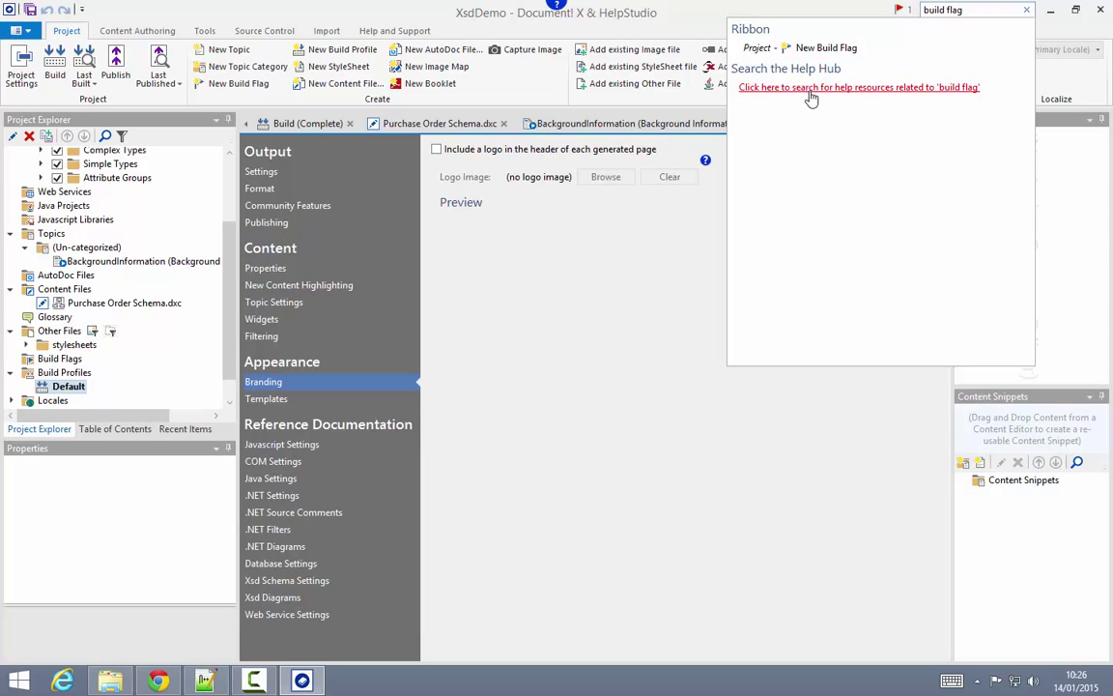
- Search help resources for 'build flag', browse the results, and close the panel
click(858, 87)
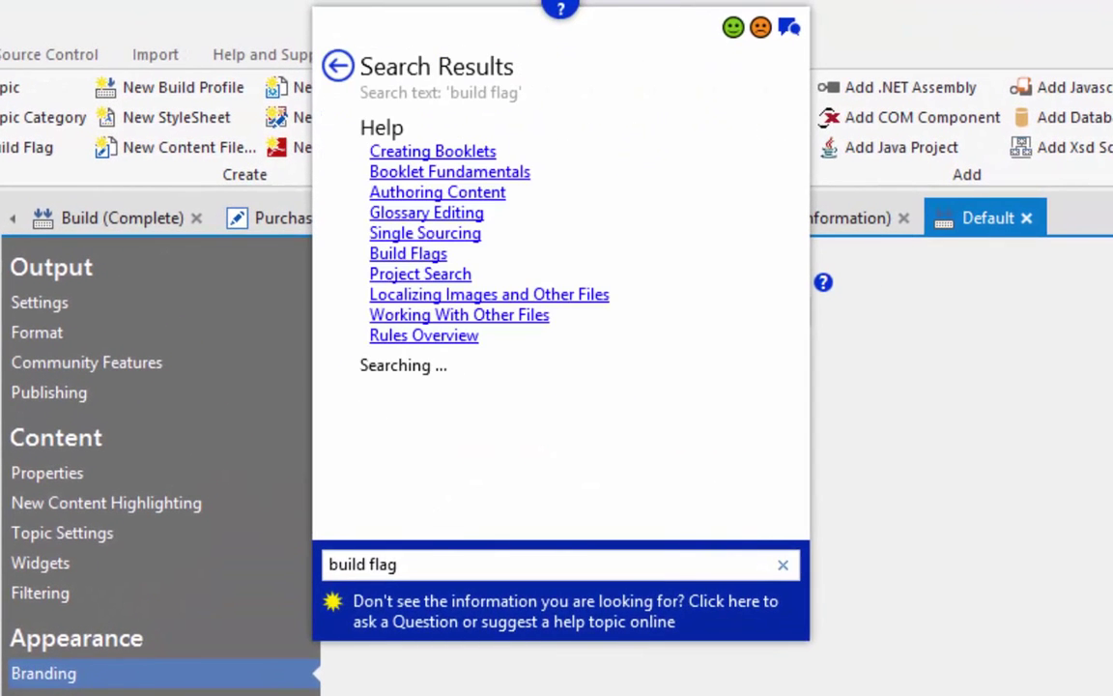
mouse_move(467, 157)
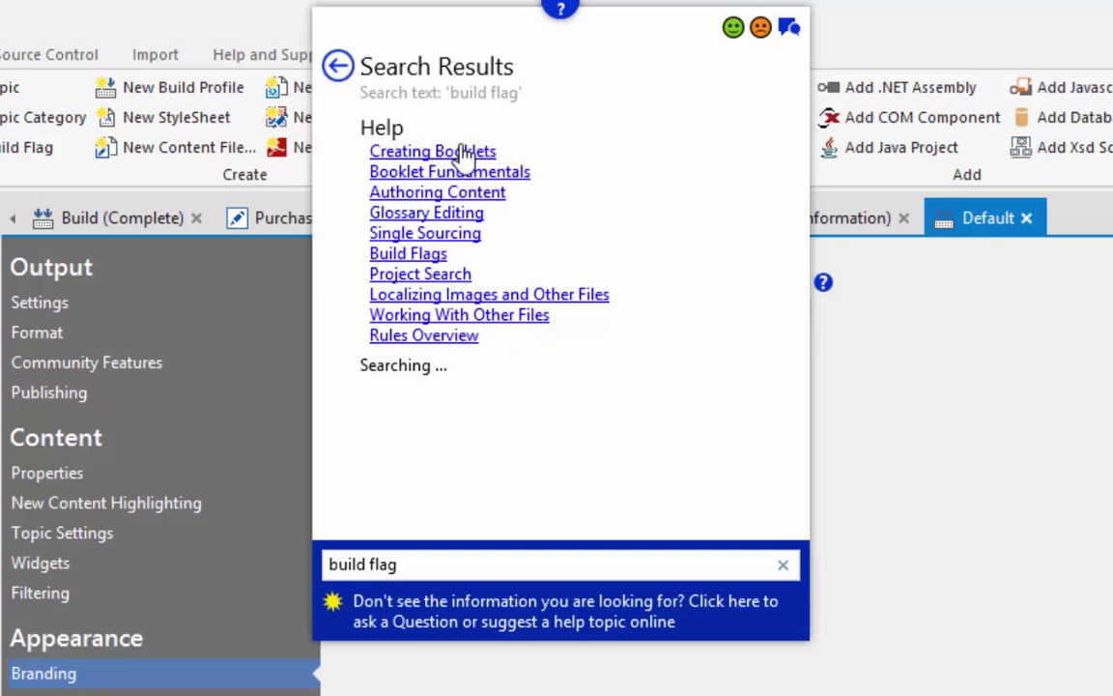
scroll(down, 3)
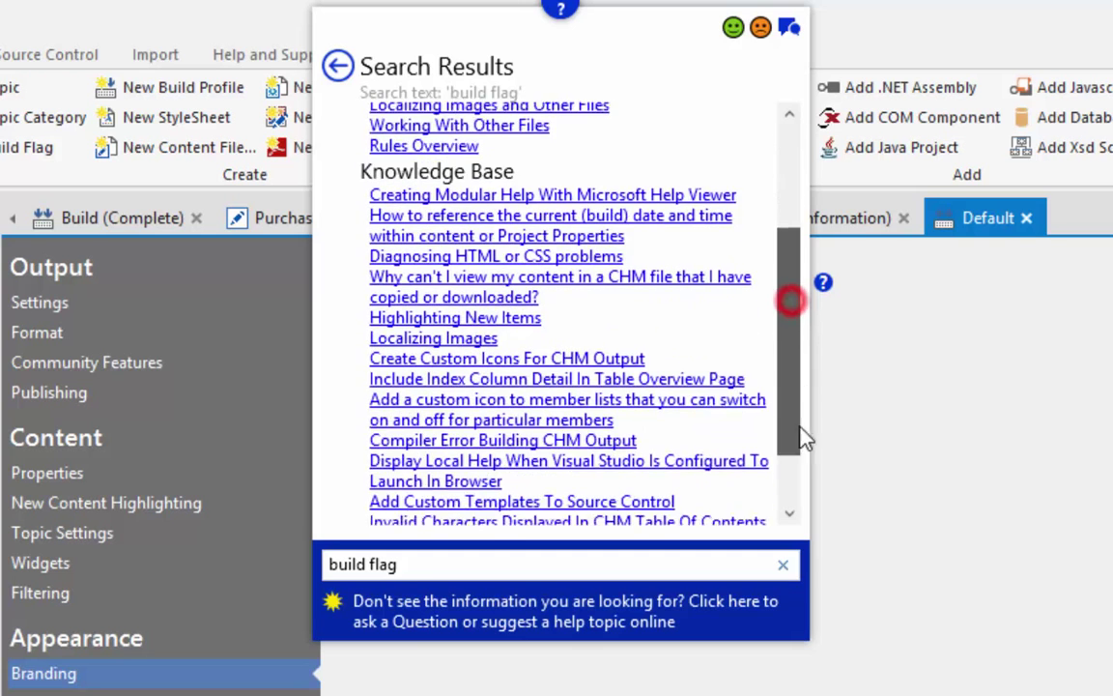
scroll(down, 3)
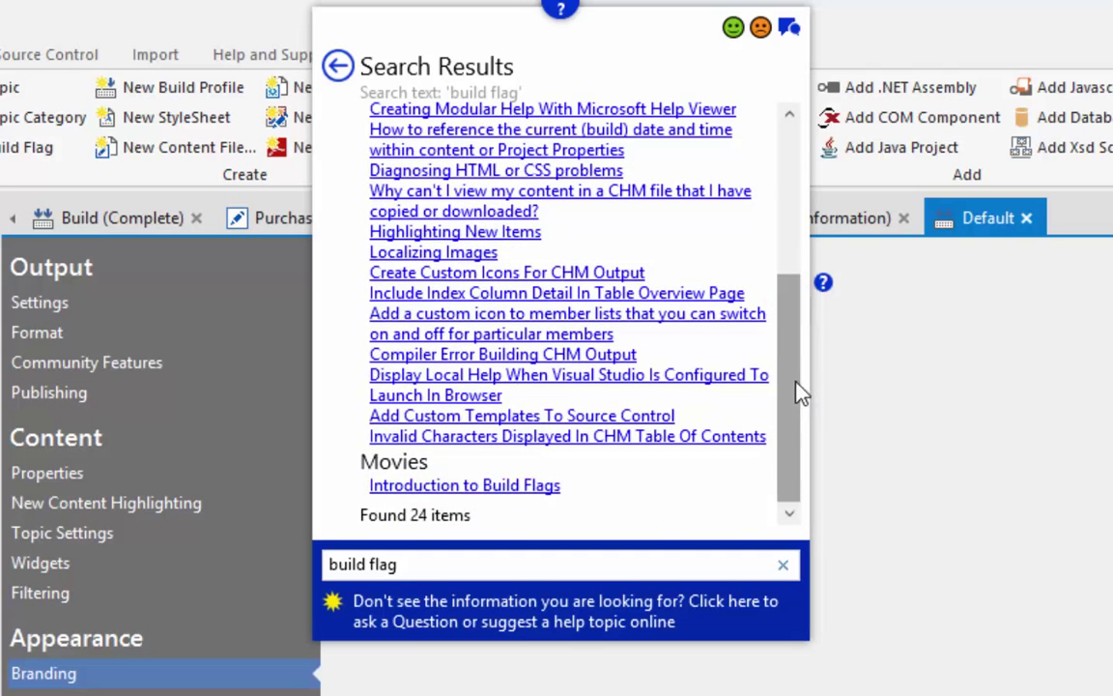
scroll(up, 3)
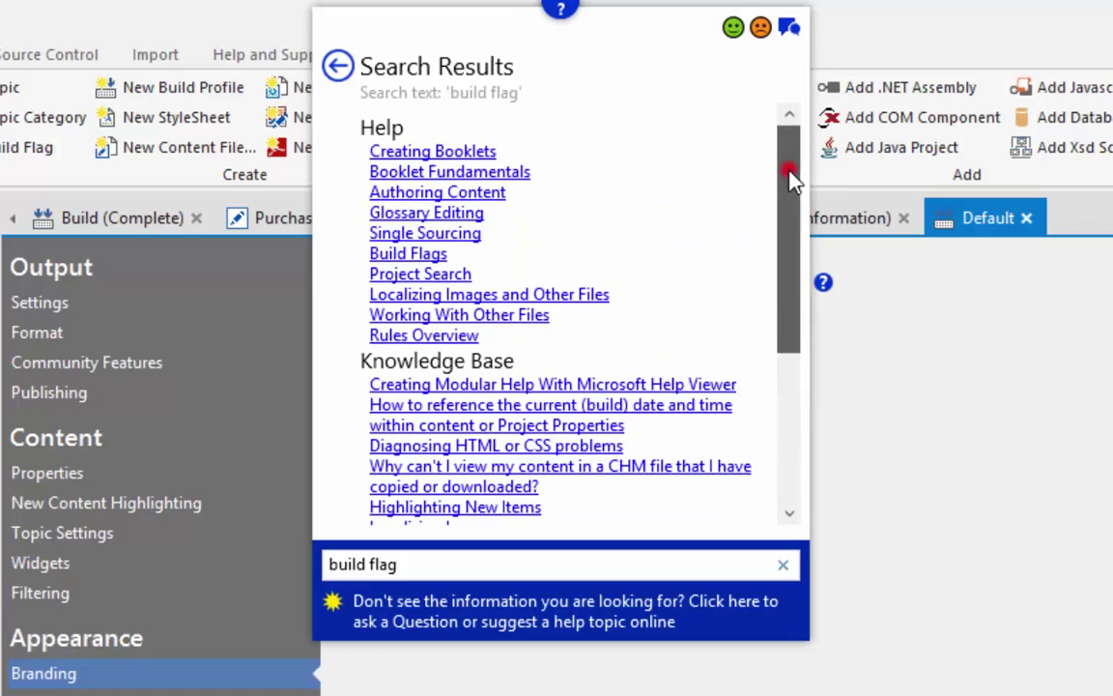
scroll(down, 3)
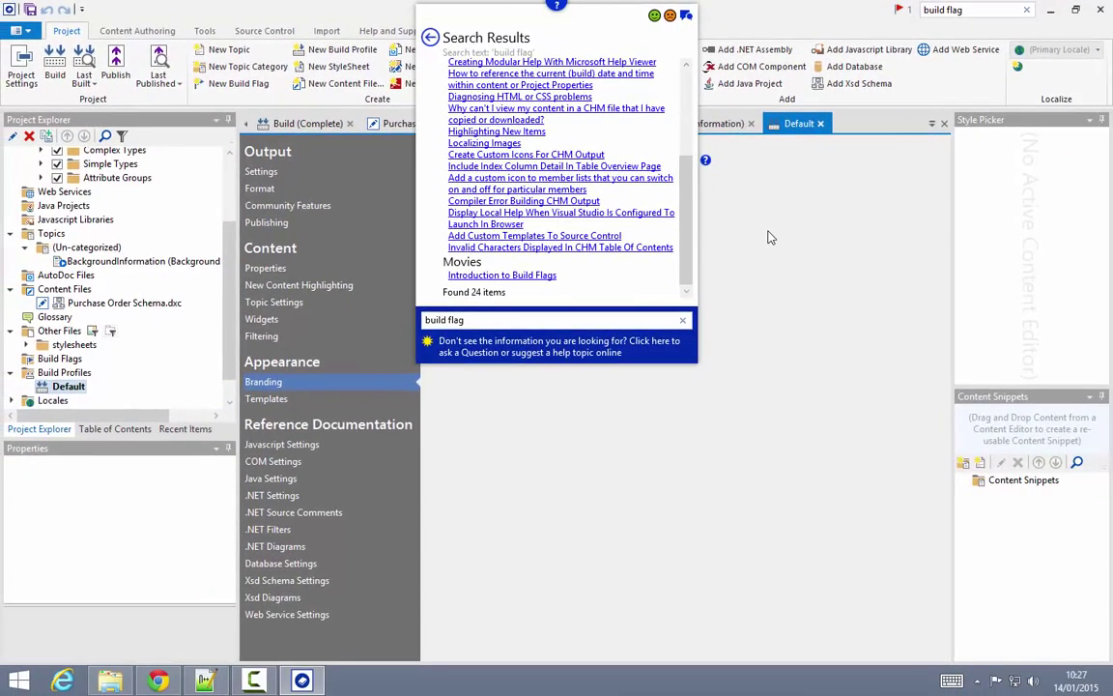
click(55, 58)
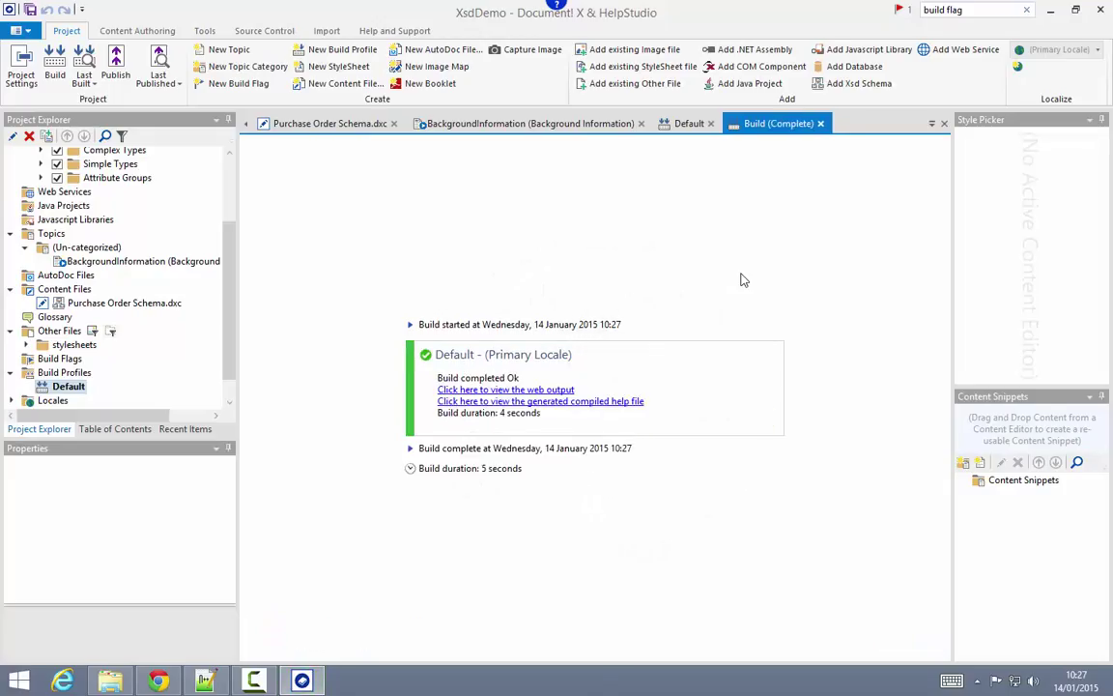
- In the web output, open Background Information, expand Purchase Order Schema > Complex Types, then return to HelpStudio
click(504, 388)
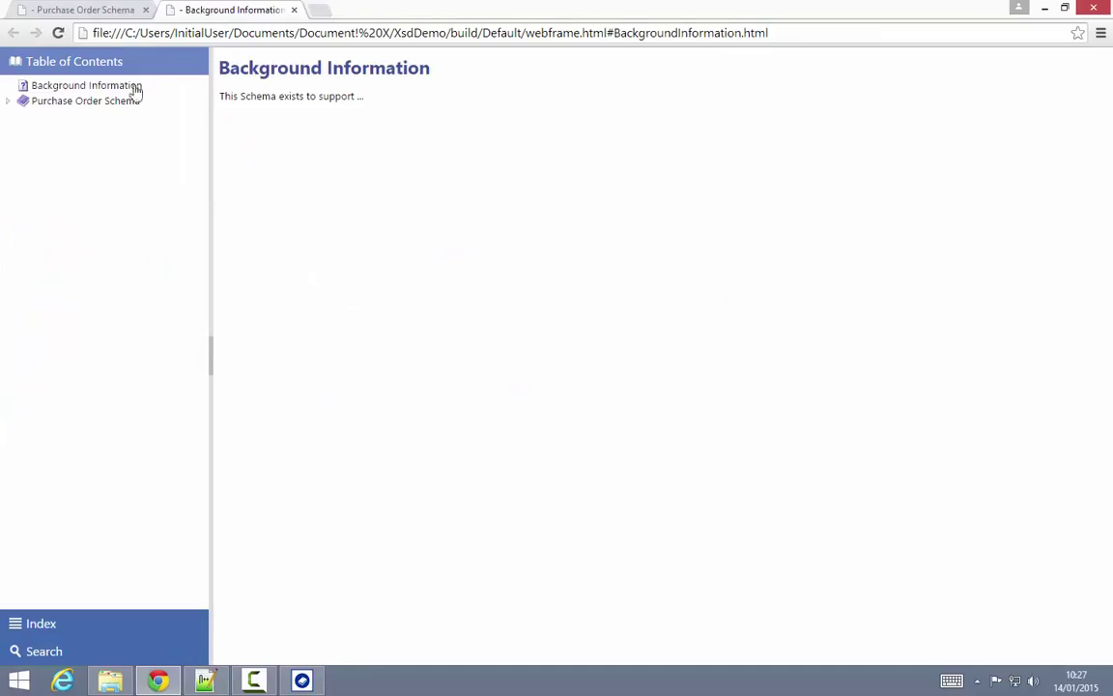
click(86, 85)
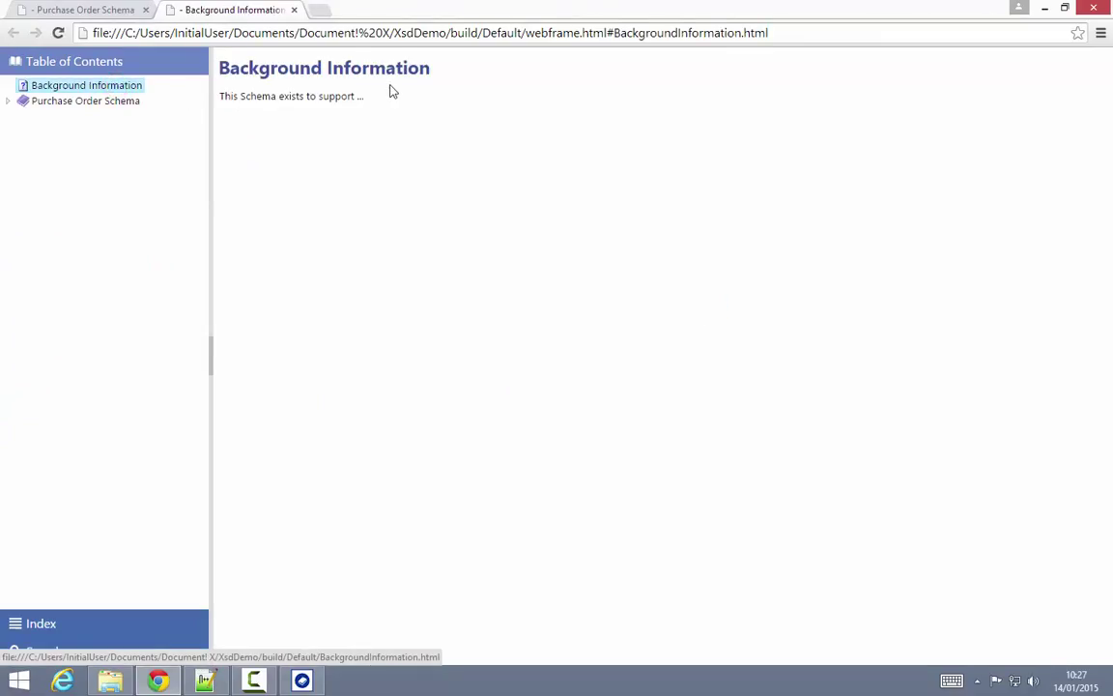
click(8, 100)
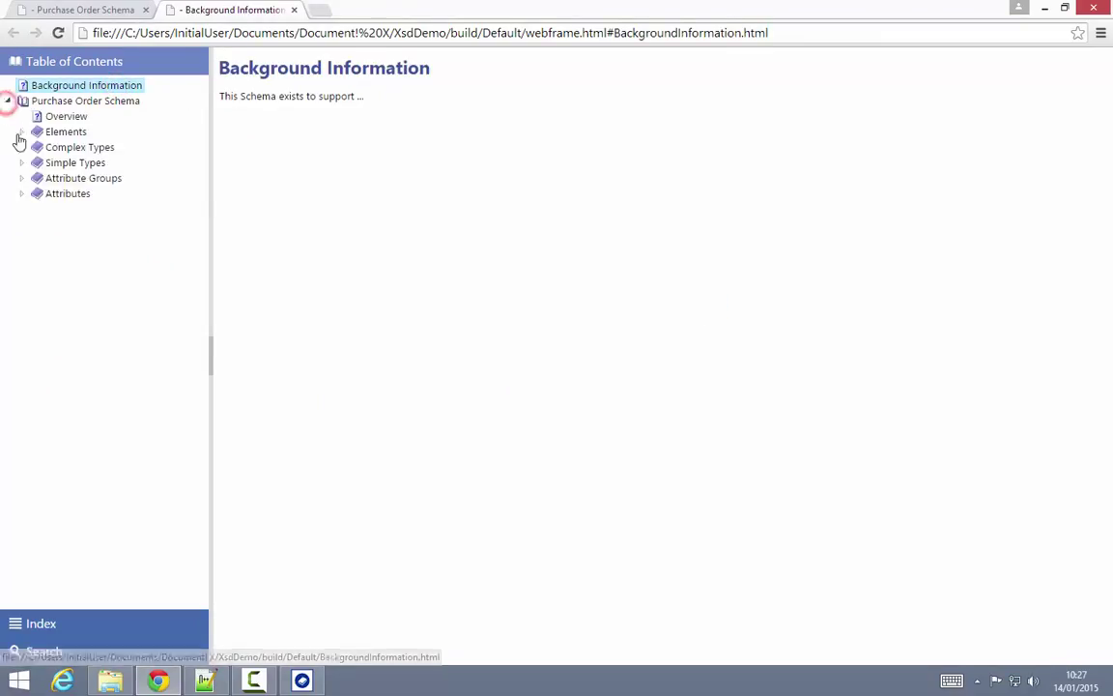
click(116, 194)
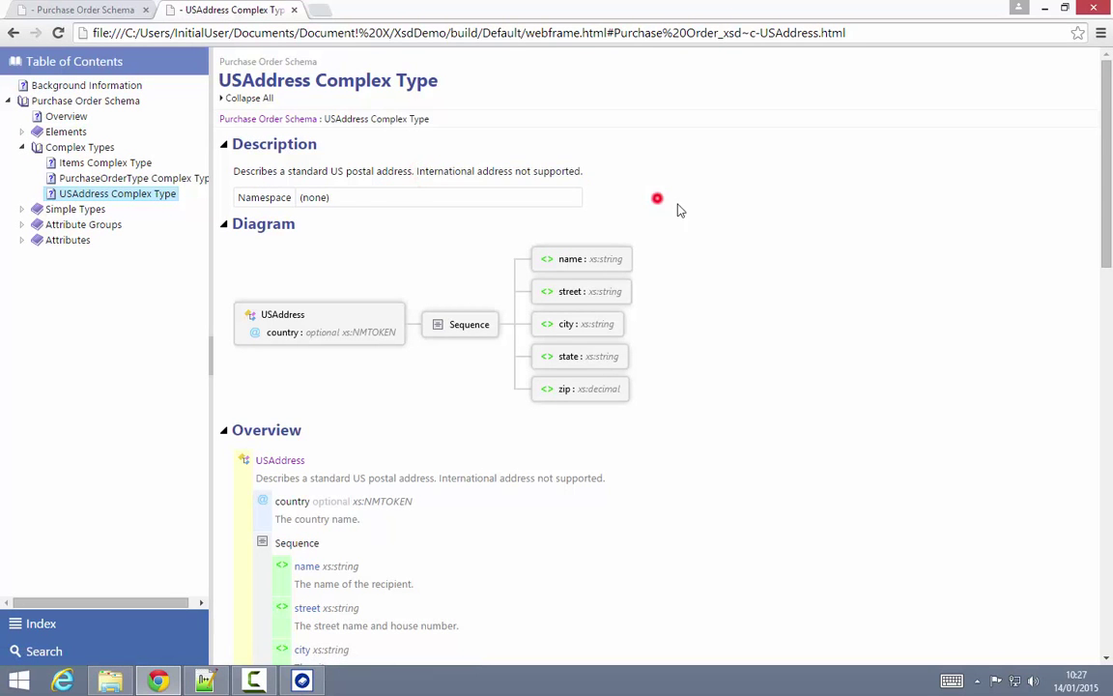
scroll(down, 3)
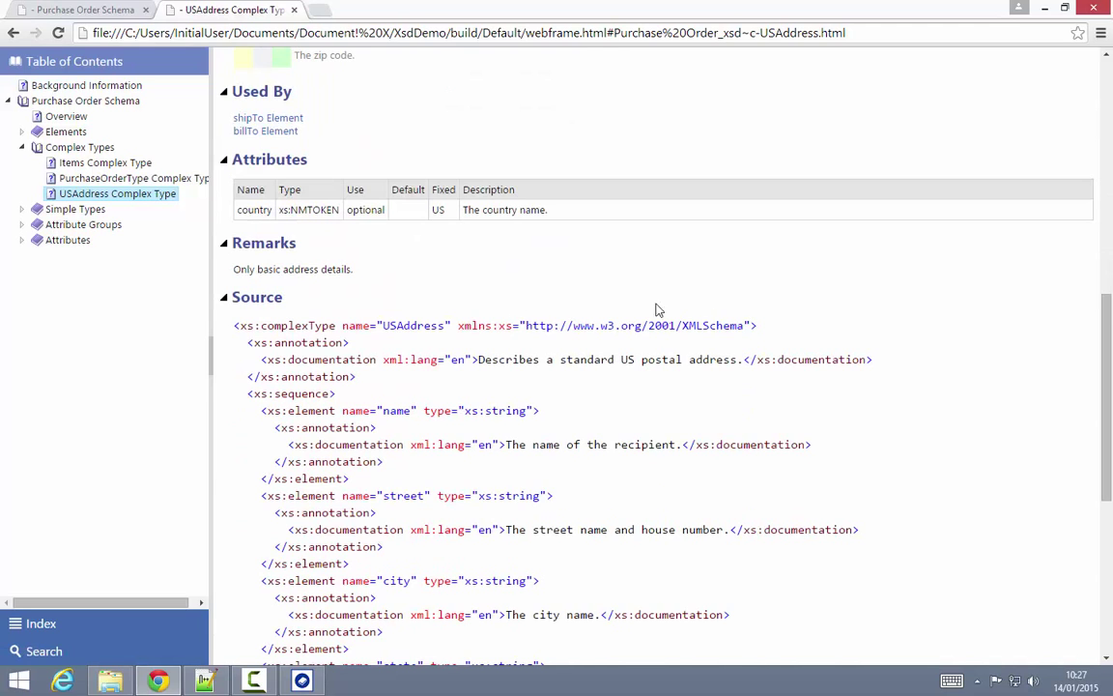
mouse_move(331, 279)
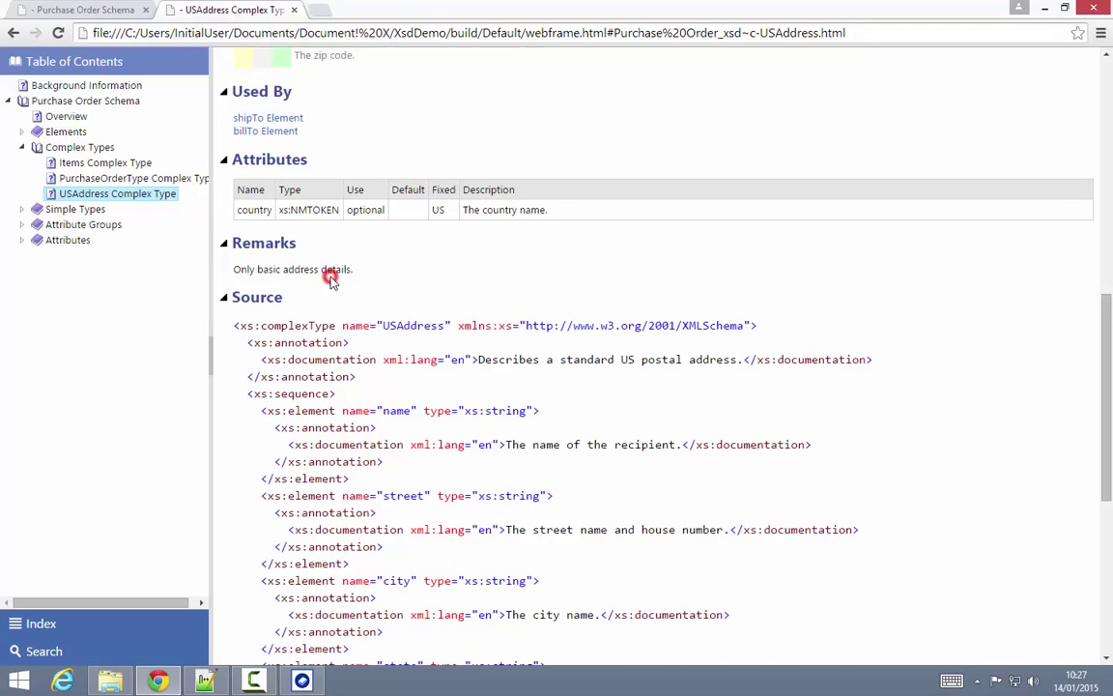
mouse_move(446, 279)
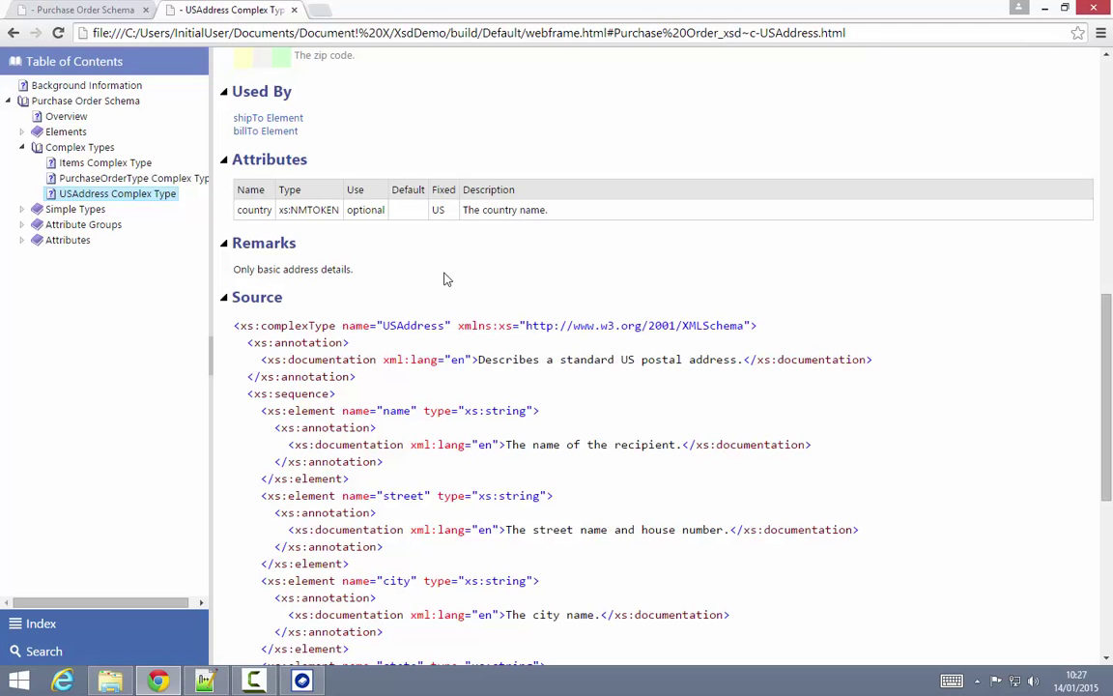
mouse_move(455, 278)
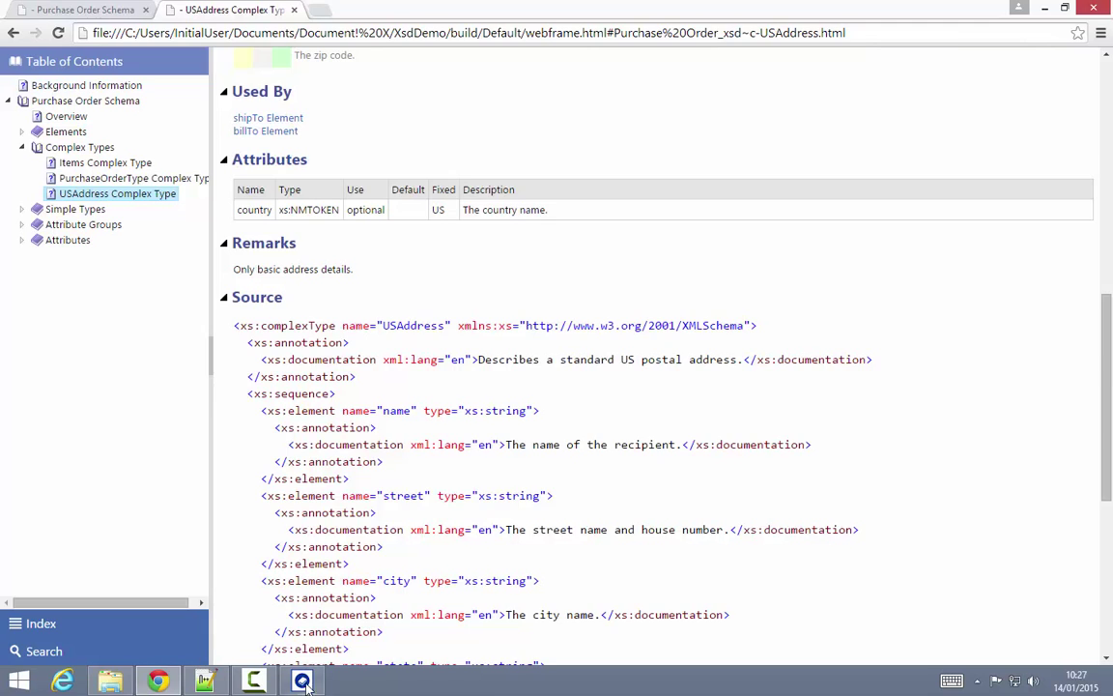
click(303, 679)
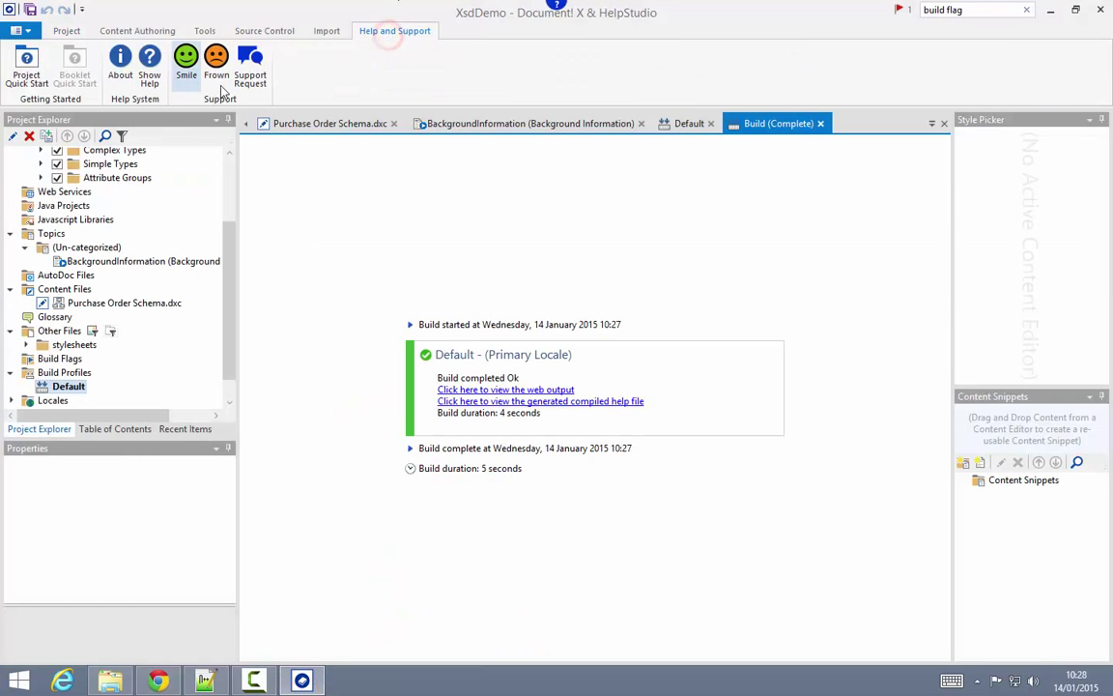
mouse_move(250, 65)
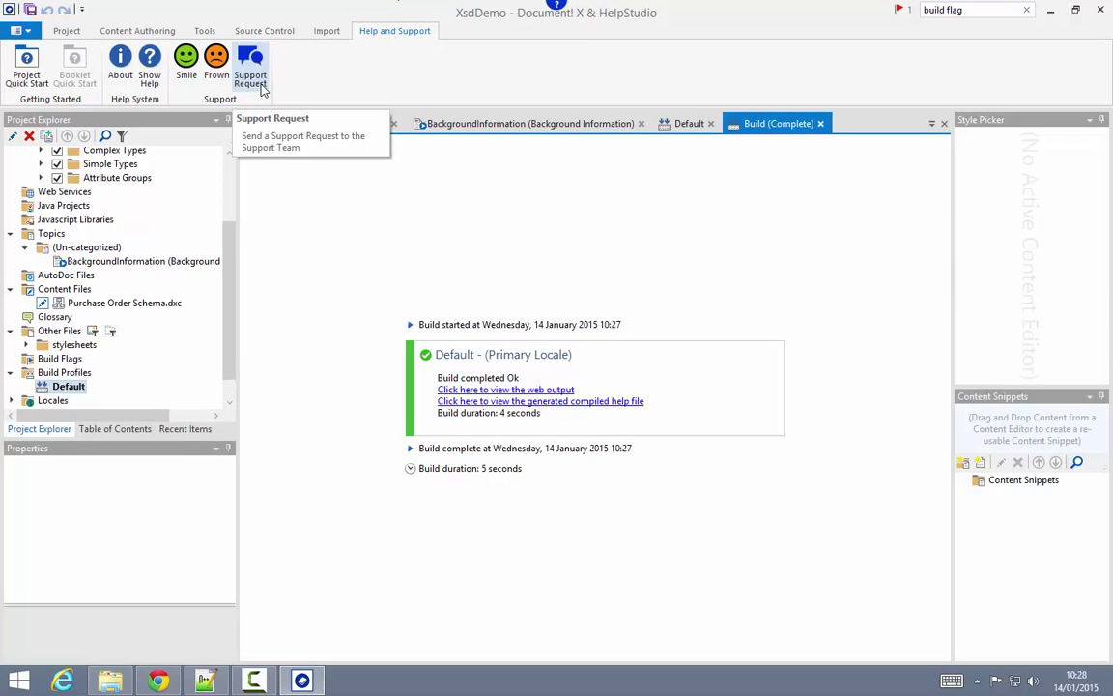